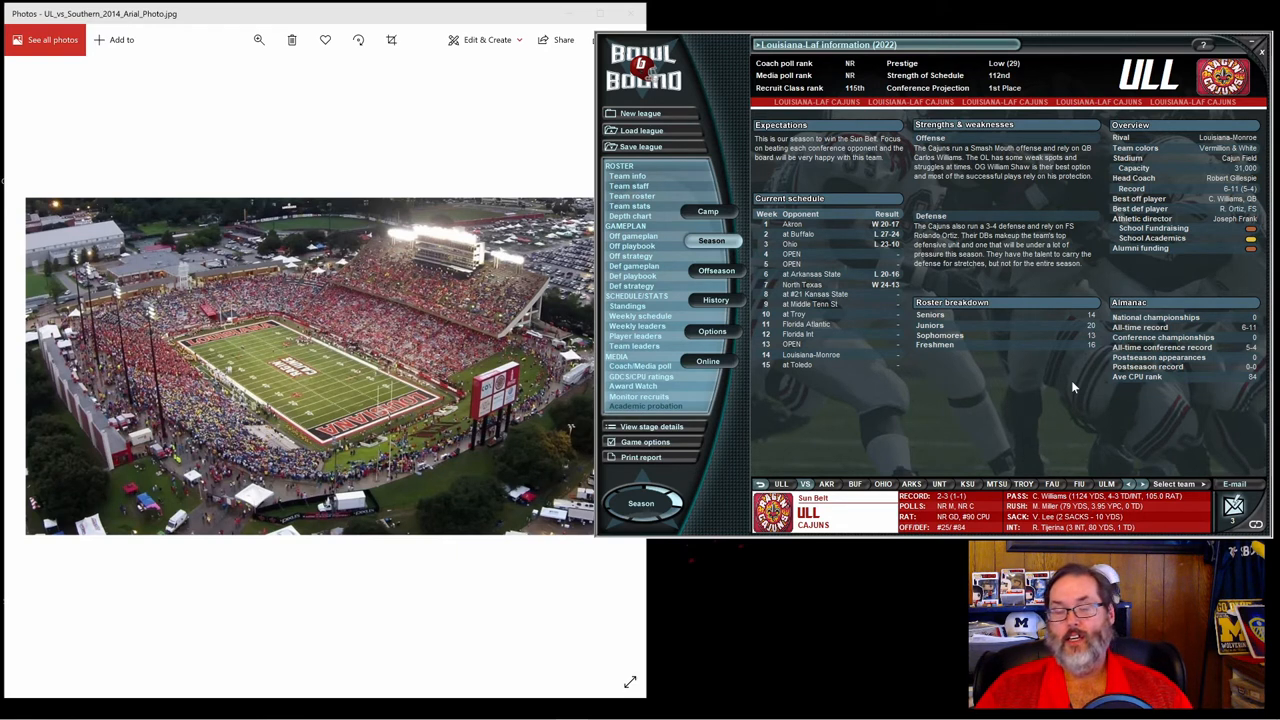
pyautogui.moveTo(1031, 388)
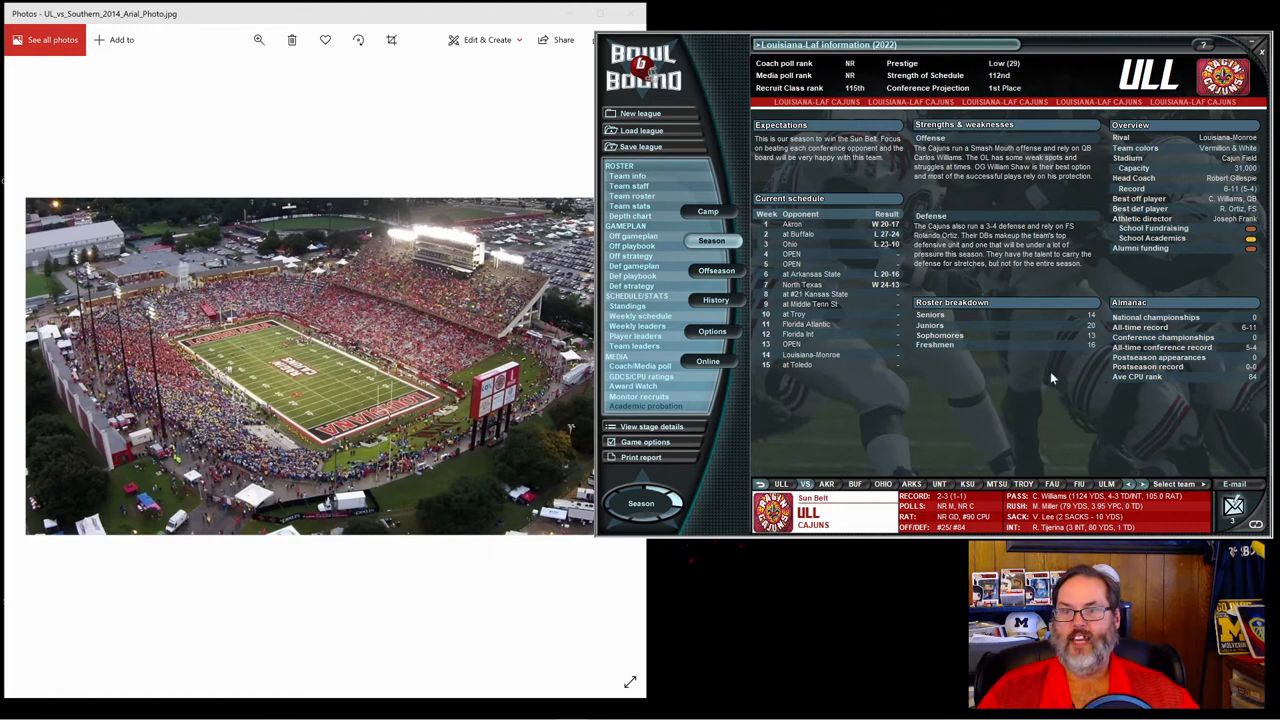
pyautogui.moveTo(1030, 423)
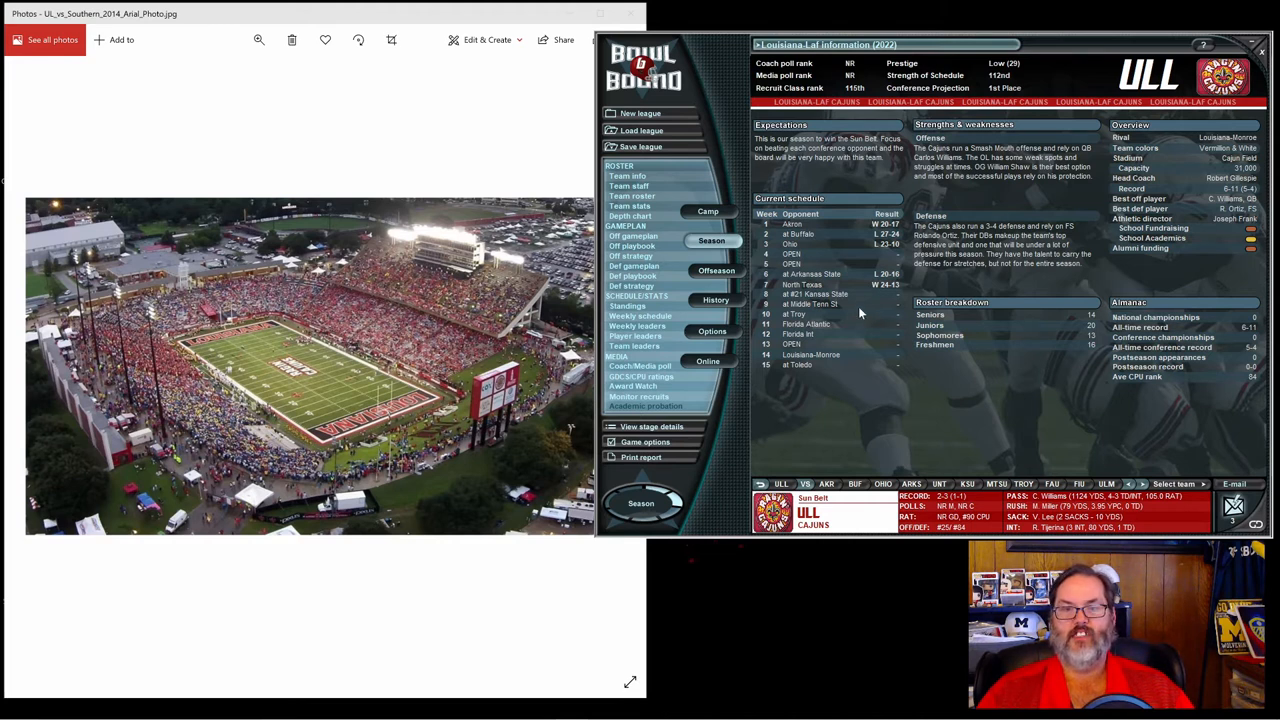
pyautogui.moveTo(855, 322)
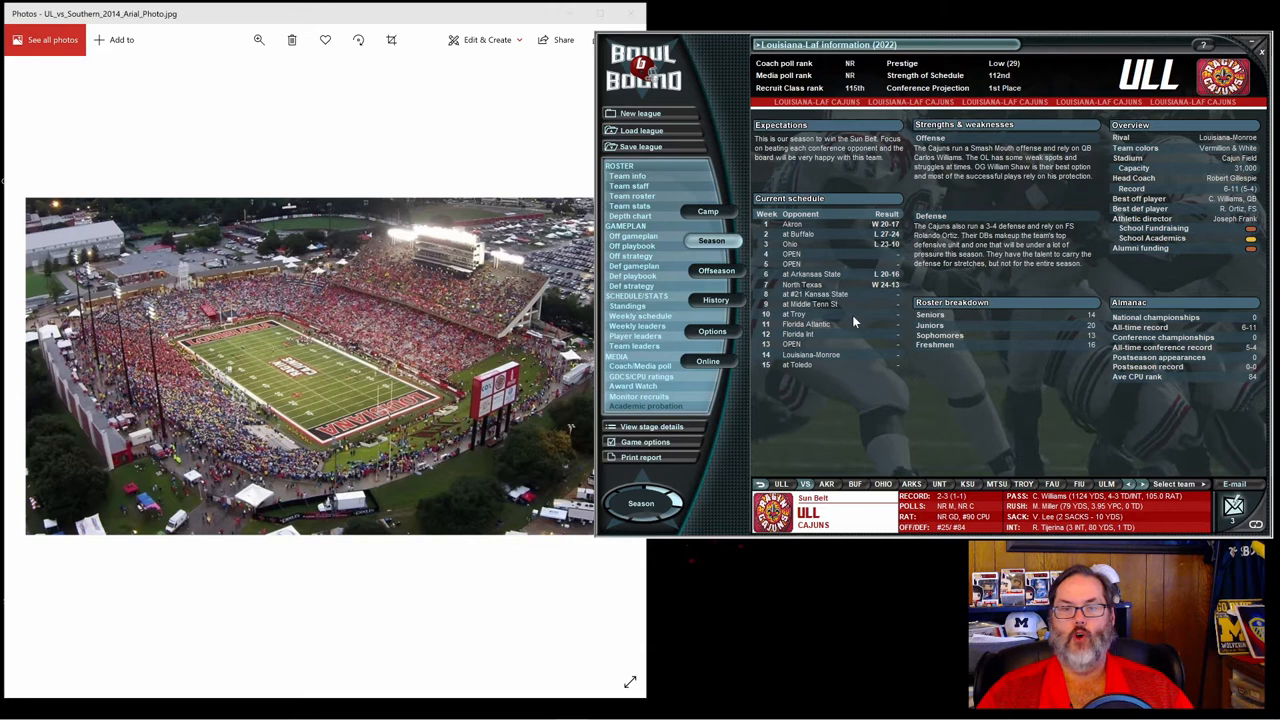
pyautogui.moveTo(852, 303)
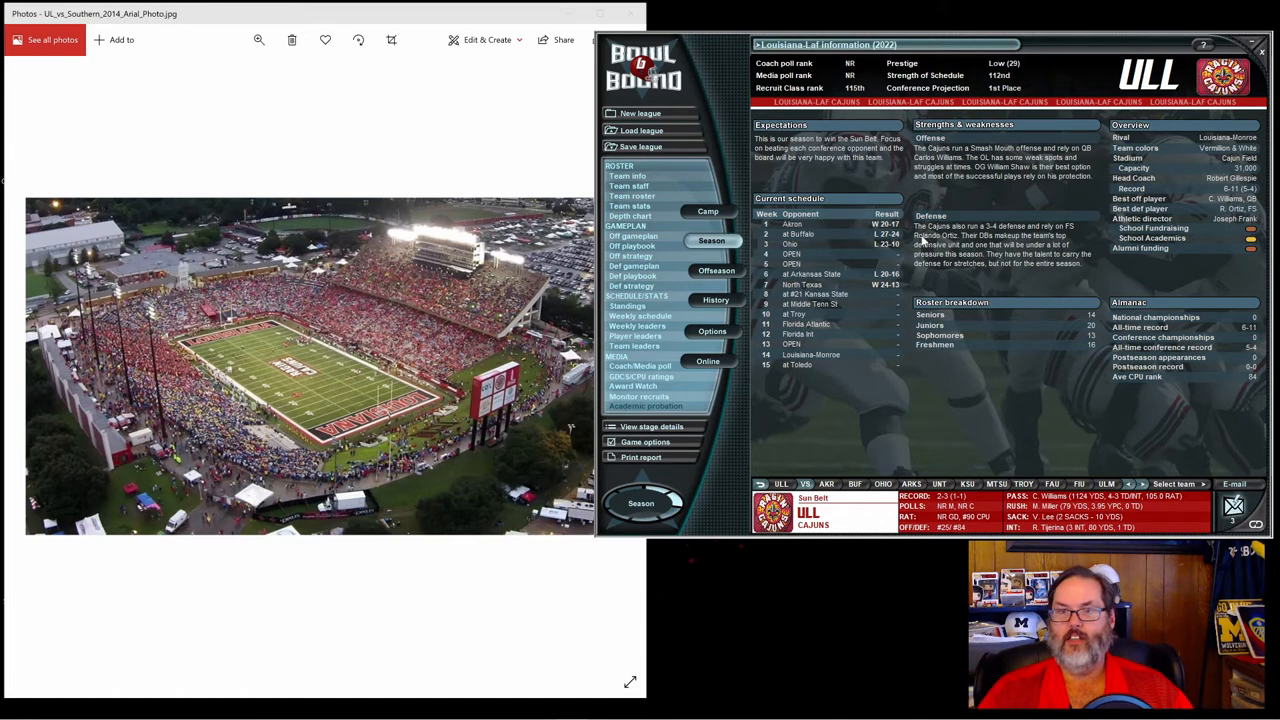
pyautogui.moveTo(955, 427)
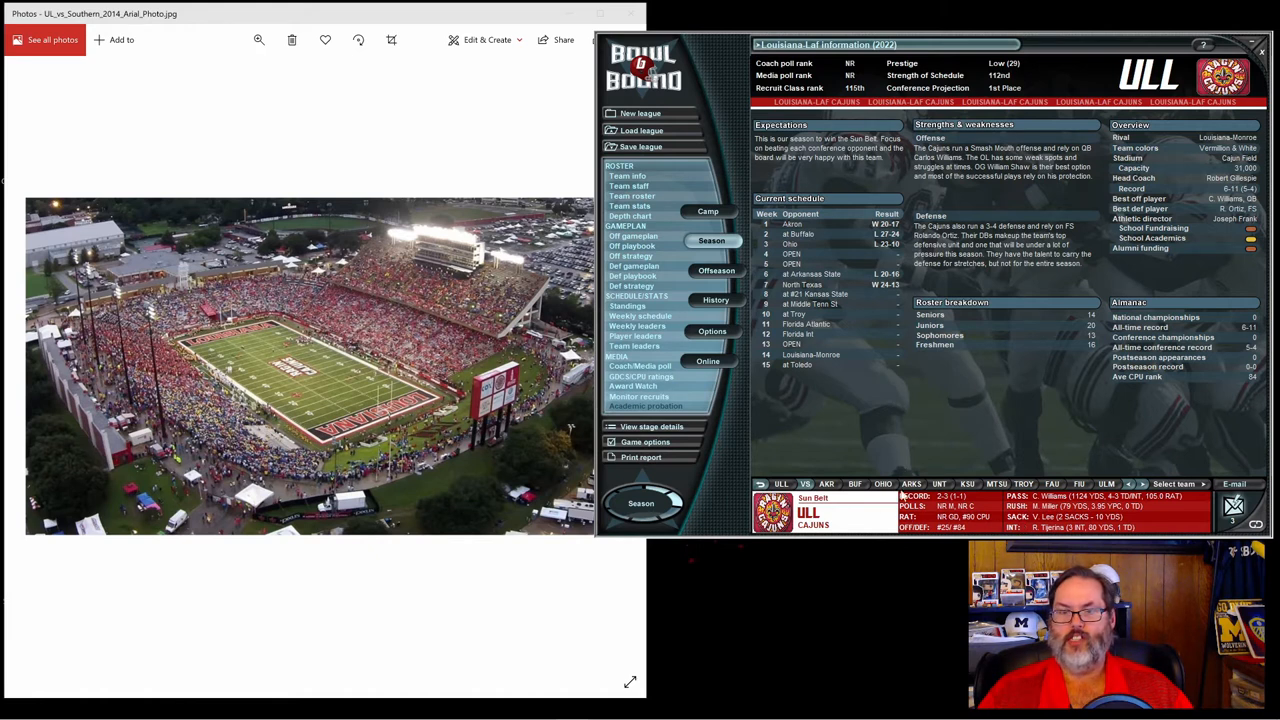
pyautogui.moveTo(835, 298)
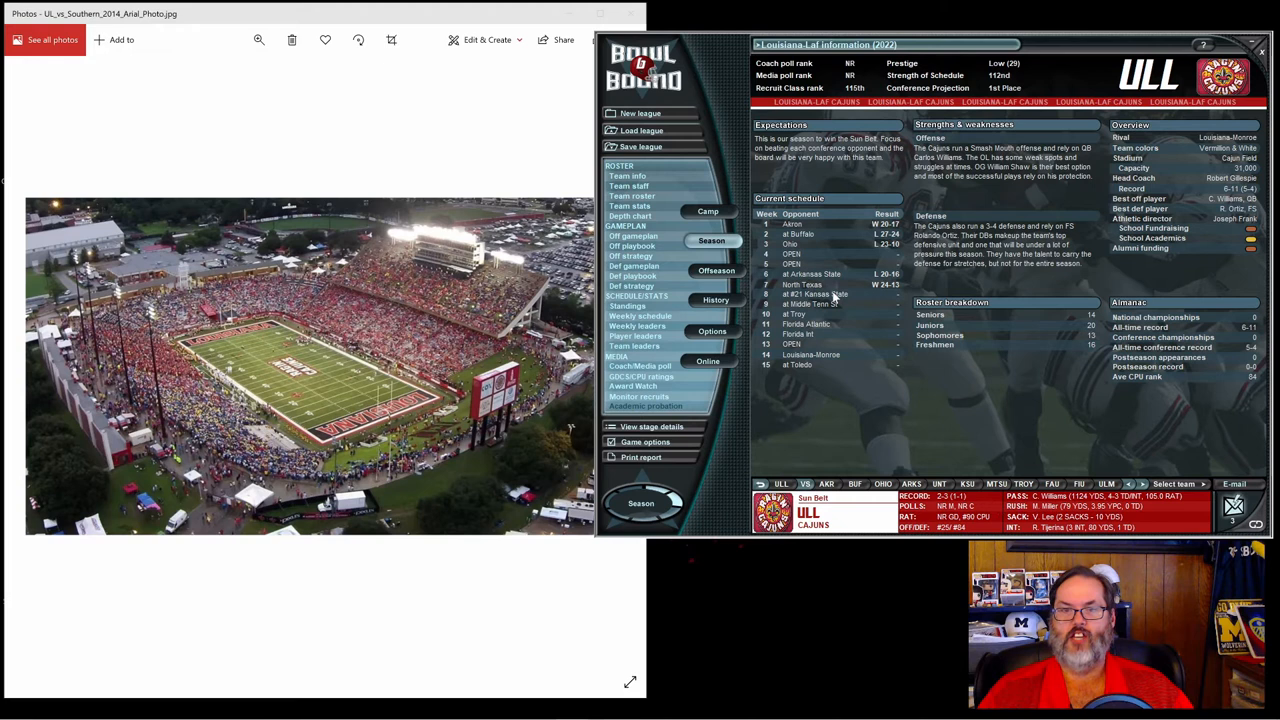
pyautogui.moveTo(855, 302)
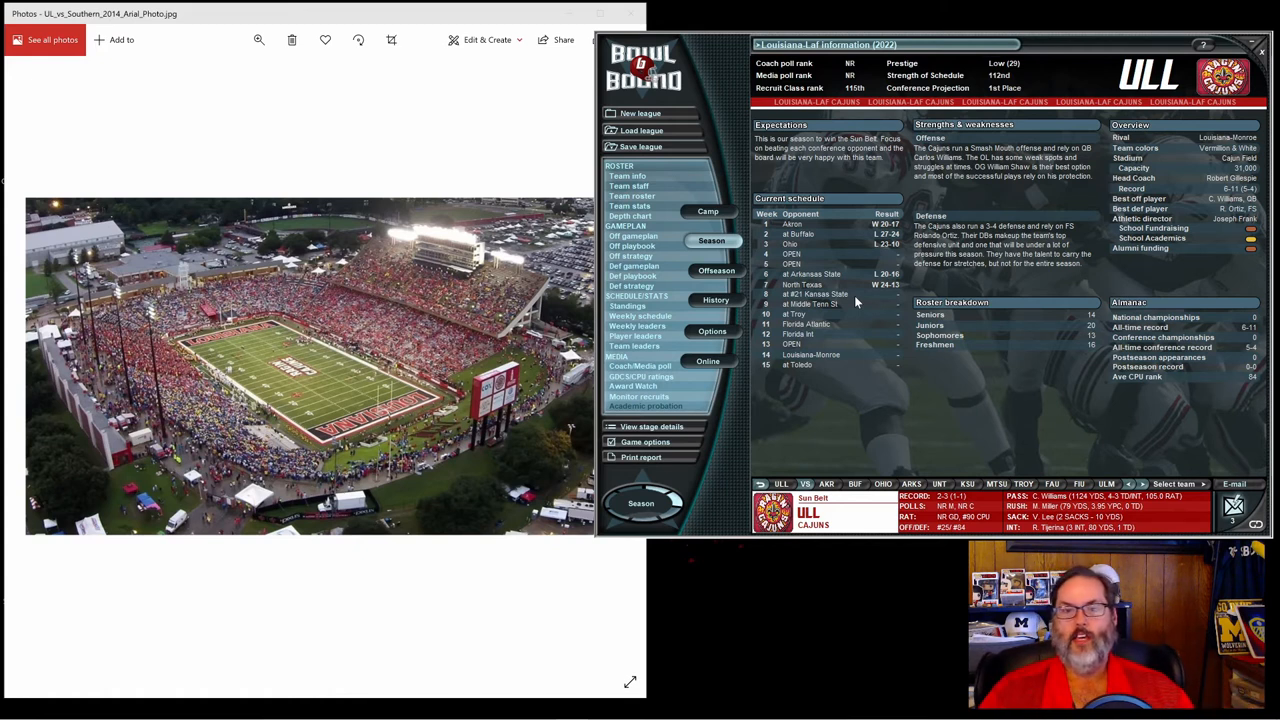
pyautogui.moveTo(840, 297)
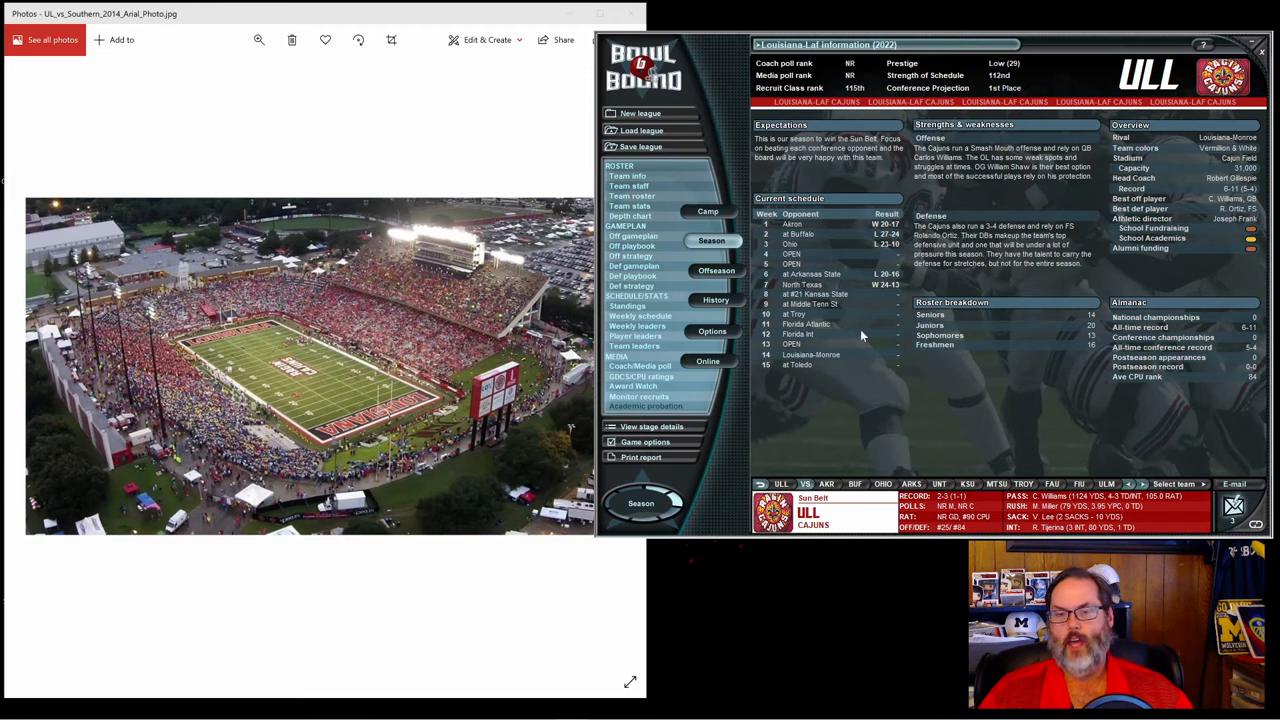
pyautogui.moveTo(857, 320)
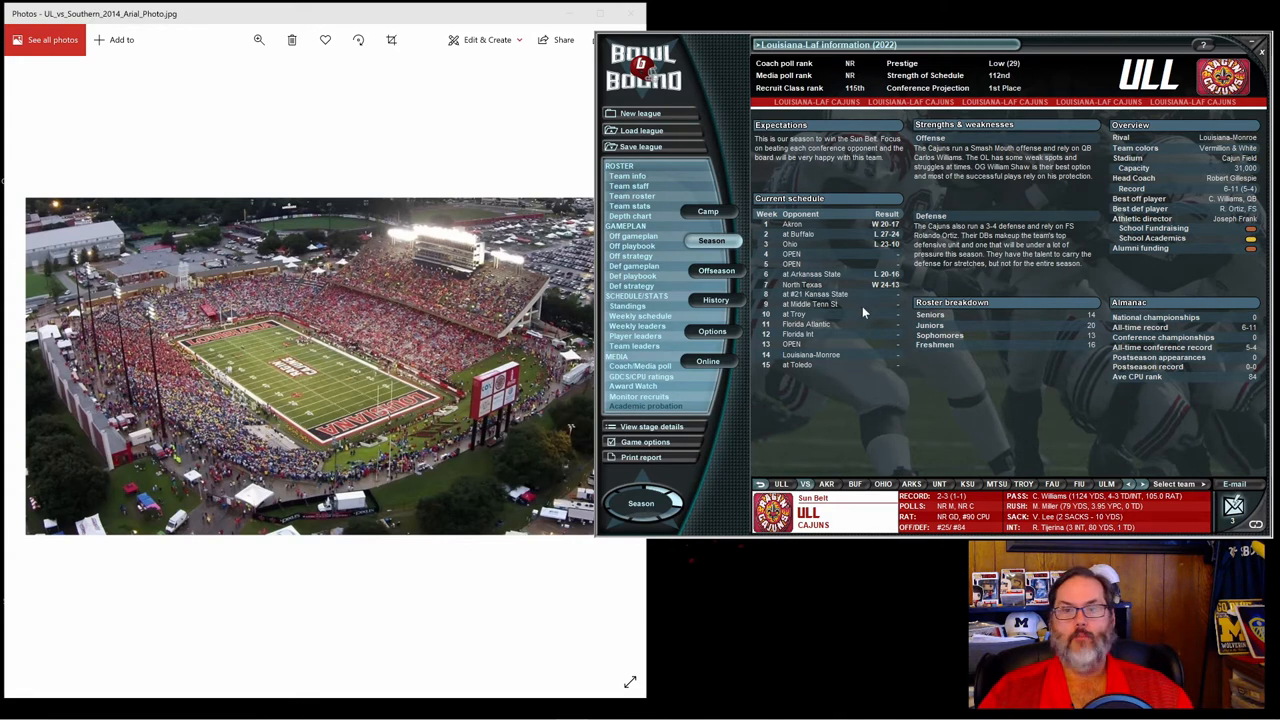
pyautogui.moveTo(1075, 361)
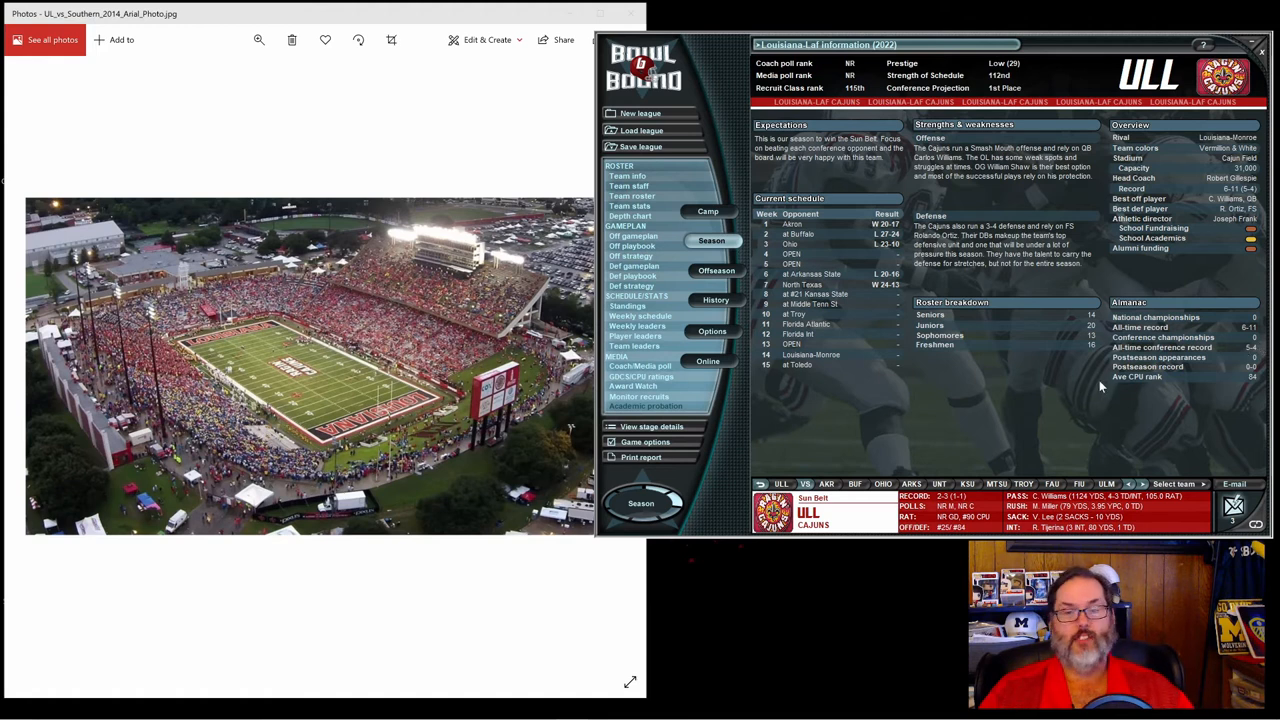
pyautogui.moveTo(697, 380)
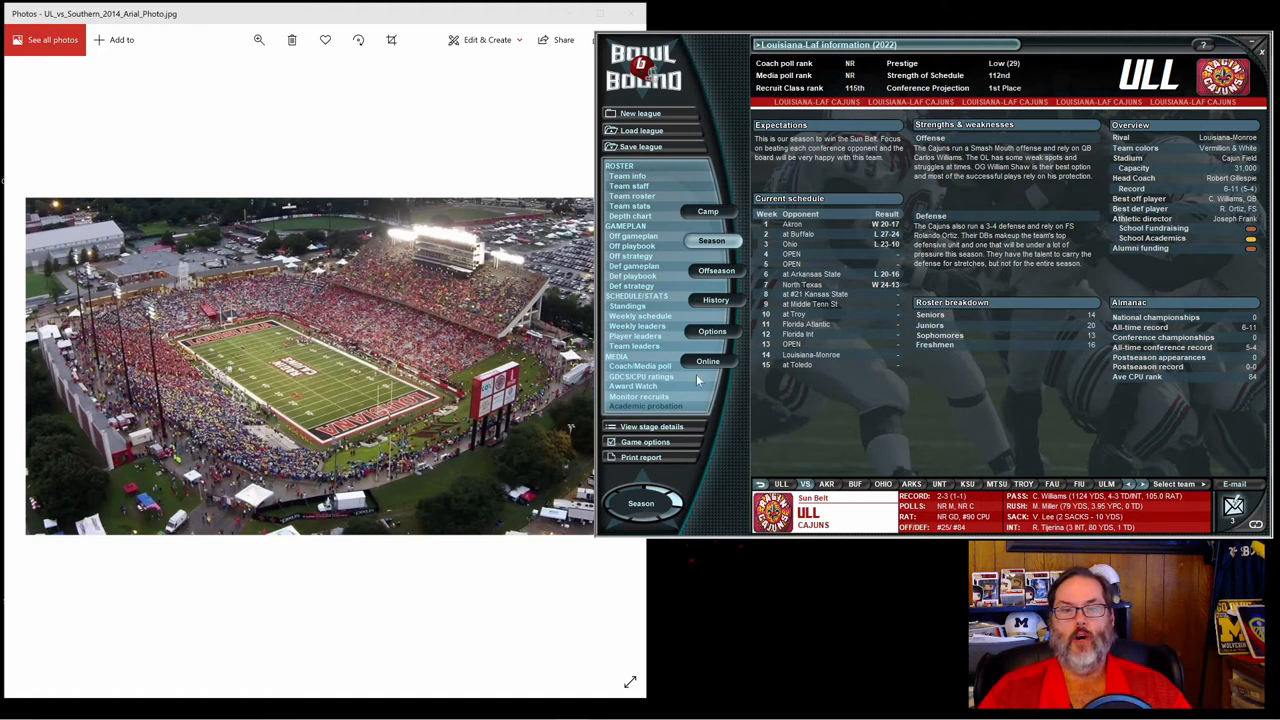
pyautogui.moveTo(630, 310)
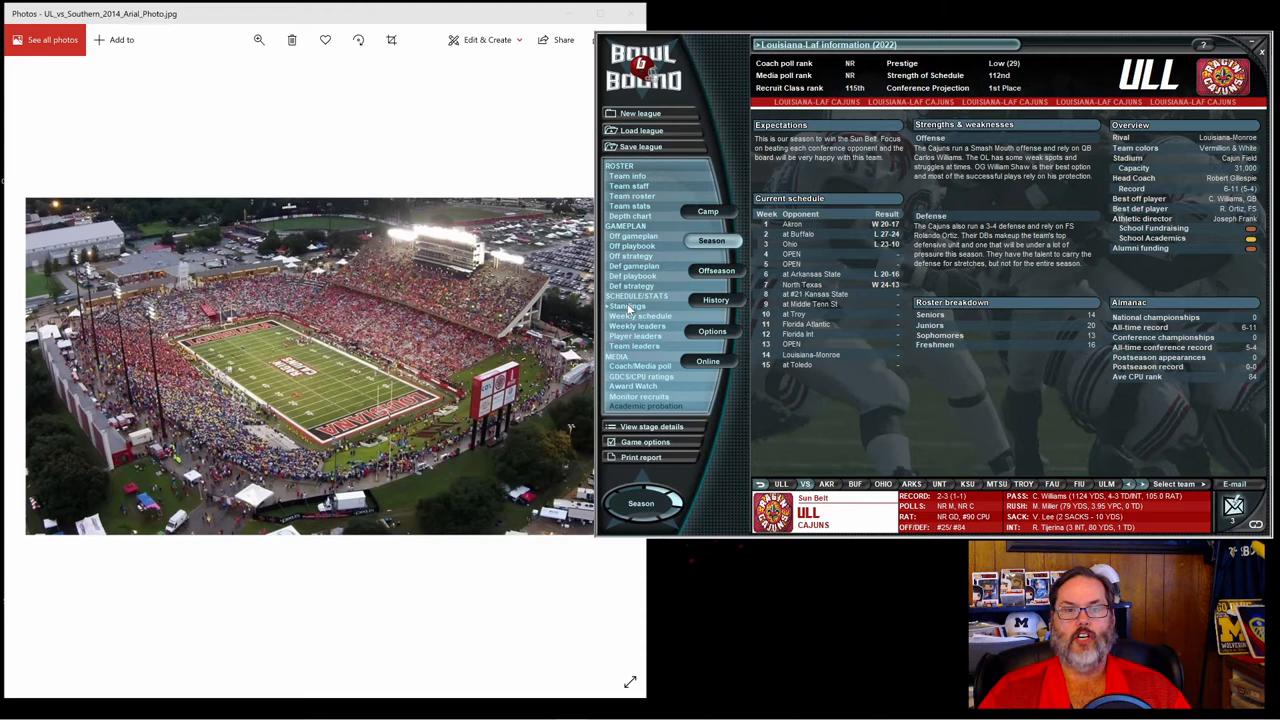
# Show the 2022 Sun Belt standings with Louisiana-Monroe leading at 3-0.
pyautogui.click(628, 305)
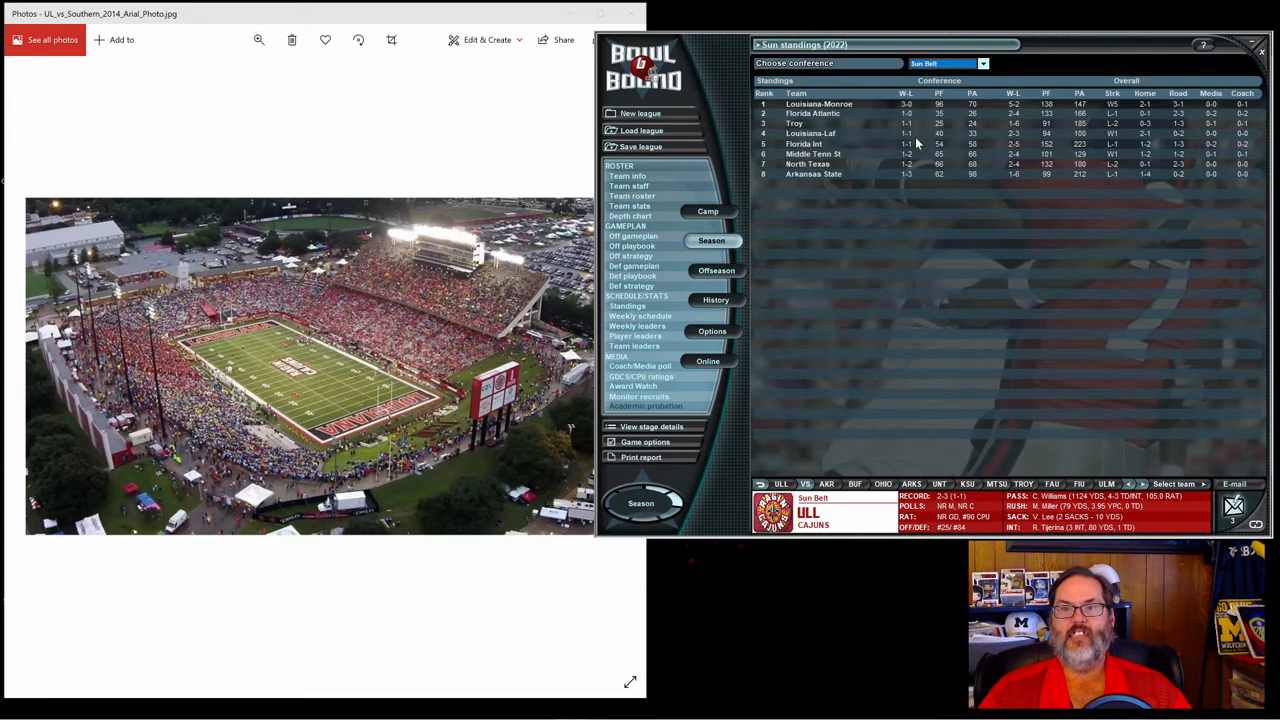
pyautogui.moveTo(920, 125)
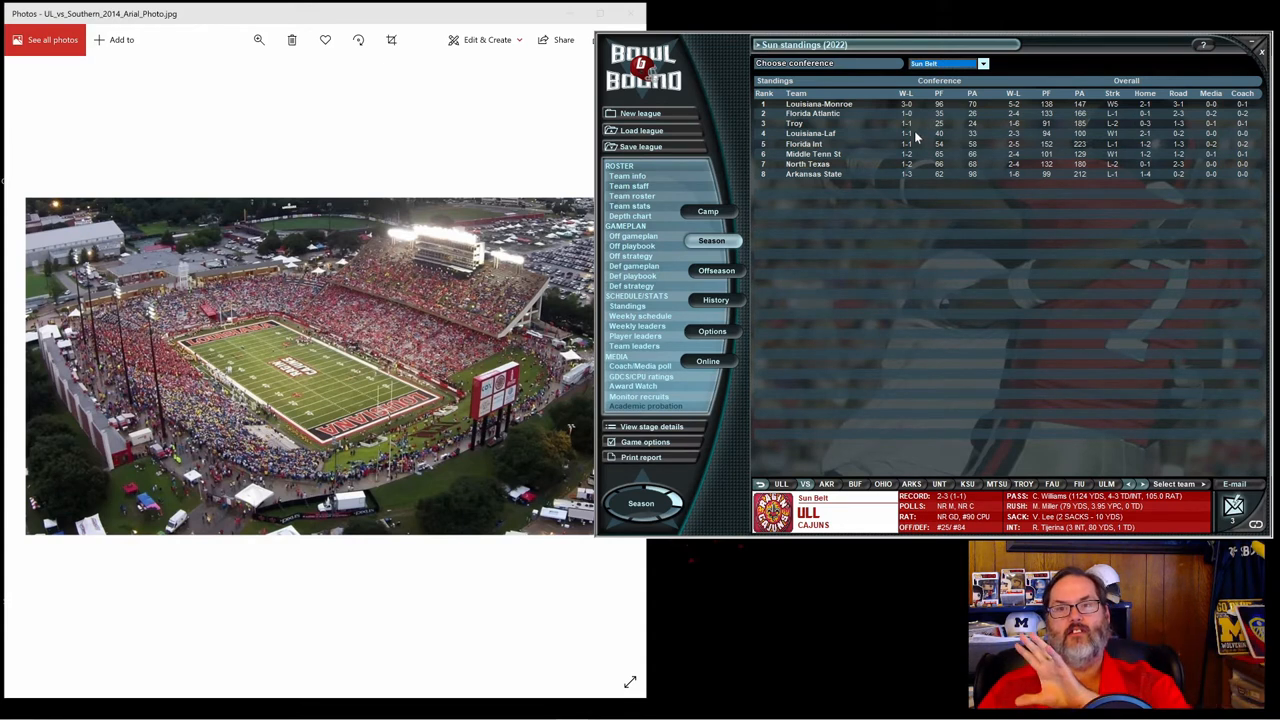
pyautogui.moveTo(997, 133)
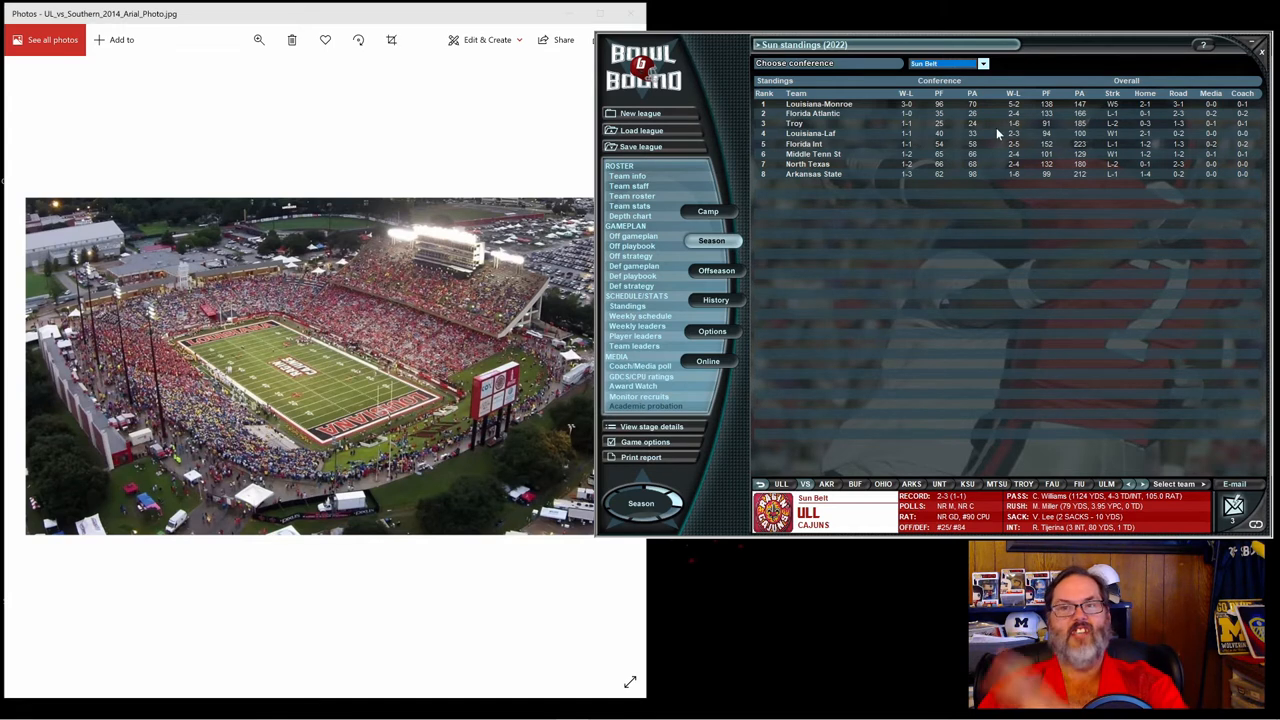
pyautogui.moveTo(1077, 172)
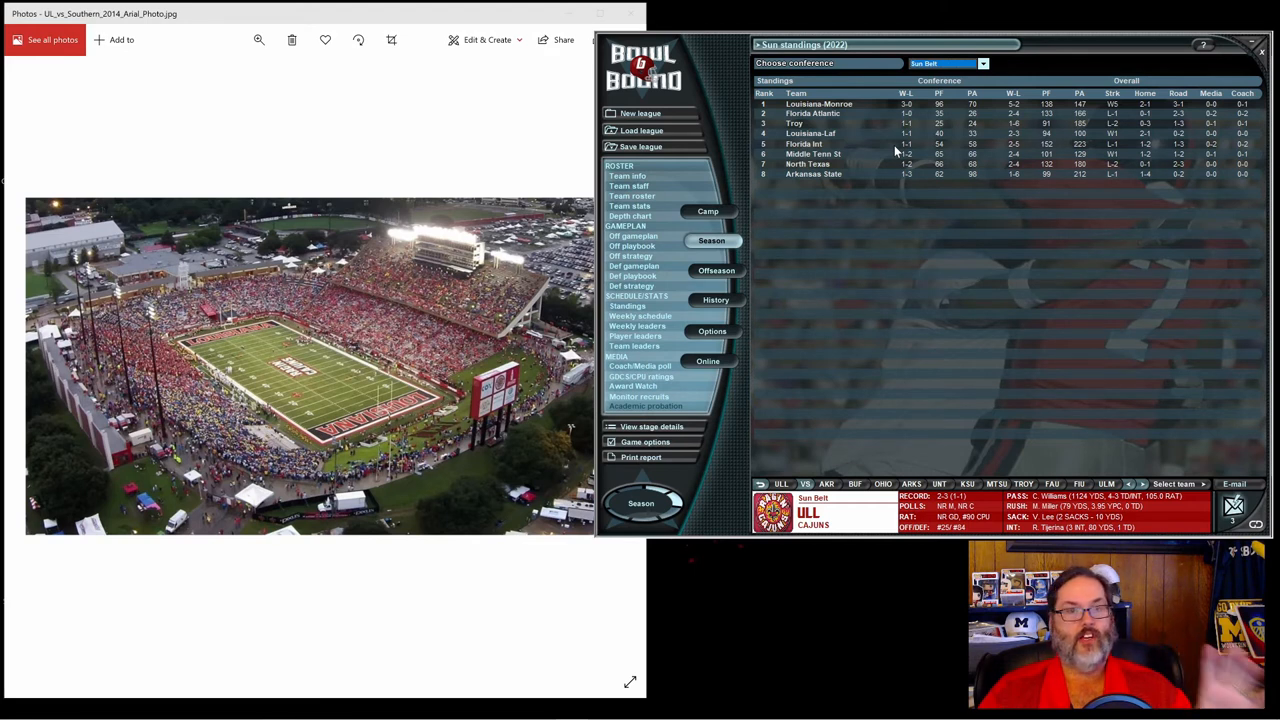
pyautogui.moveTo(895, 104)
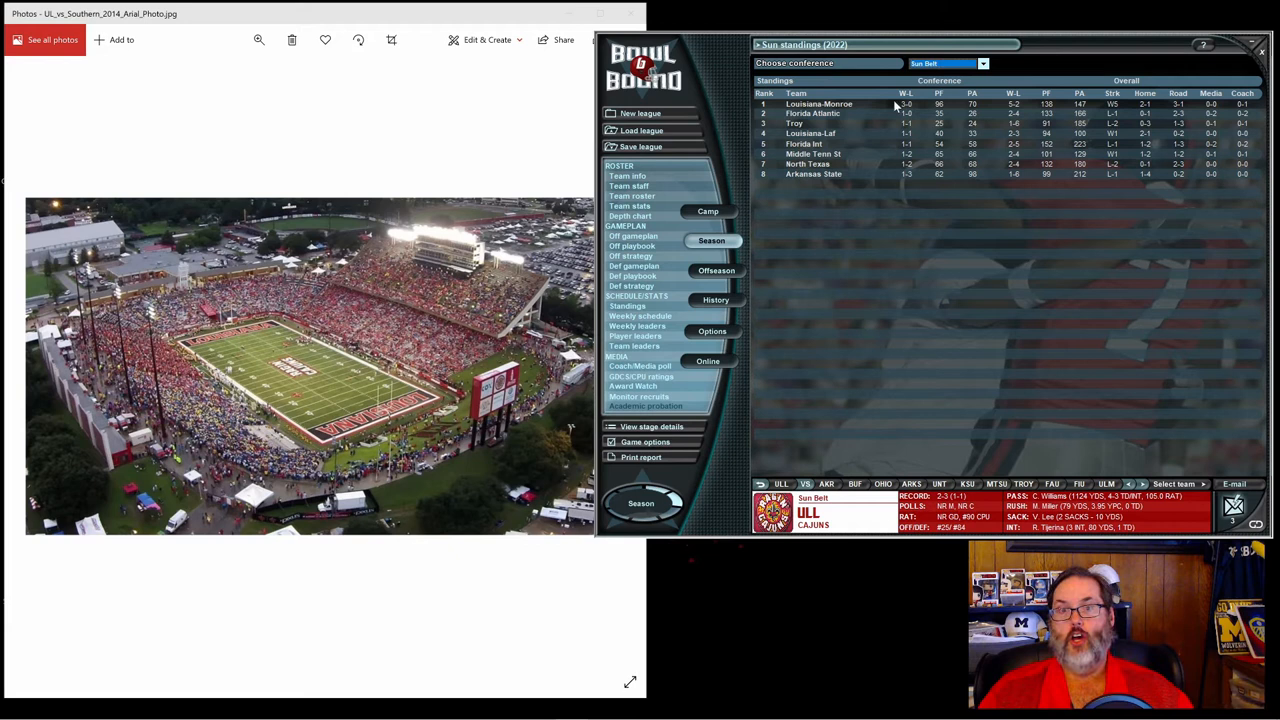
pyautogui.moveTo(908, 137)
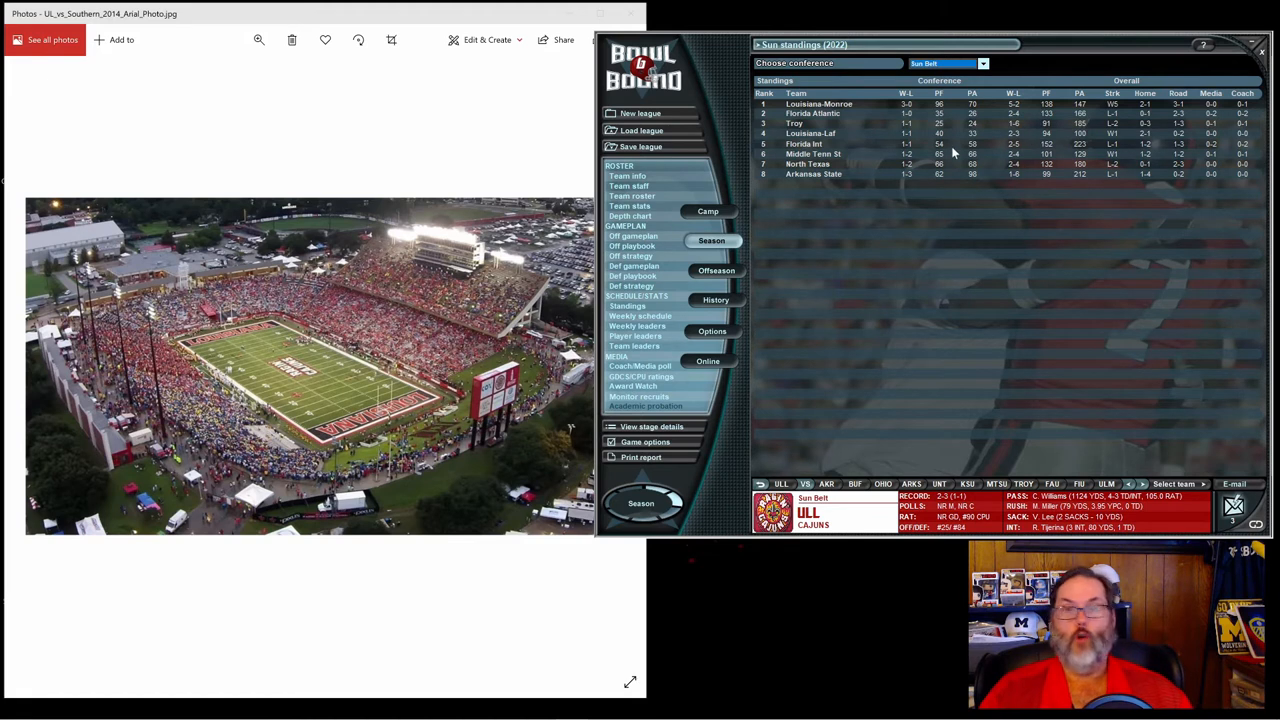
pyautogui.moveTo(722, 378)
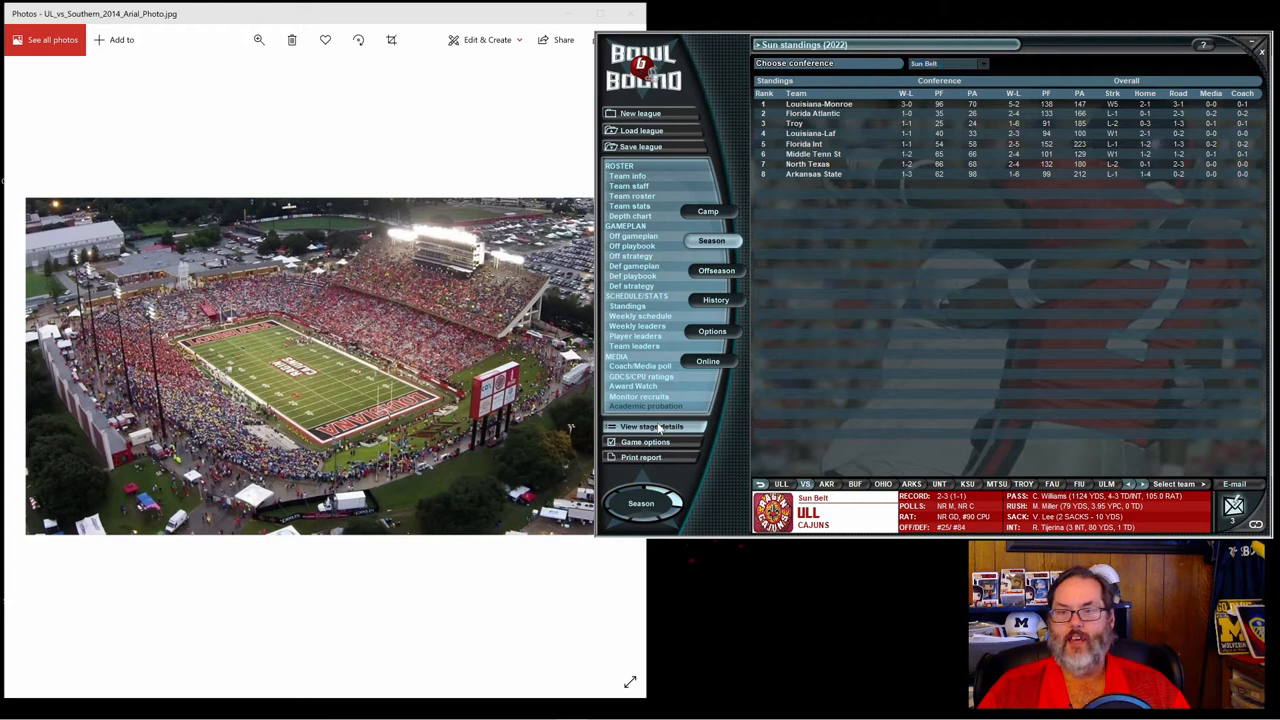
# View the box score of Kansas State's 45-10 win over Louisiana-Lafayette.
pyautogui.click(651, 427)
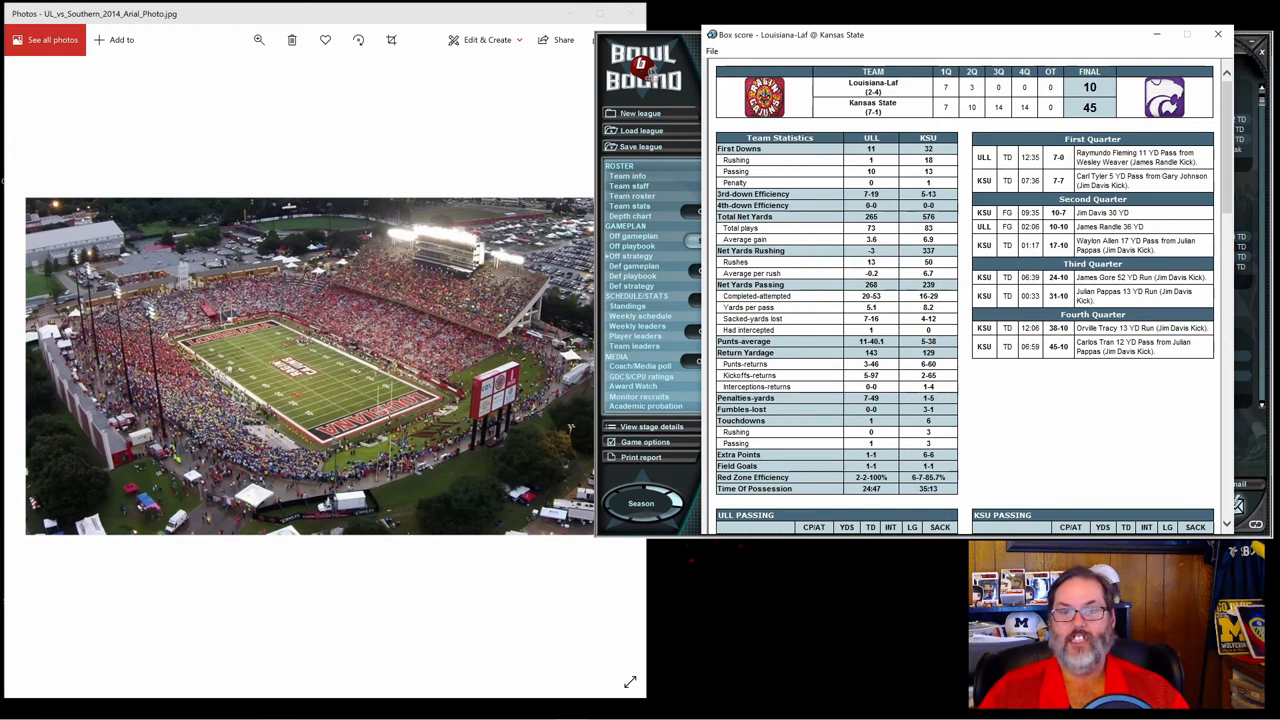
pyautogui.moveTo(897, 165)
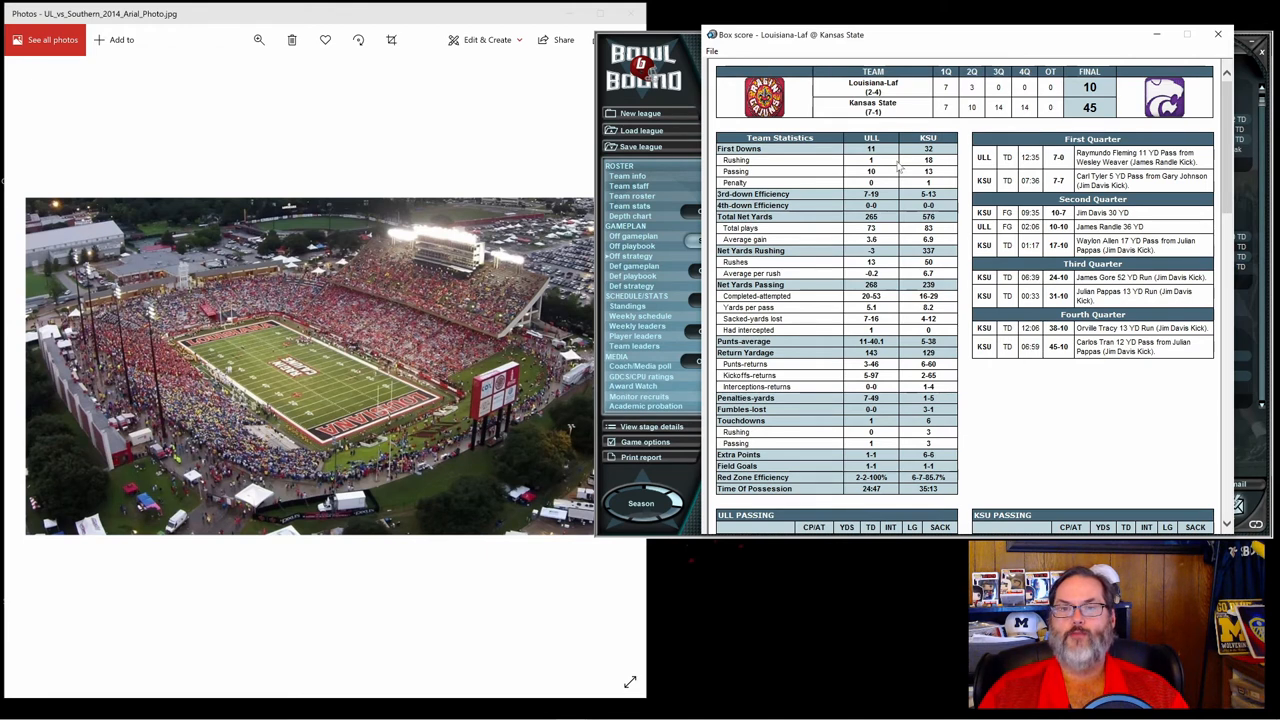
pyautogui.moveTo(997, 120)
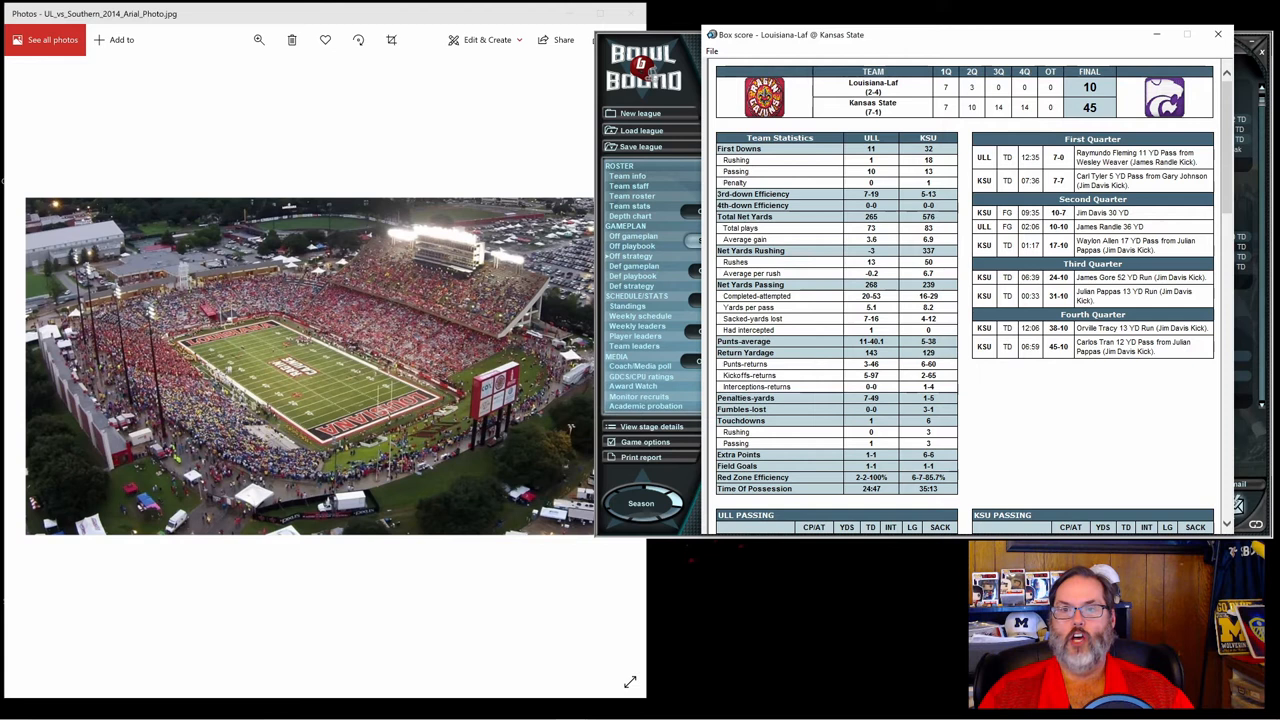
pyautogui.moveTo(884, 224)
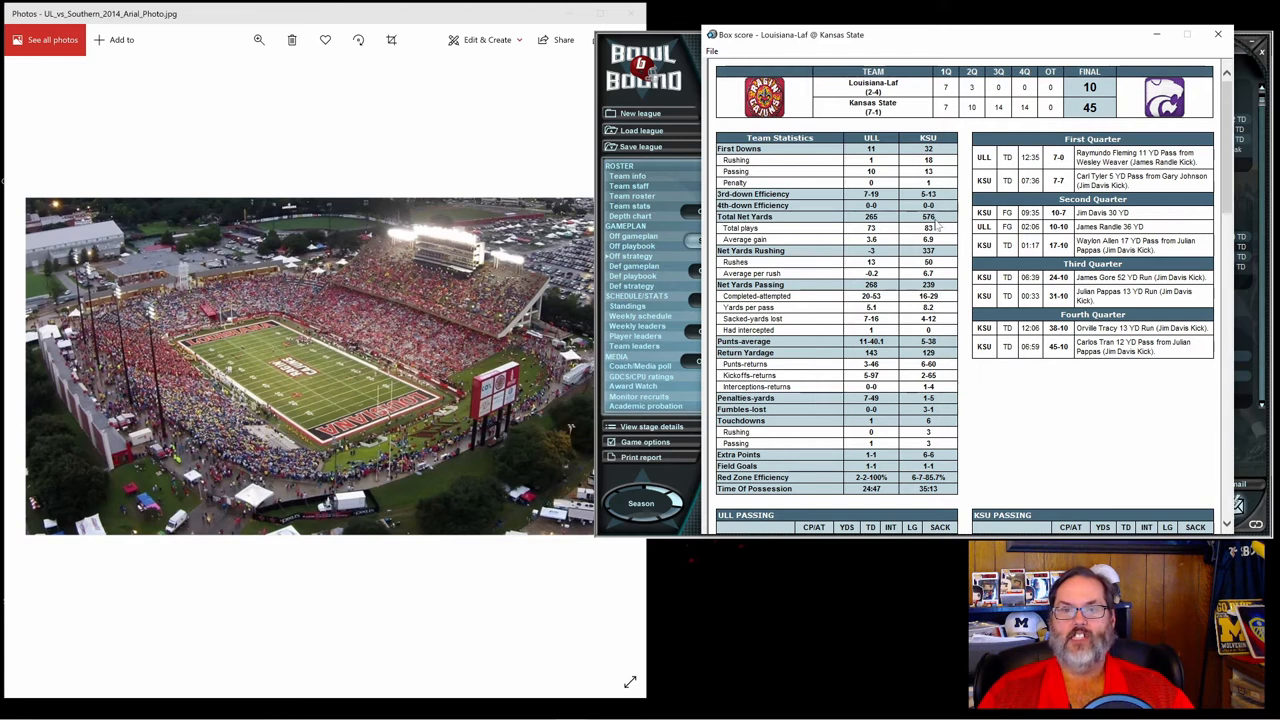
pyautogui.moveTo(888, 256)
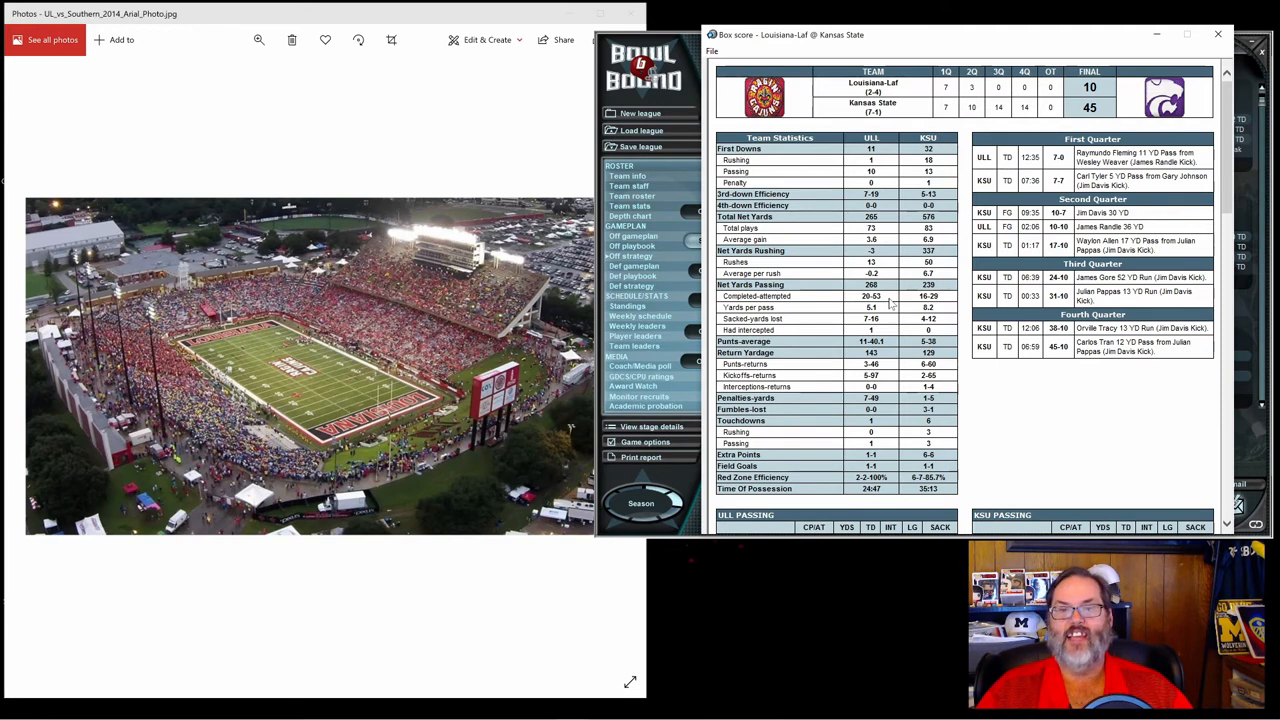
pyautogui.moveTo(940, 305)
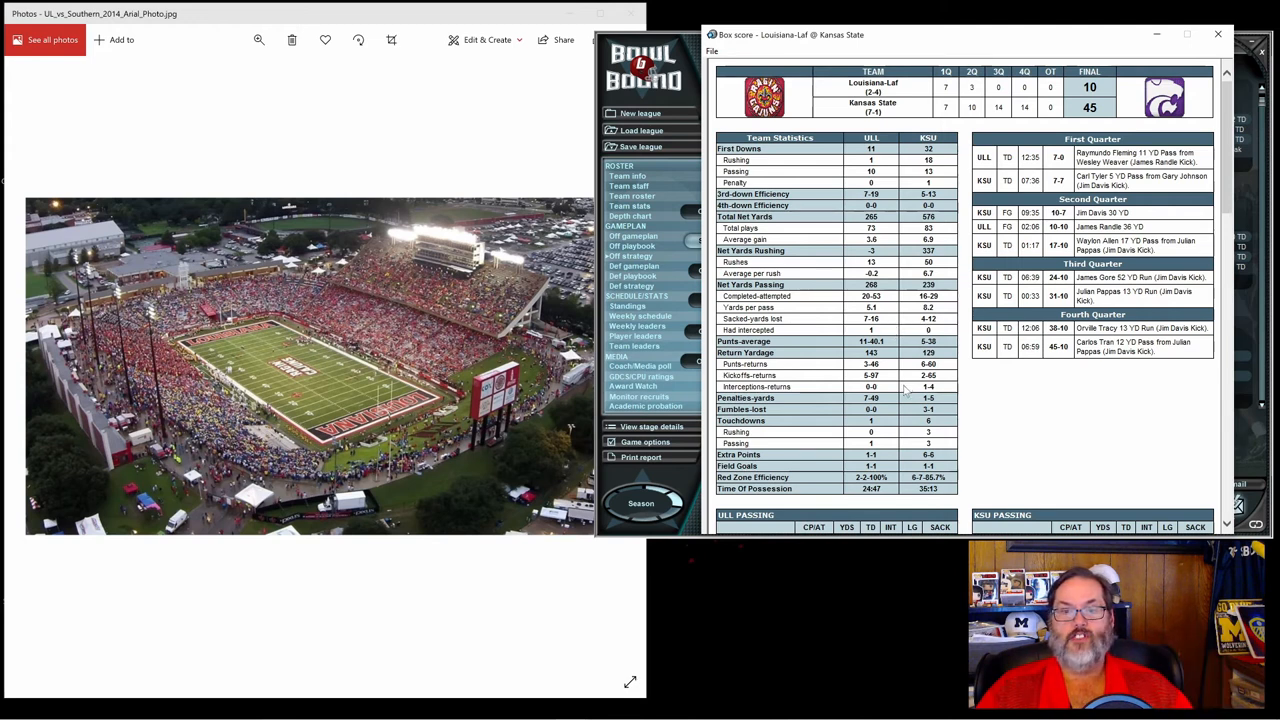
pyautogui.moveTo(888, 418)
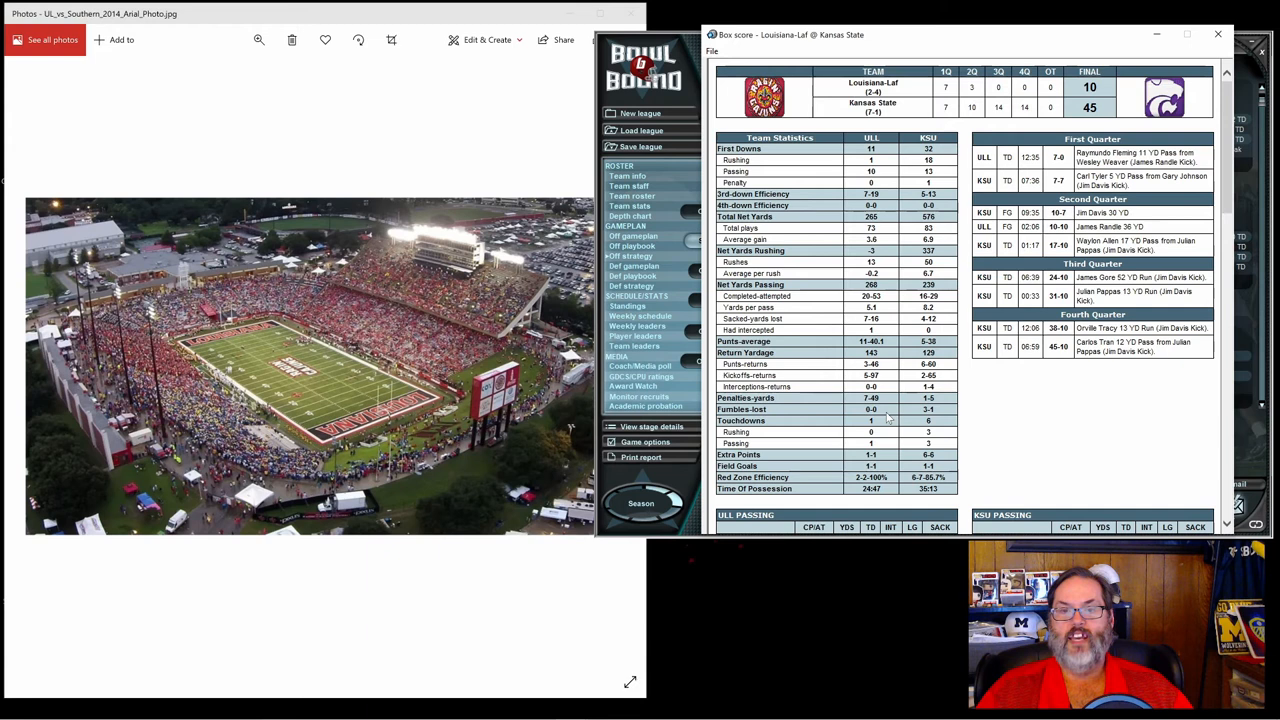
pyautogui.moveTo(905, 405)
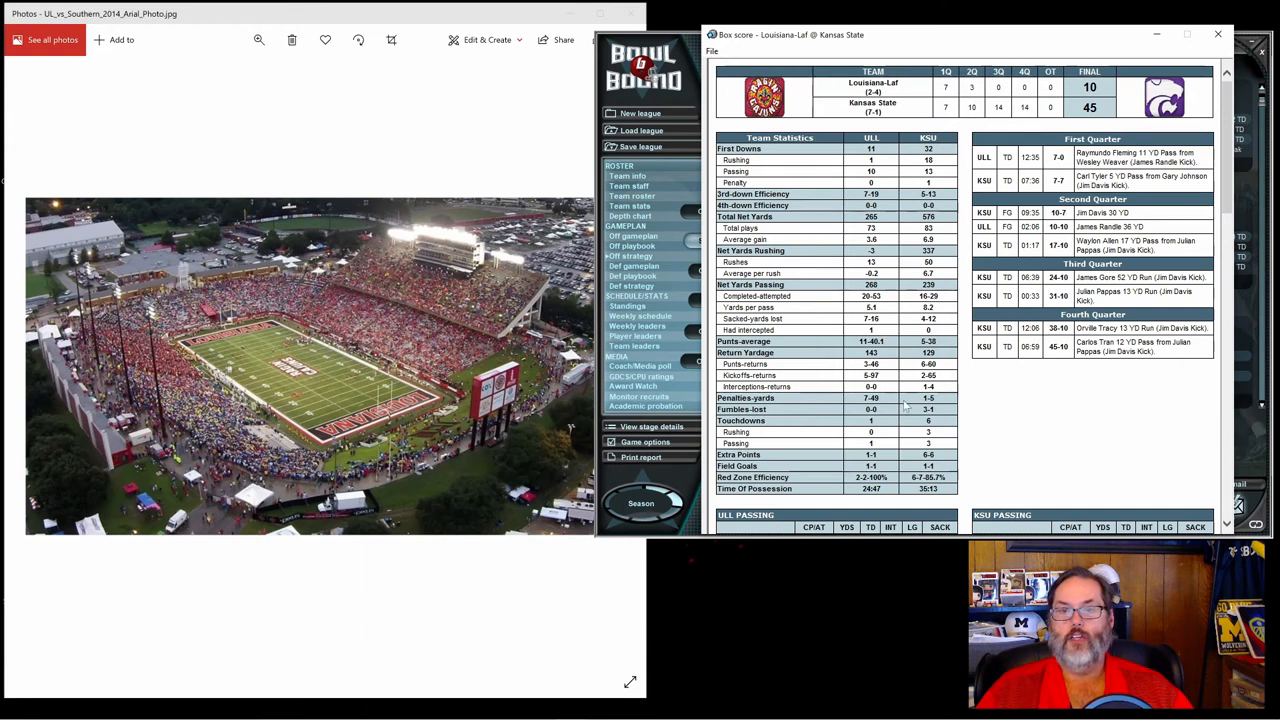
pyautogui.moveTo(1235, 210)
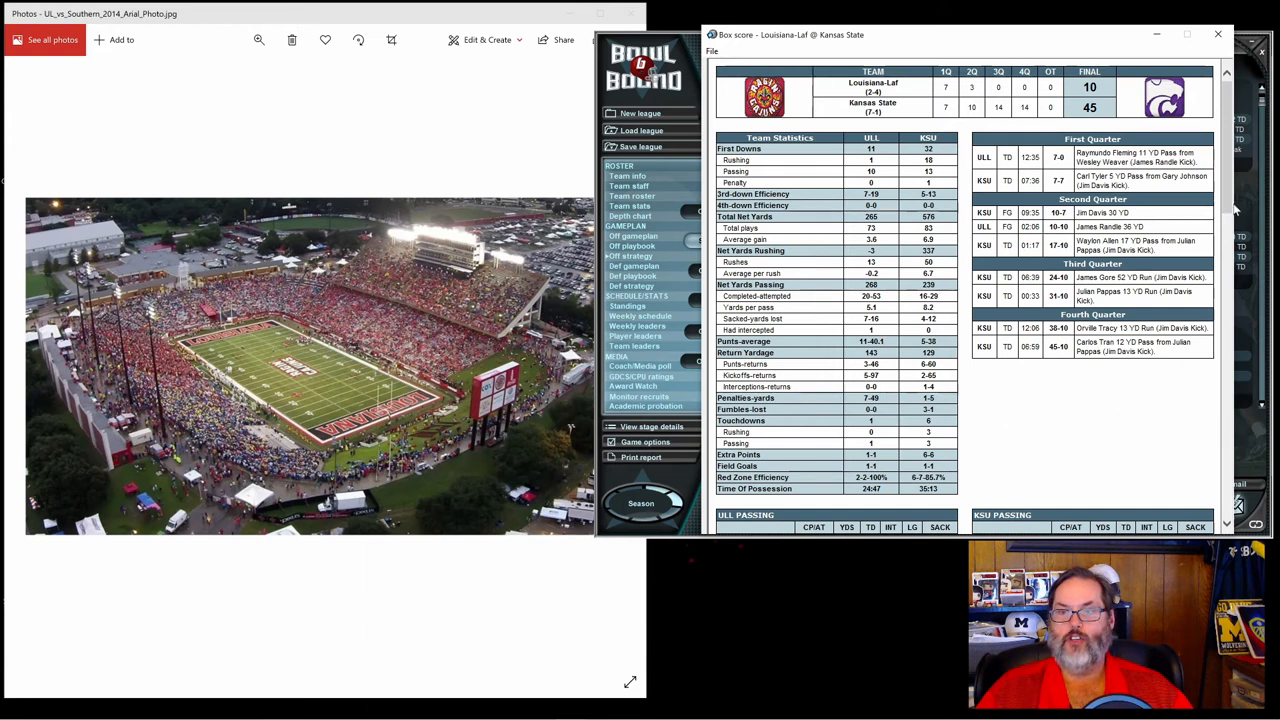
pyautogui.scroll(-3)
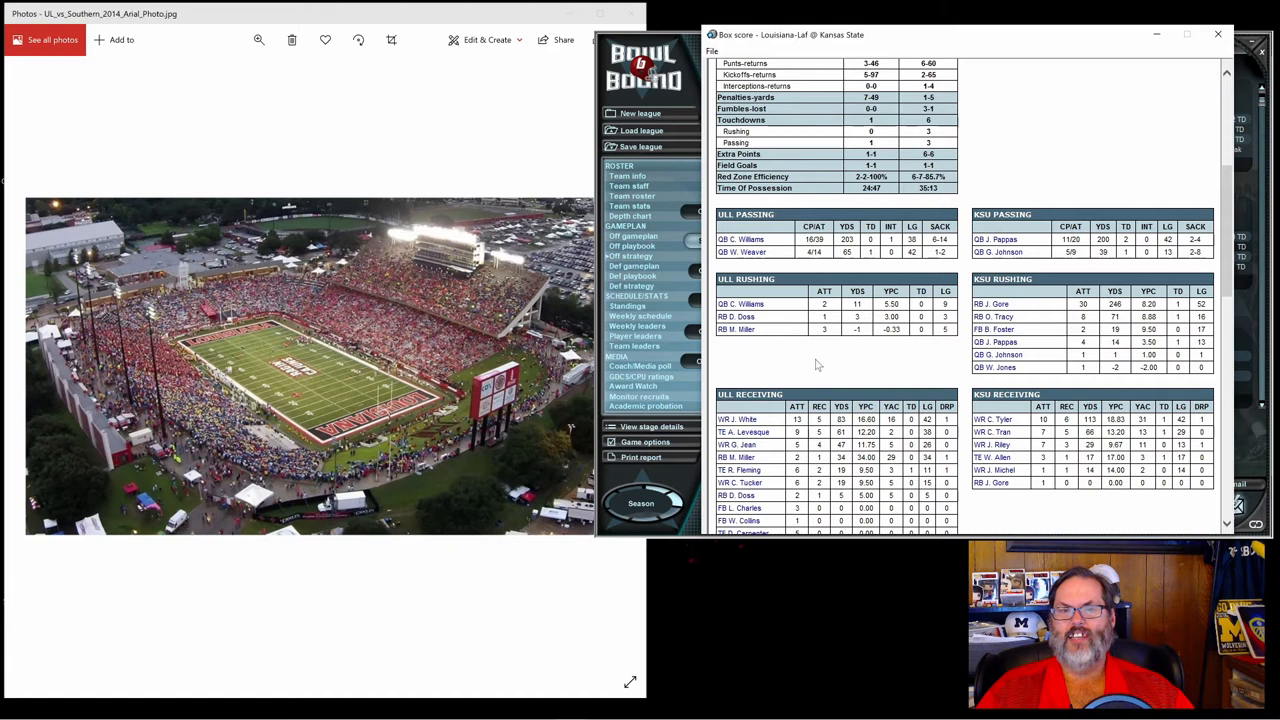
pyautogui.moveTo(781, 247)
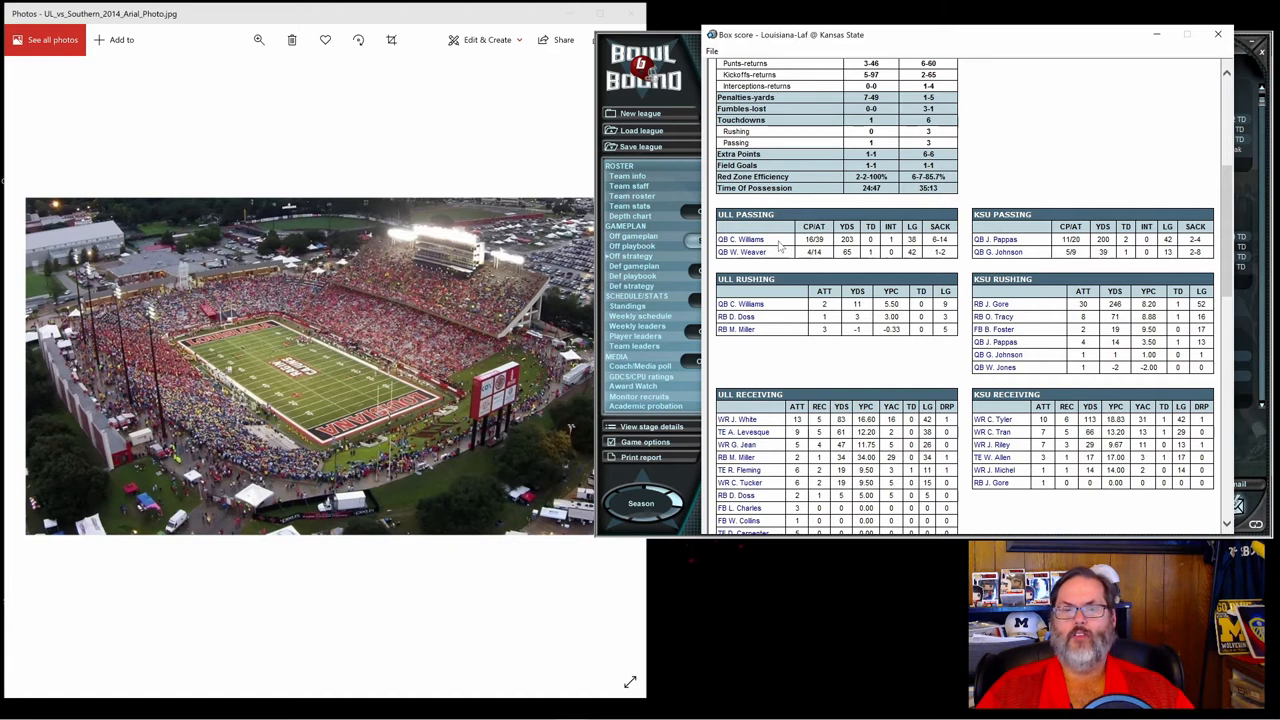
pyautogui.moveTo(783, 258)
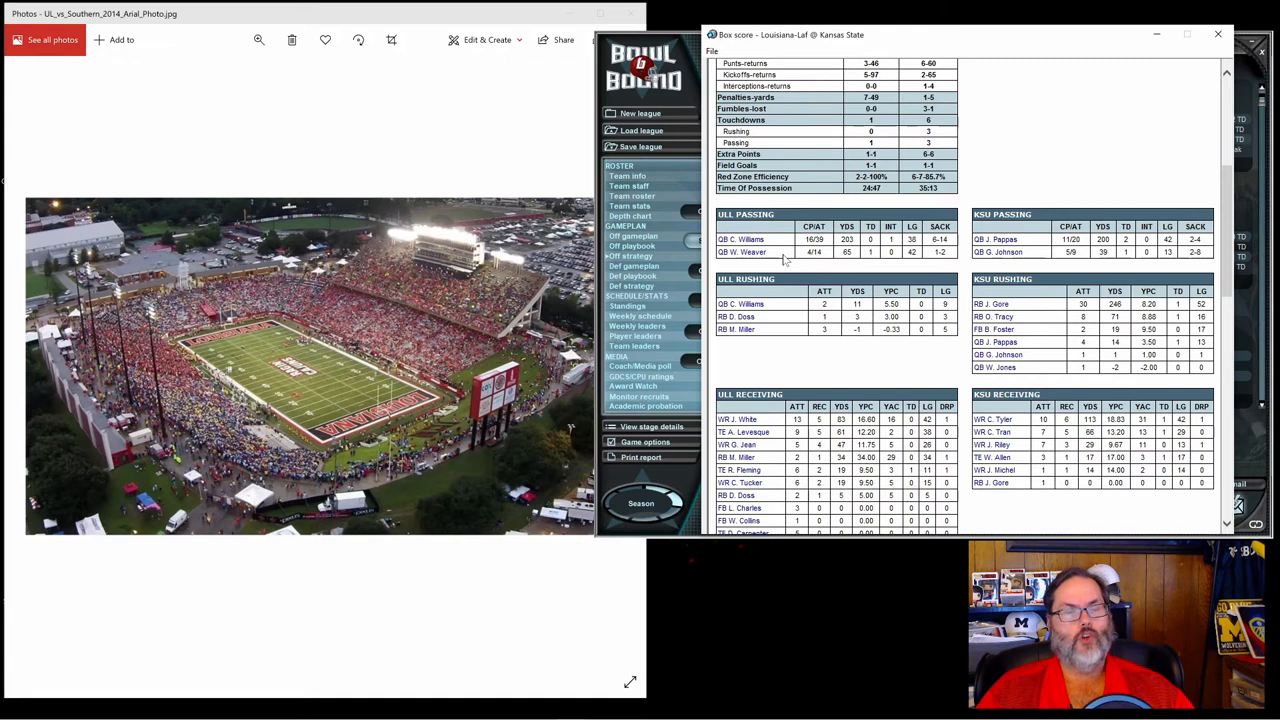
pyautogui.moveTo(785, 258)
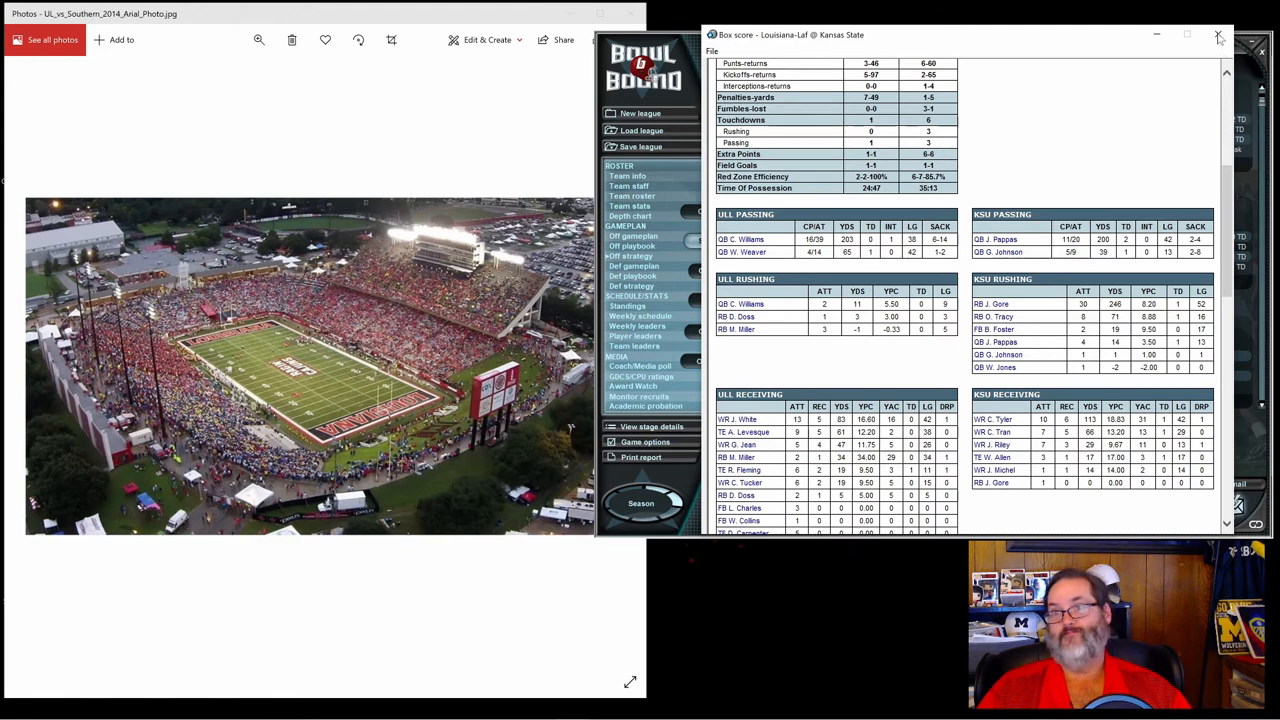
pyautogui.moveTo(1219, 37)
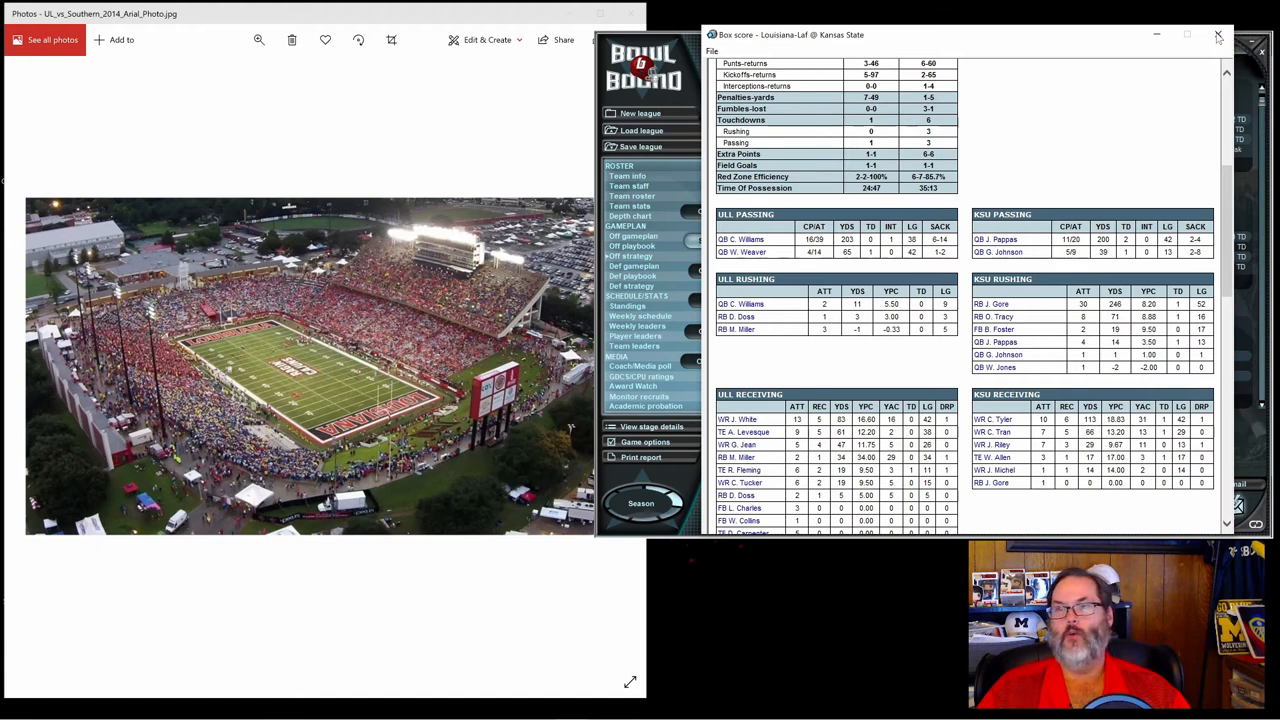
# Close the Kansas State box score, check stage details and academic probation, then show the Week 9 schedule.
pyautogui.click(646, 406)
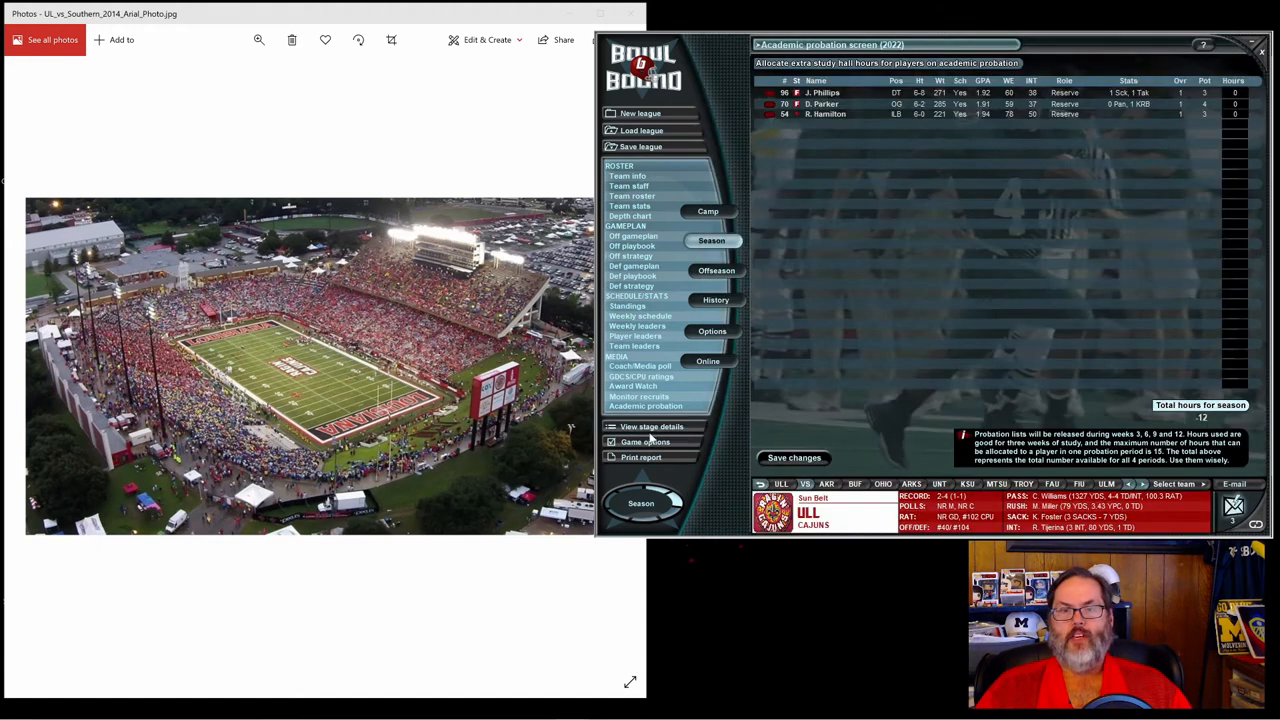
pyautogui.click(651, 426)
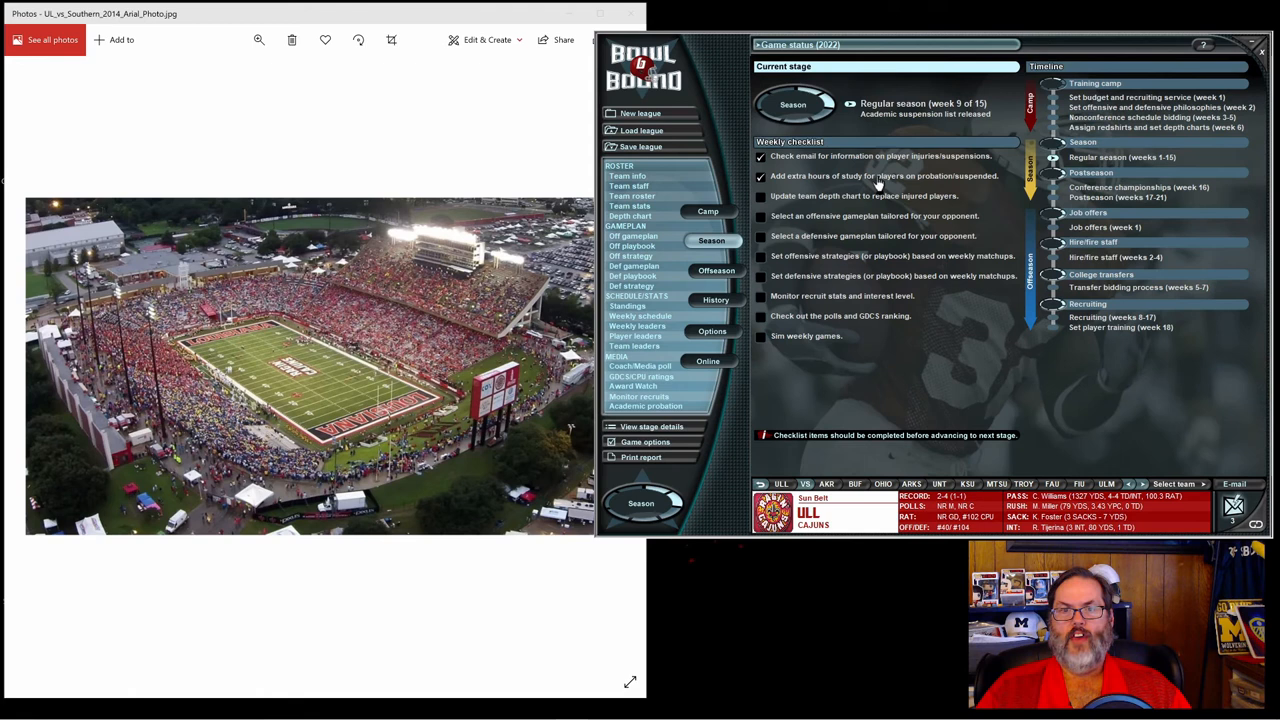
pyautogui.moveTo(818, 184)
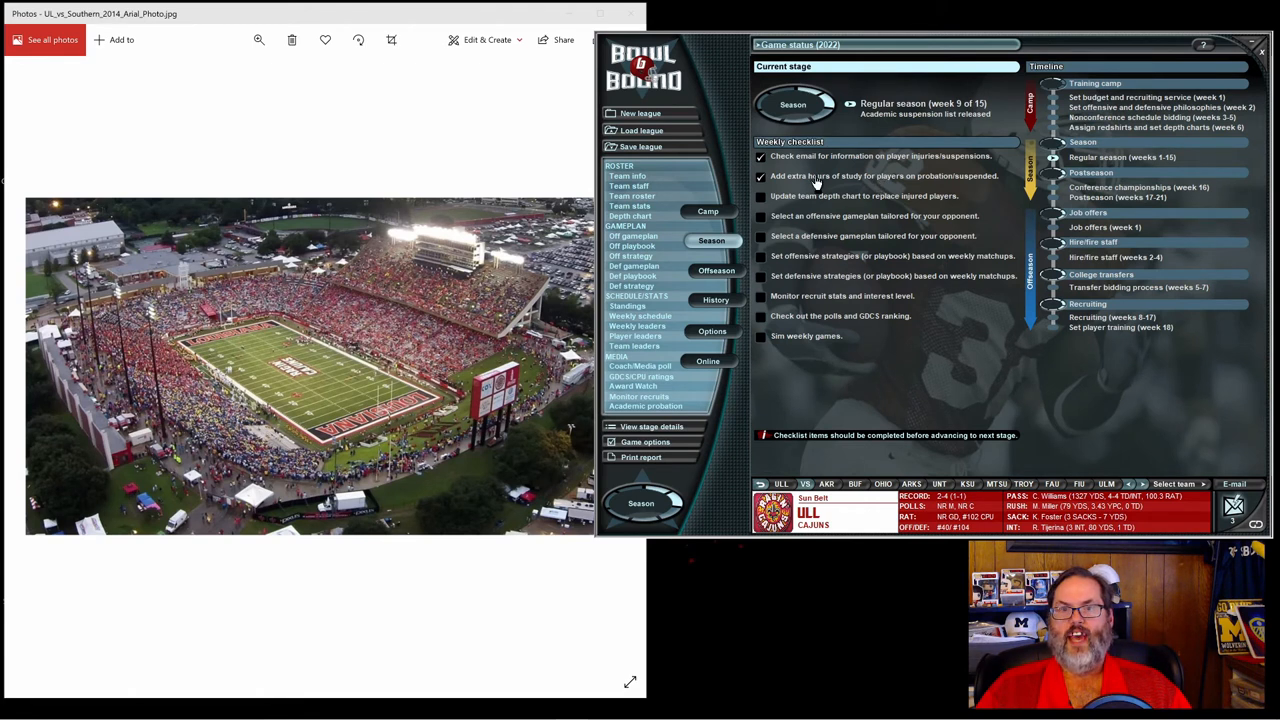
pyautogui.click(645, 405)
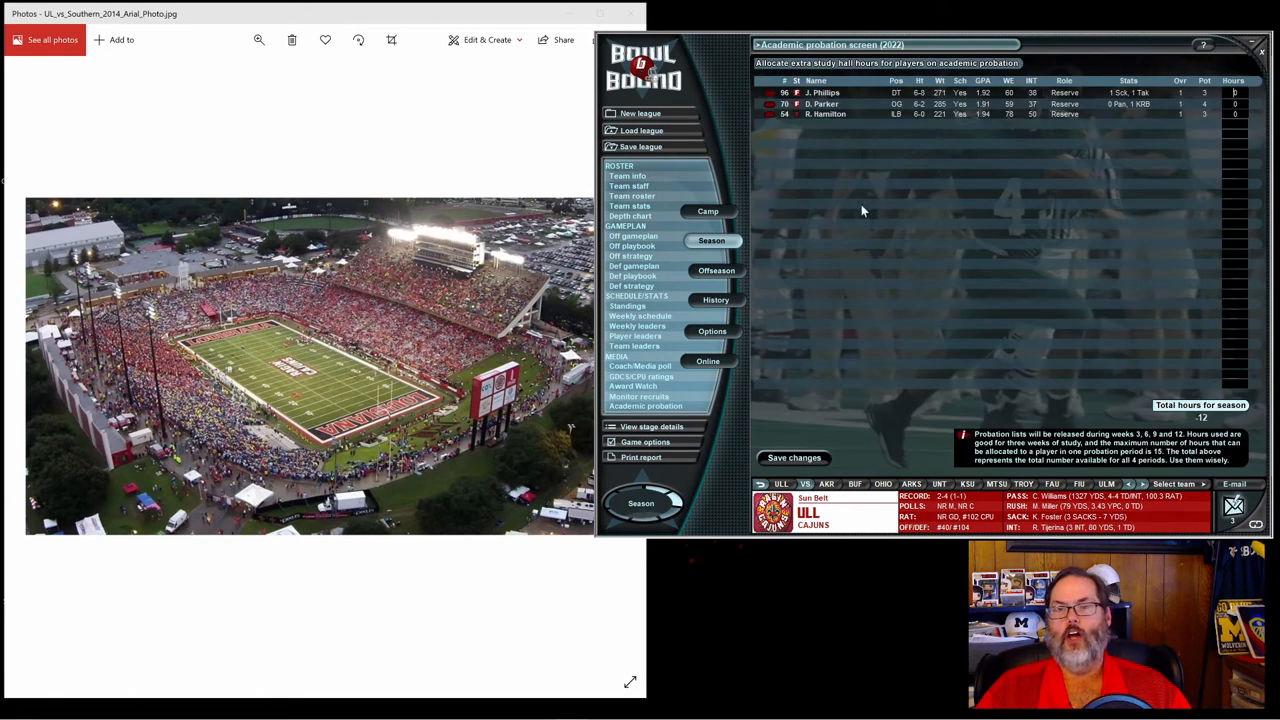
pyautogui.moveTo(864, 217)
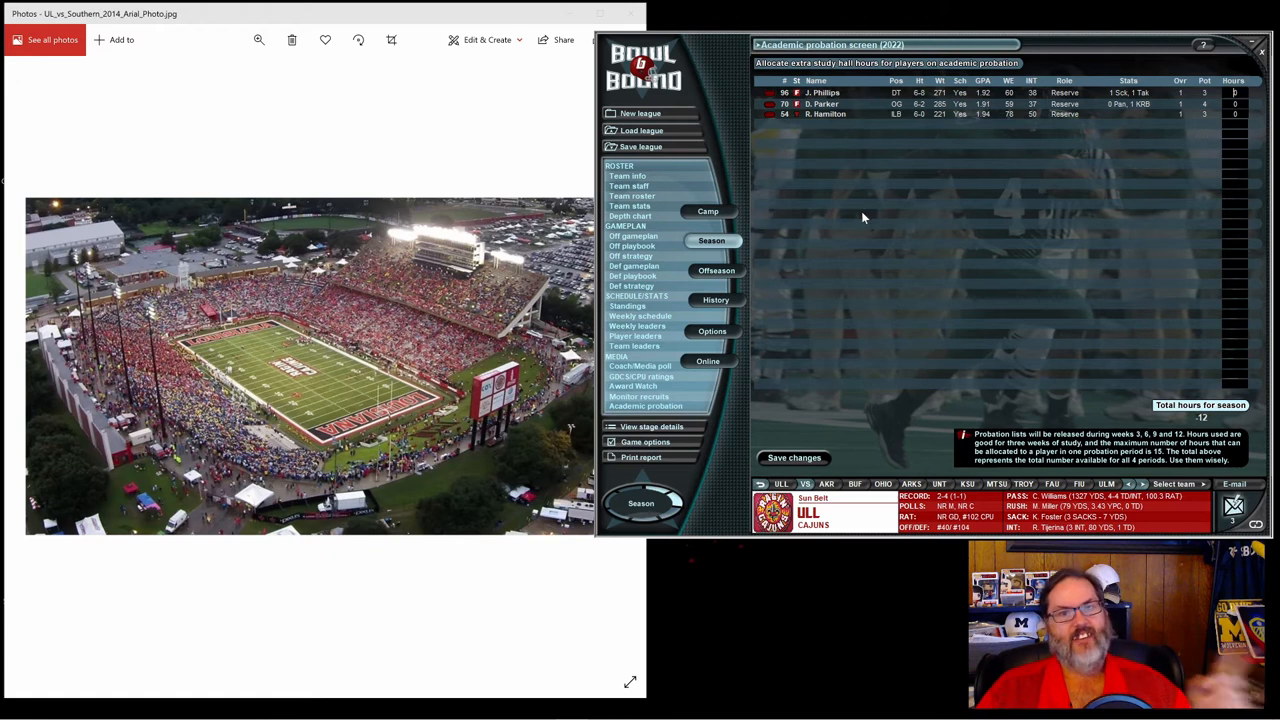
pyautogui.moveTo(690, 398)
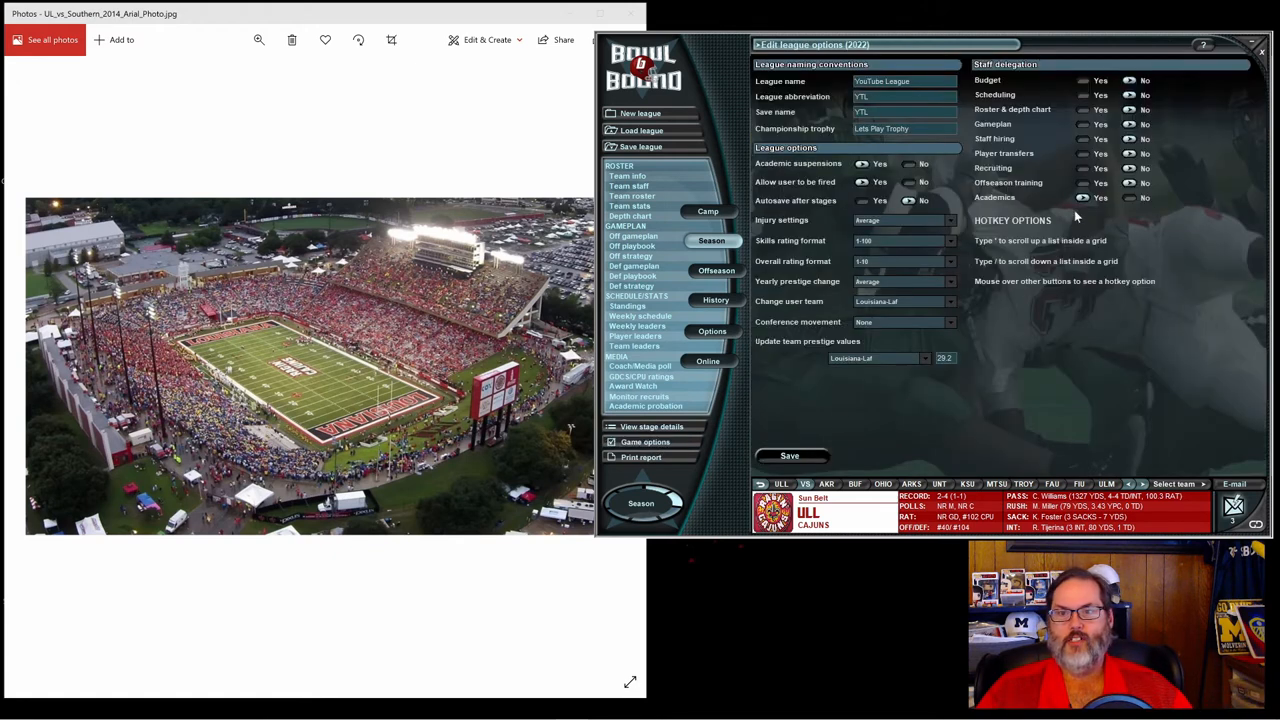
pyautogui.moveTo(770, 338)
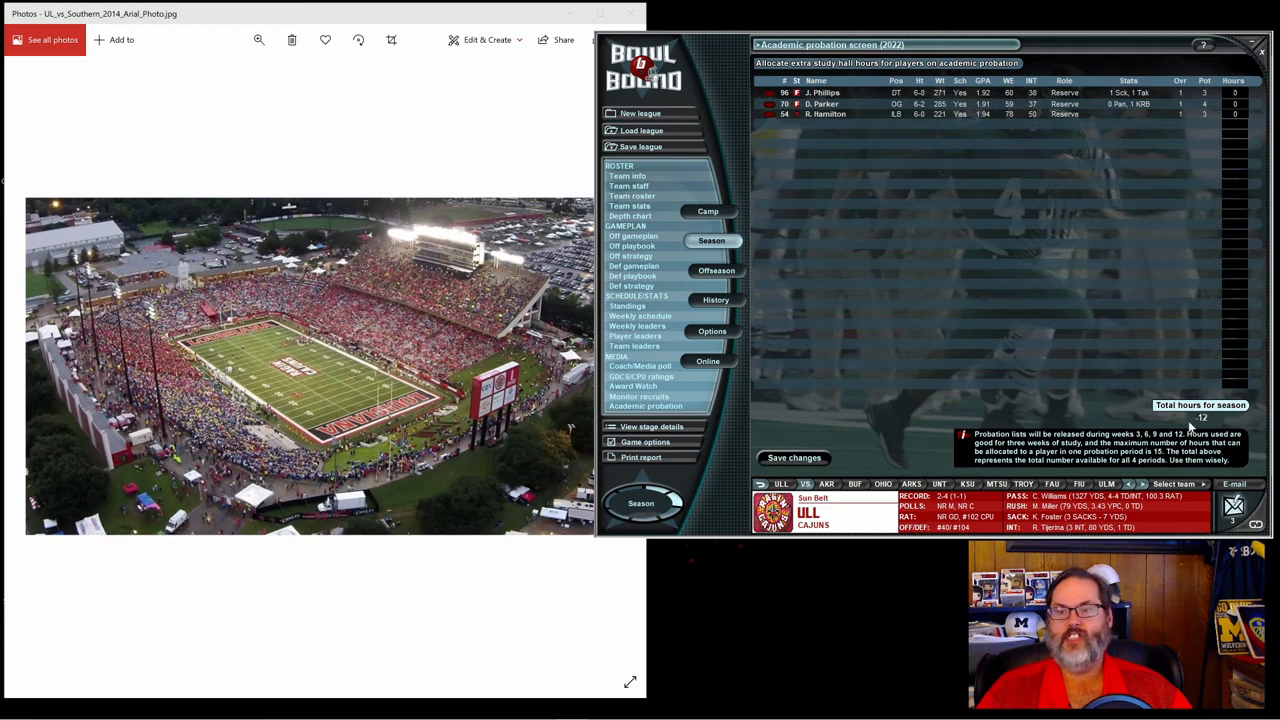
pyautogui.moveTo(1250, 428)
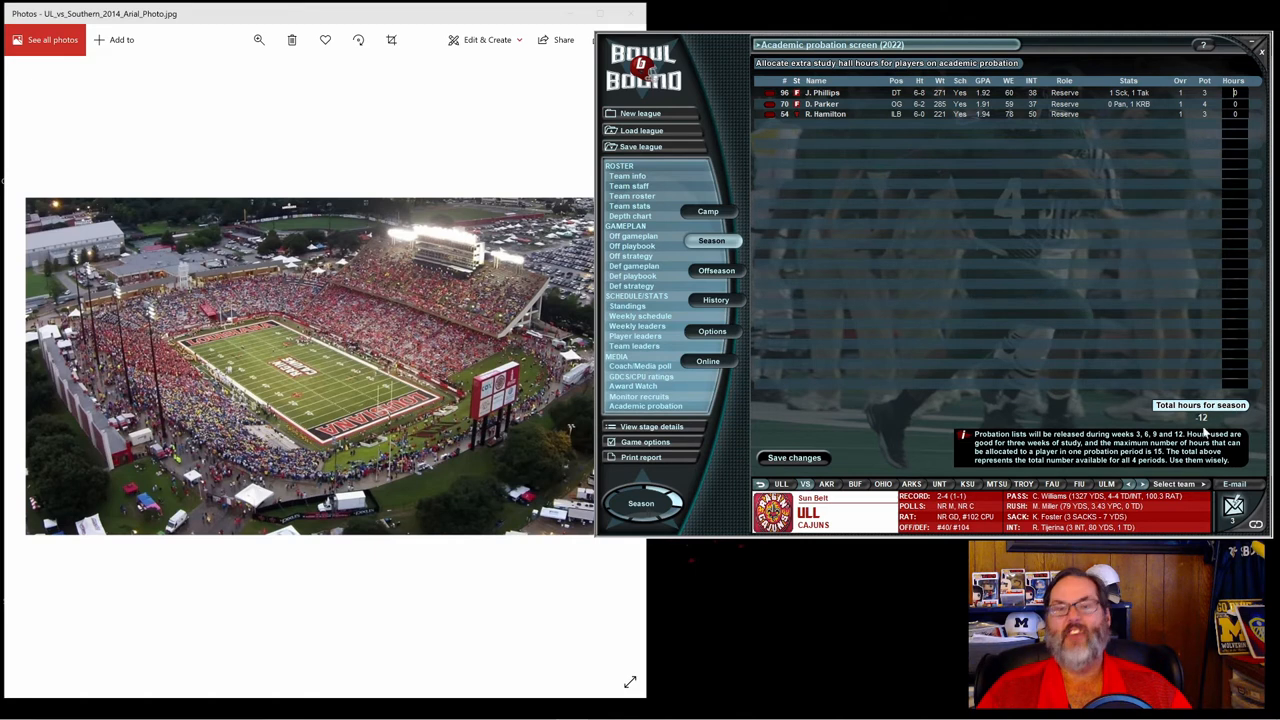
pyautogui.moveTo(683, 460)
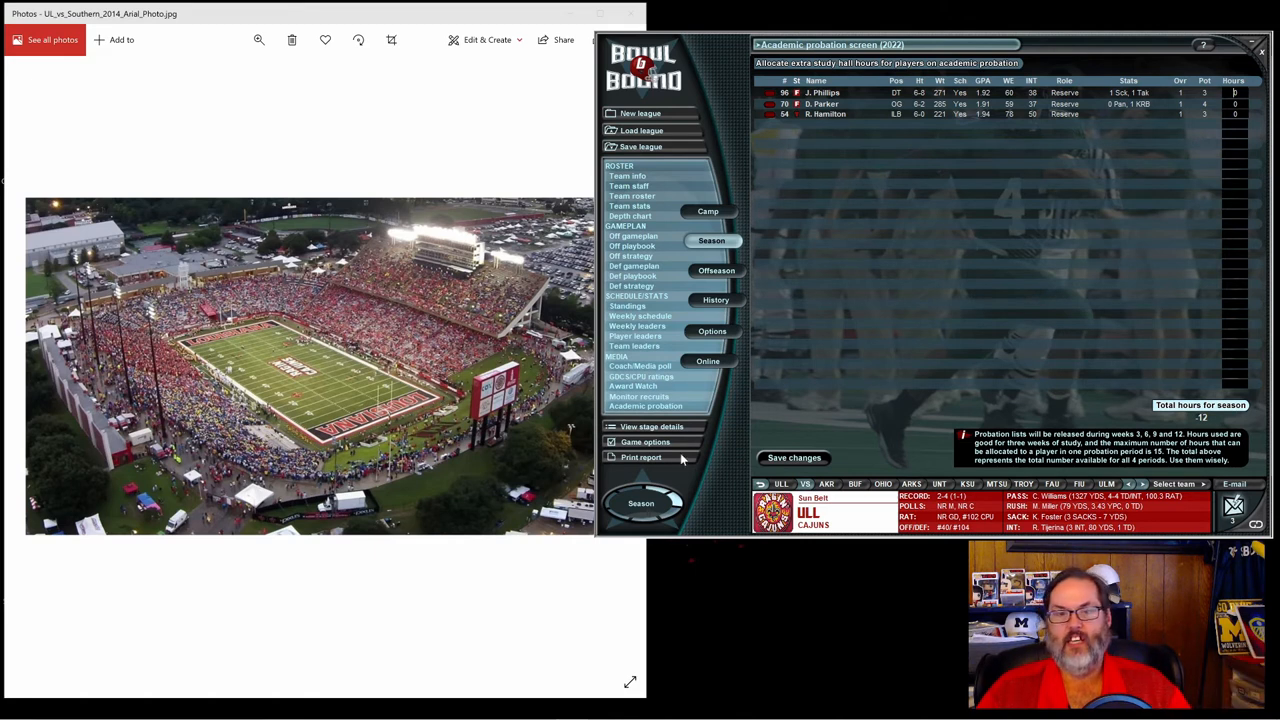
pyautogui.click(640, 315)
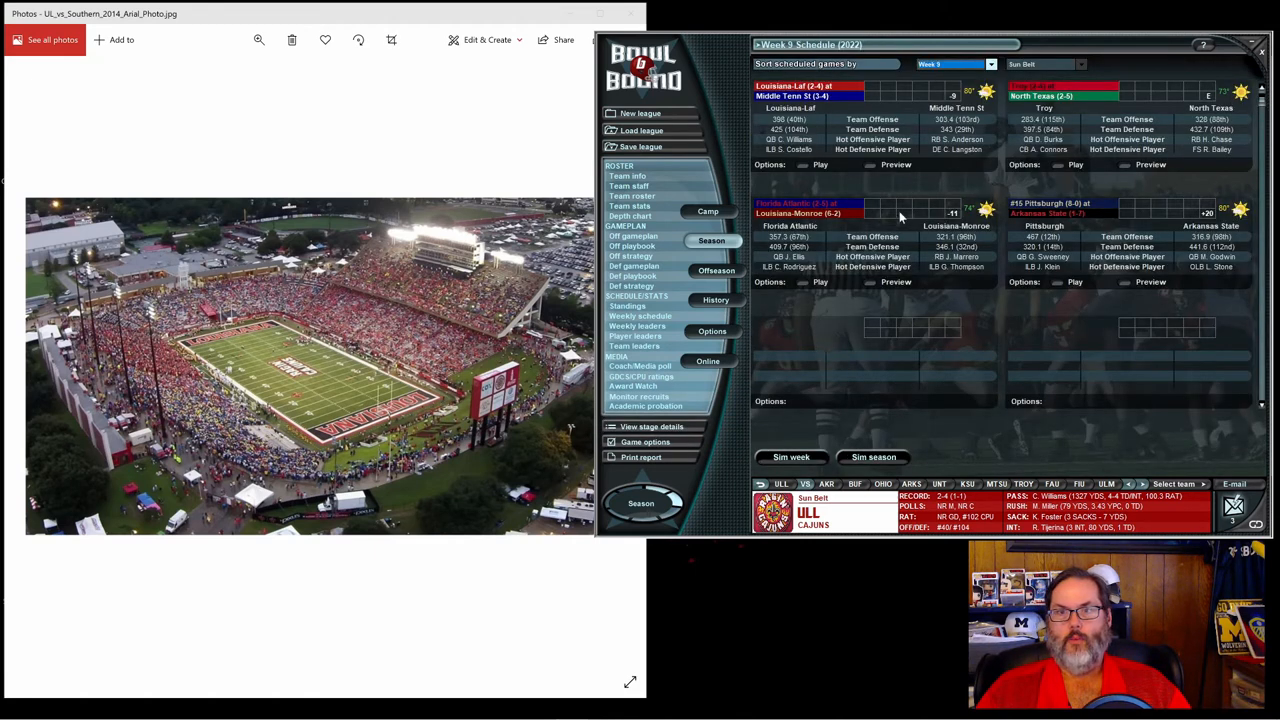
pyautogui.moveTo(827, 112)
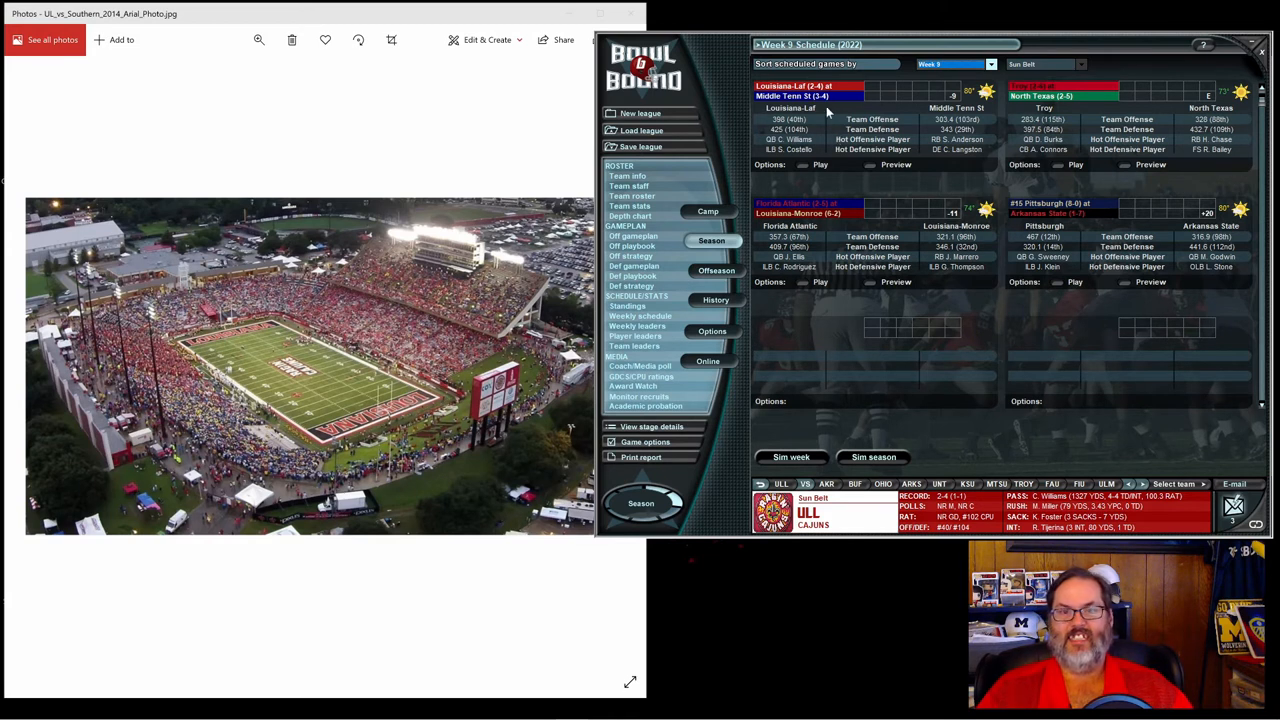
pyautogui.moveTo(953, 117)
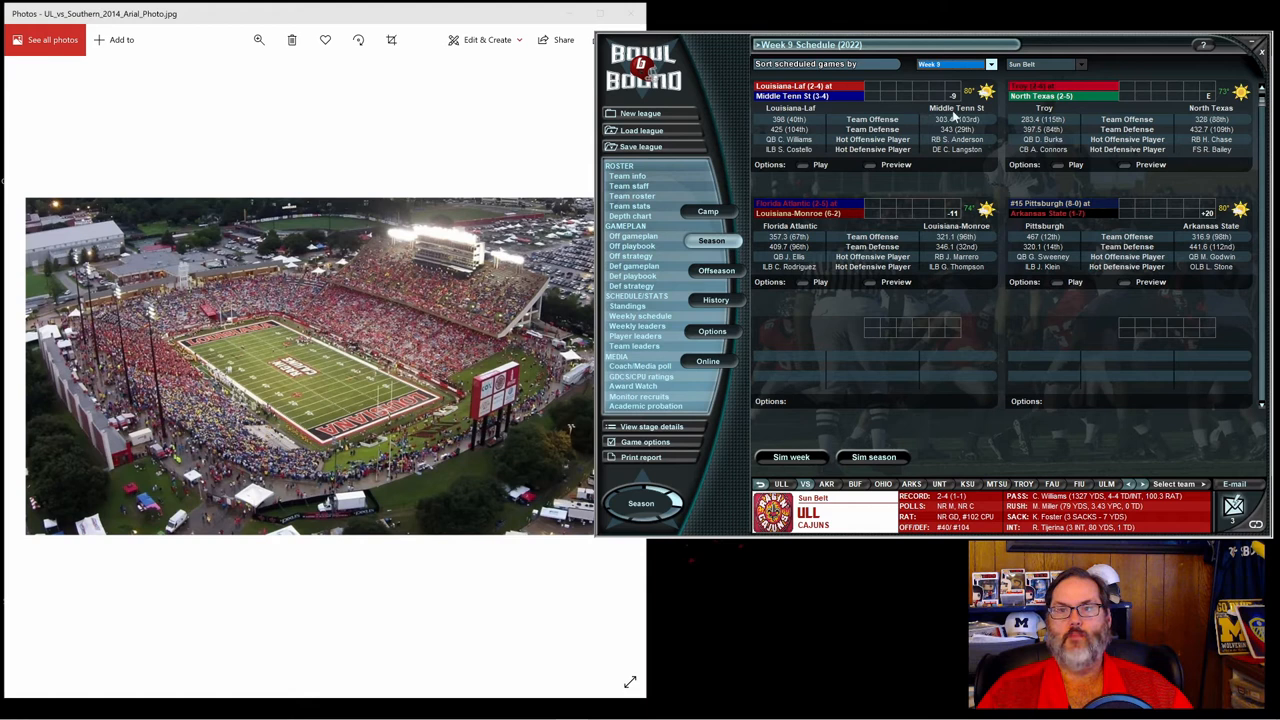
pyautogui.moveTo(958, 152)
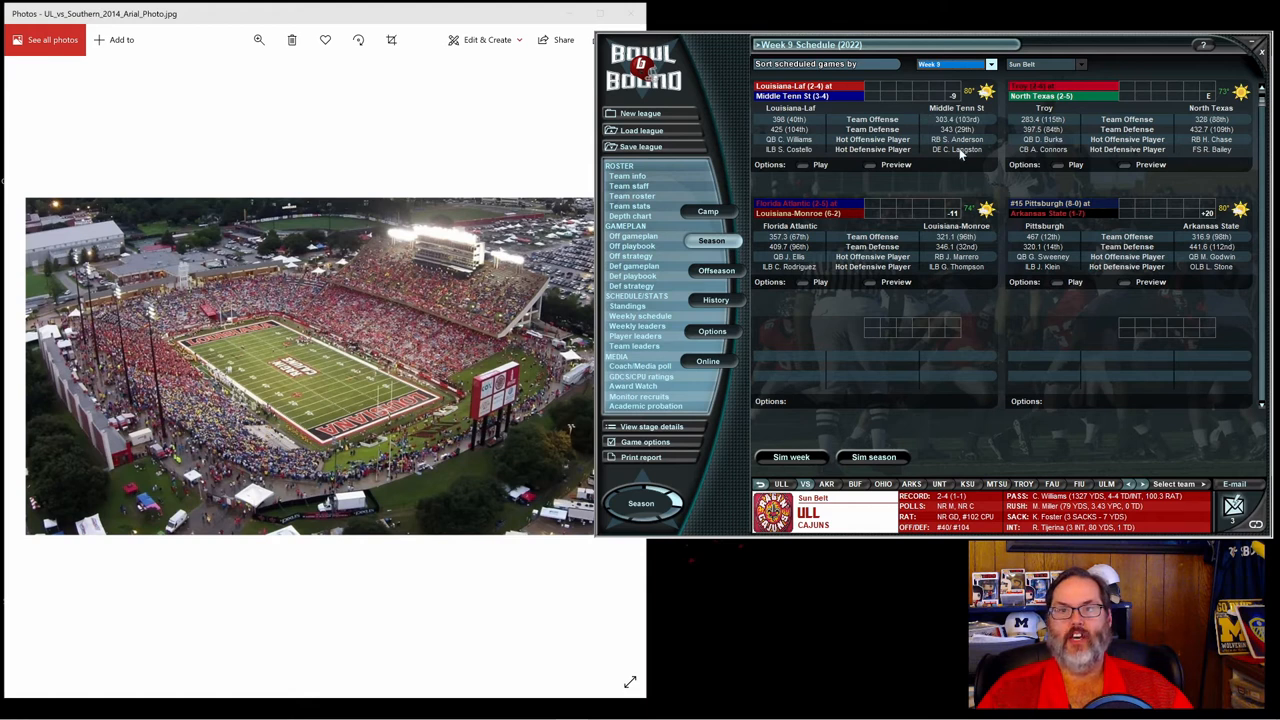
pyautogui.moveTo(825, 127)
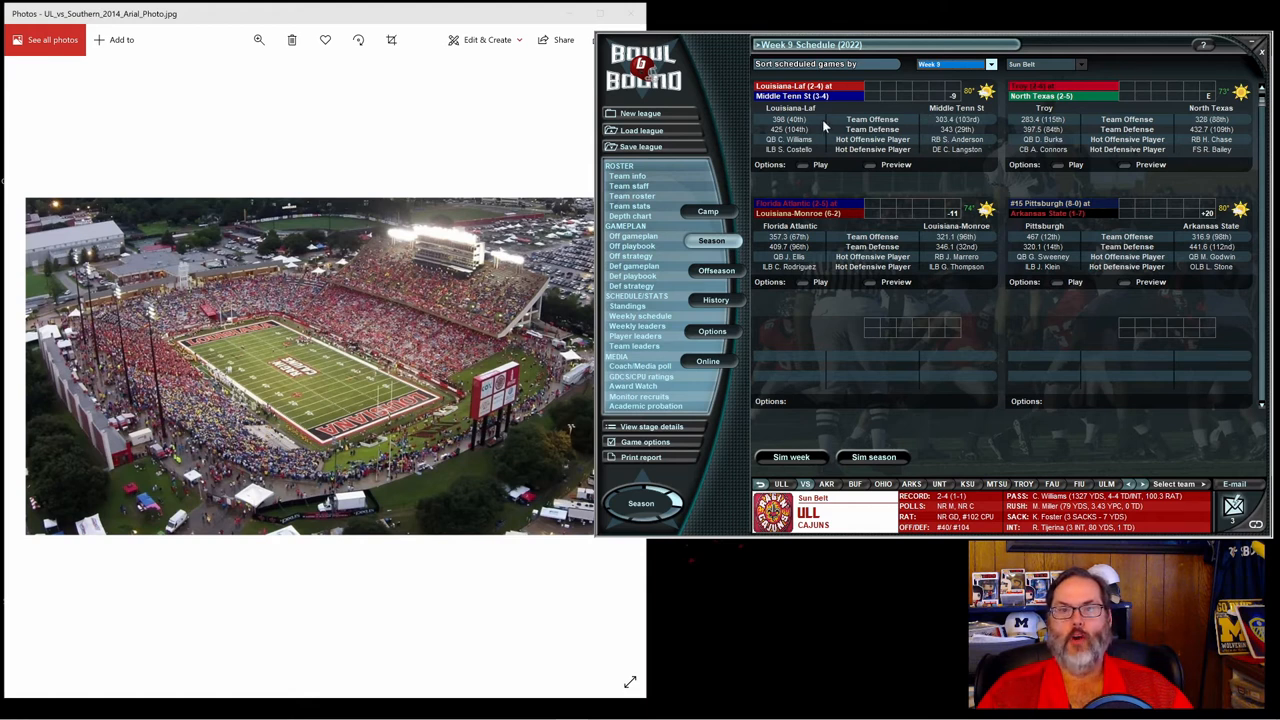
pyautogui.moveTo(985, 130)
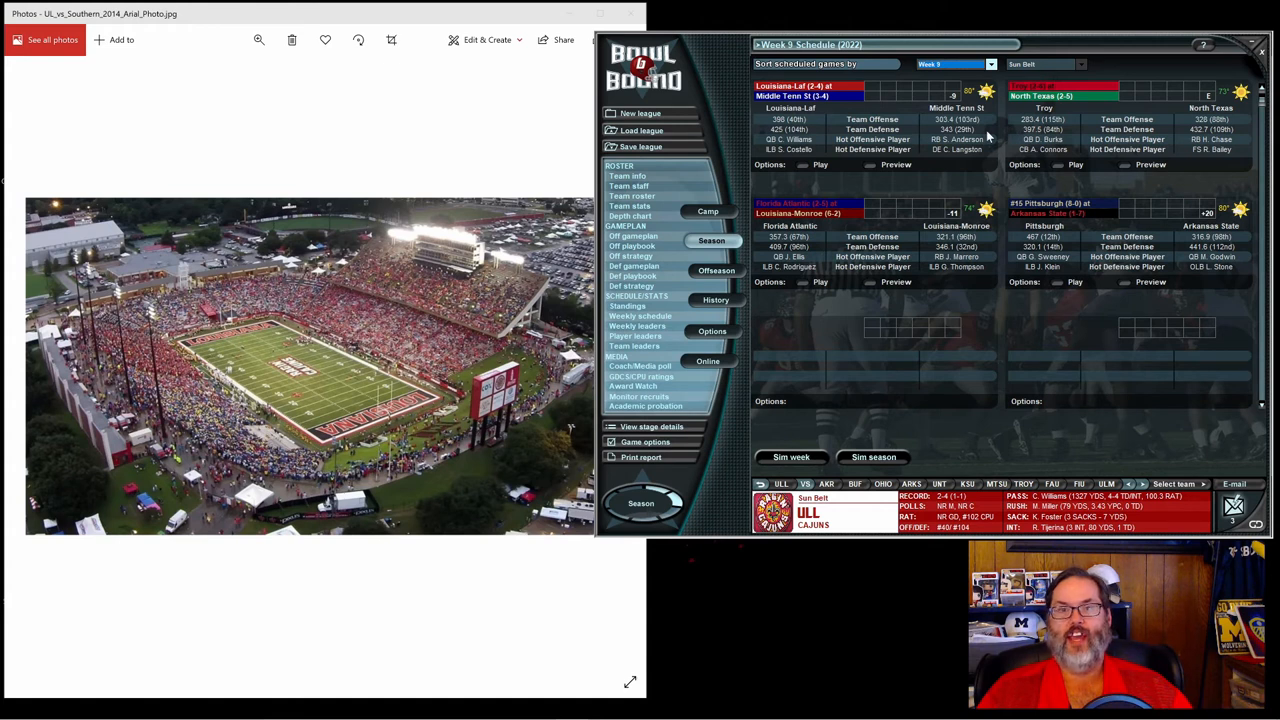
pyautogui.moveTo(827, 130)
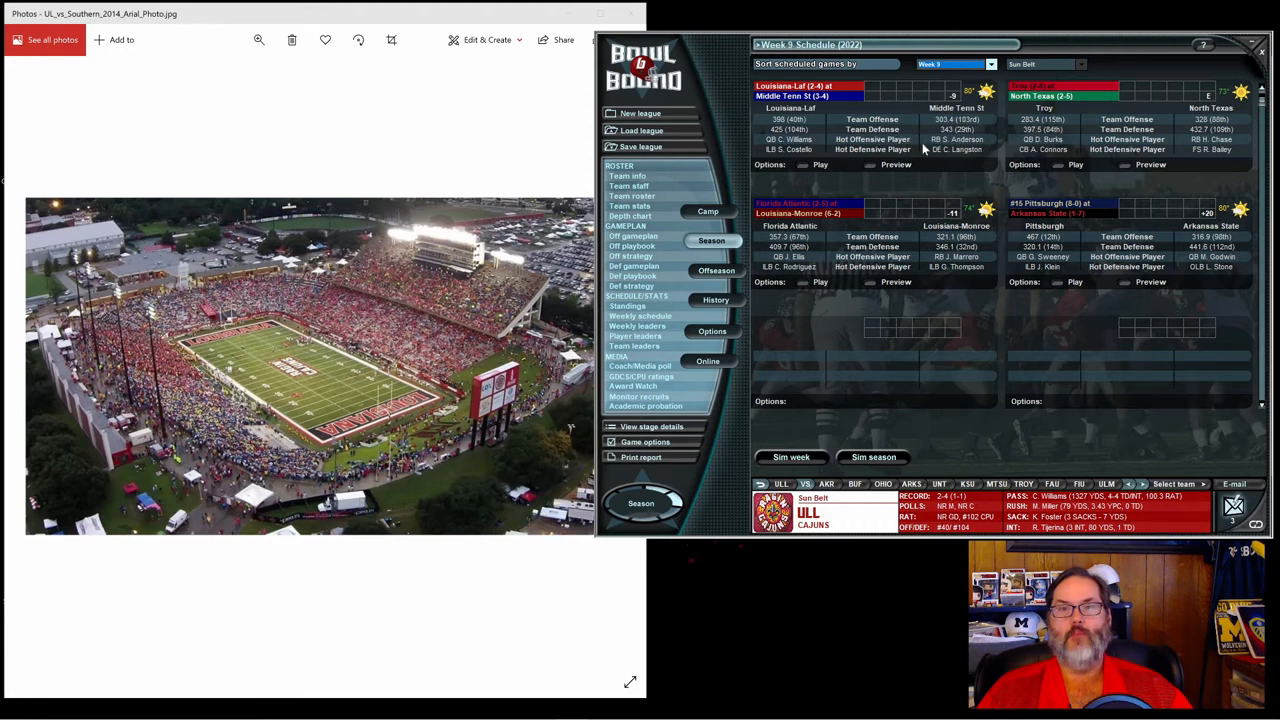
pyautogui.moveTo(857, 252)
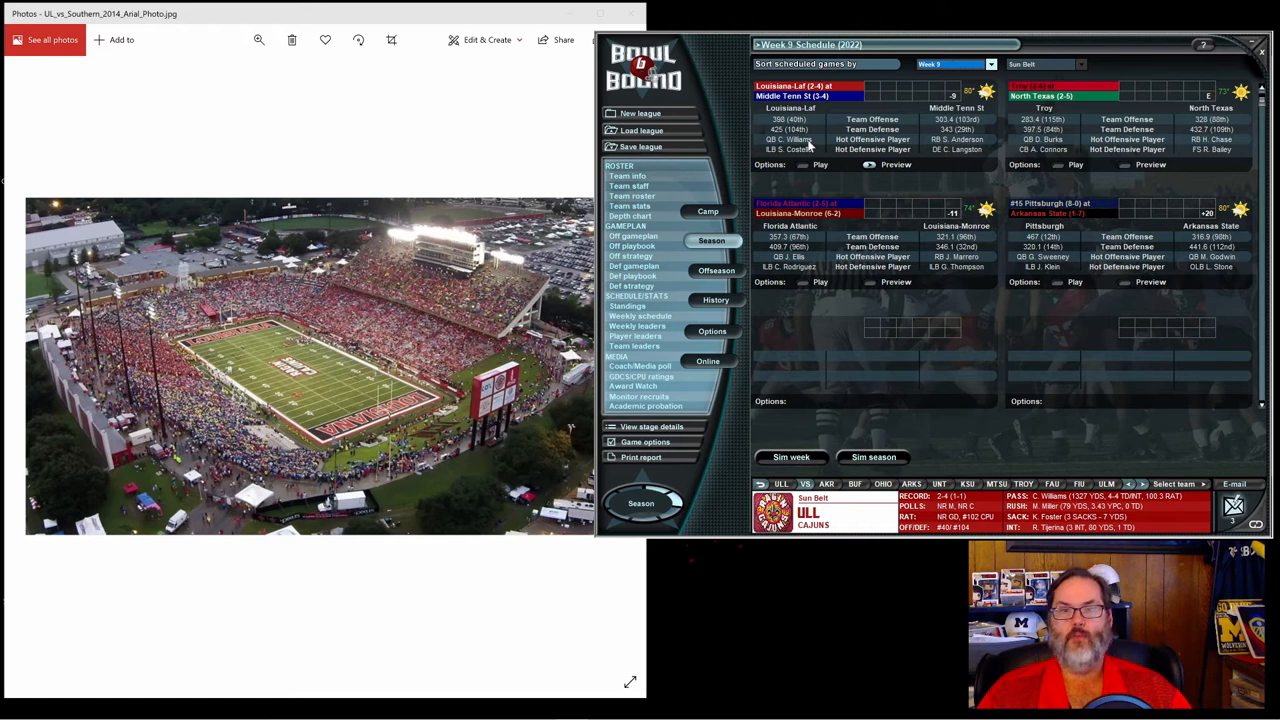
pyautogui.moveTo(855, 146)
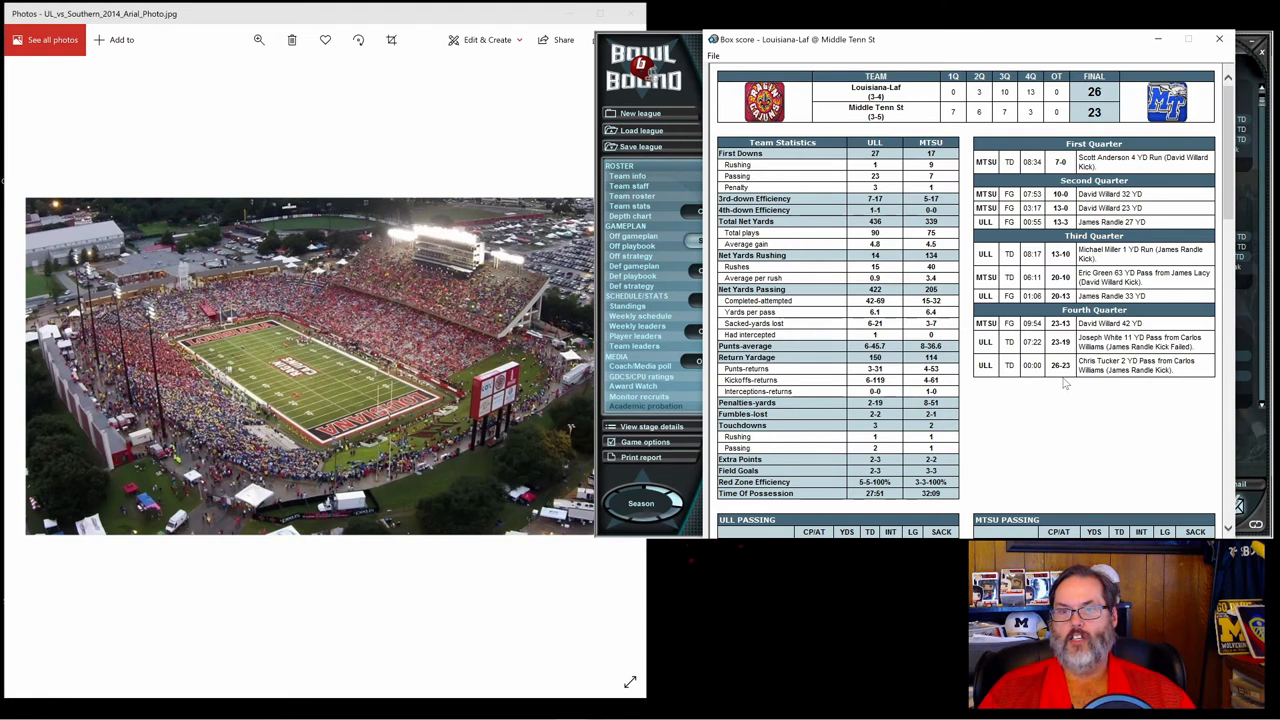
pyautogui.moveTo(1062, 310)
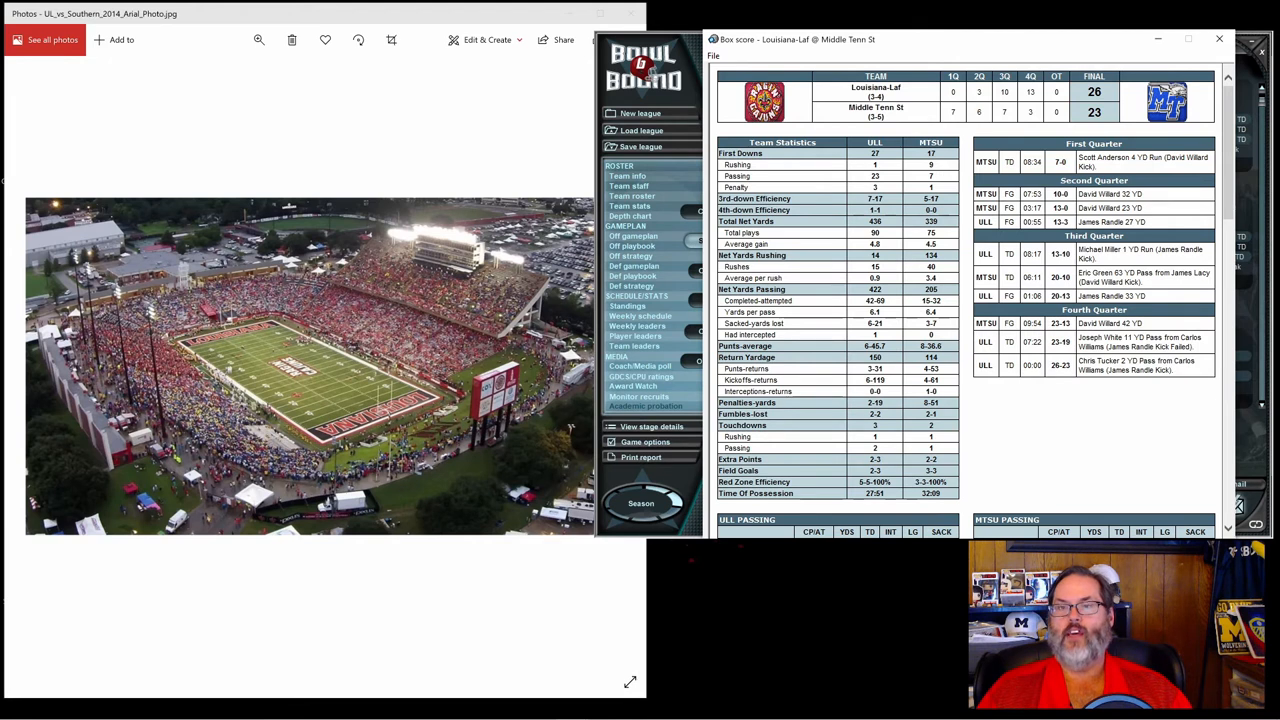
pyautogui.moveTo(1147, 285)
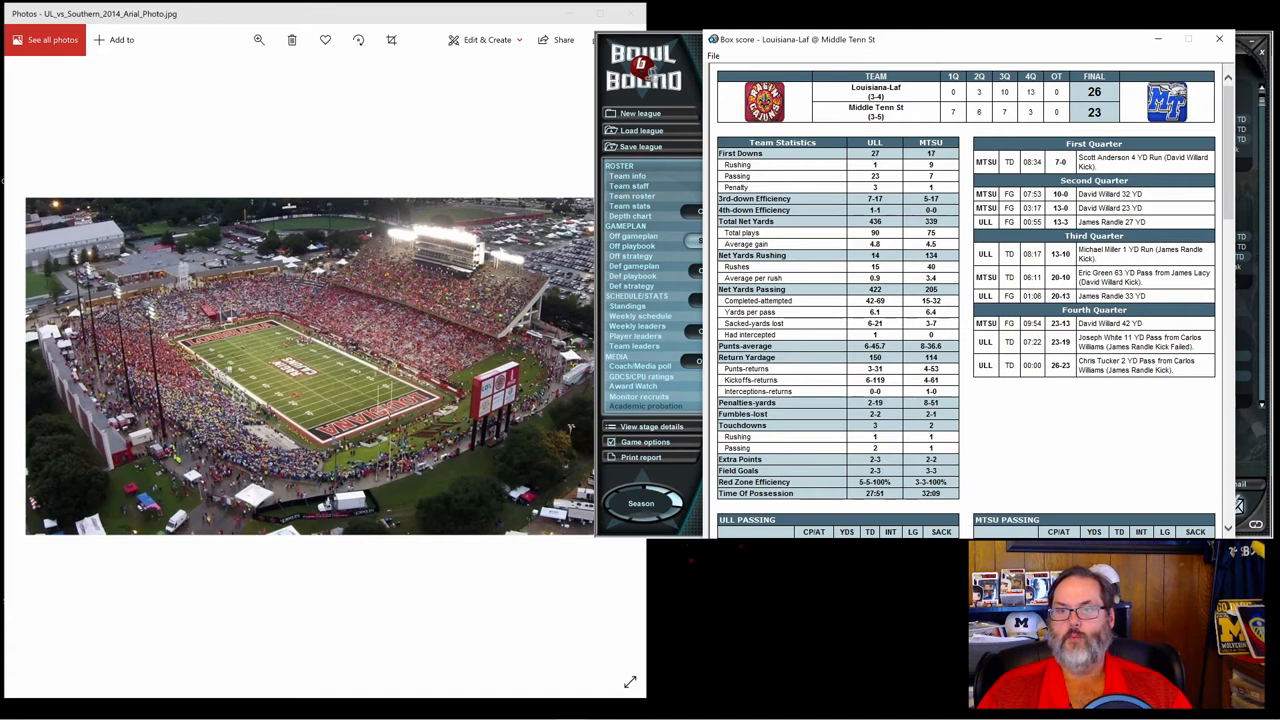
pyautogui.moveTo(1050, 277)
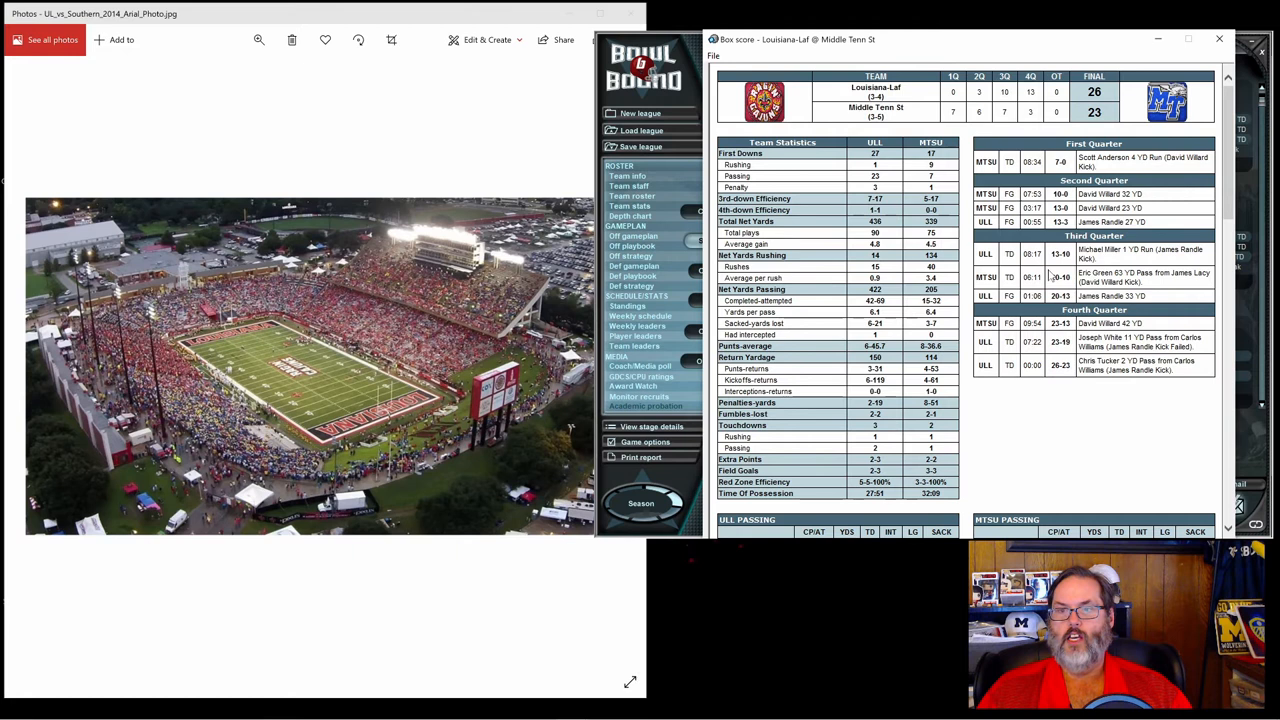
pyautogui.moveTo(895, 178)
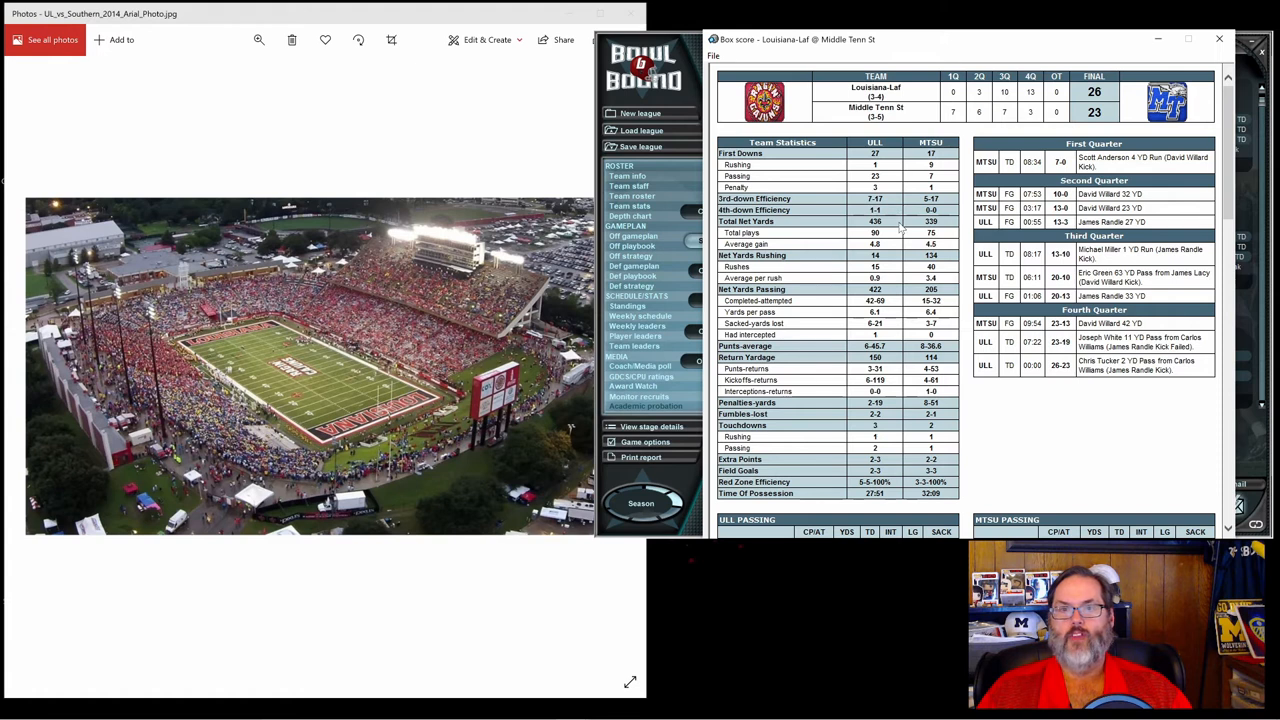
pyautogui.moveTo(910, 228)
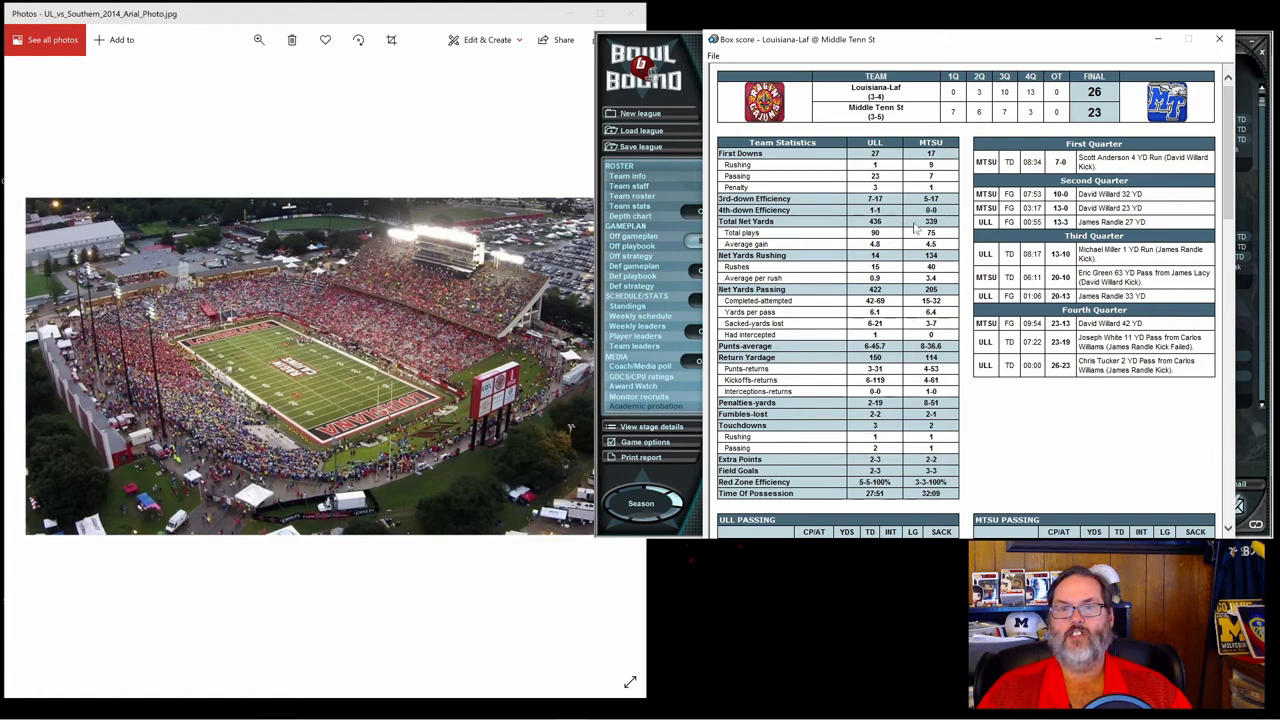
pyautogui.moveTo(888, 278)
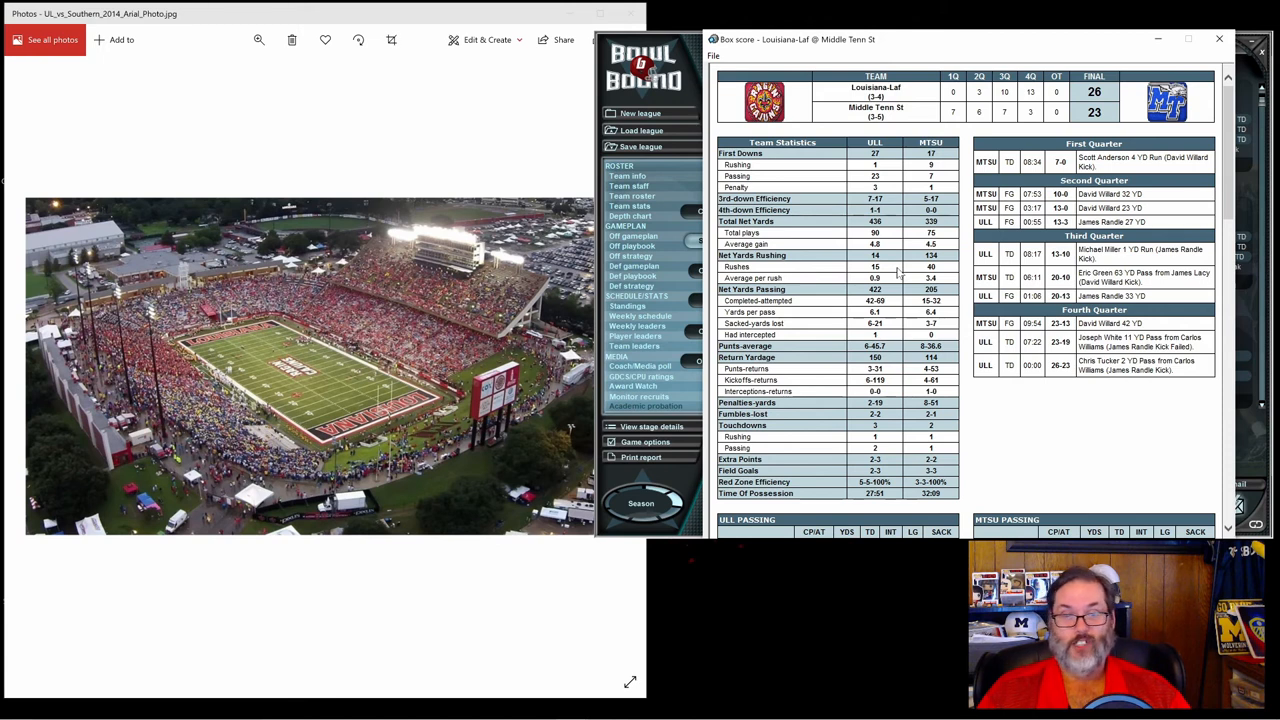
pyautogui.moveTo(888, 303)
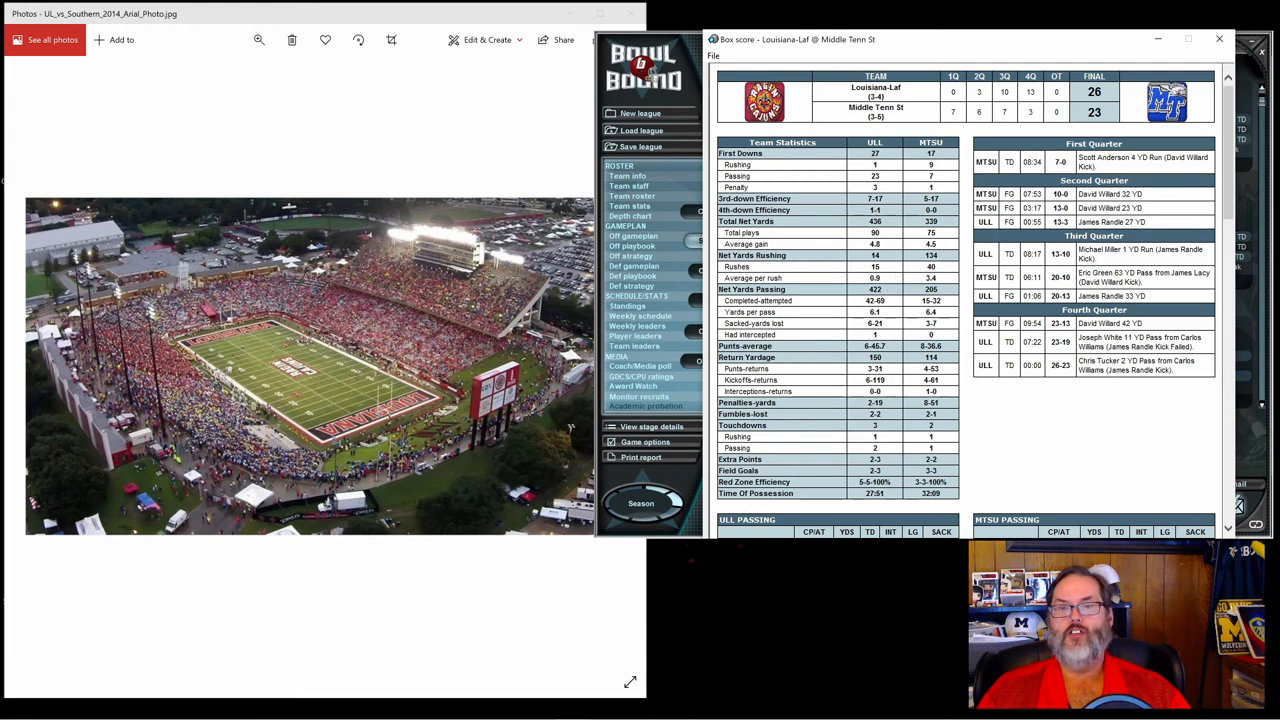
pyautogui.moveTo(897, 283)
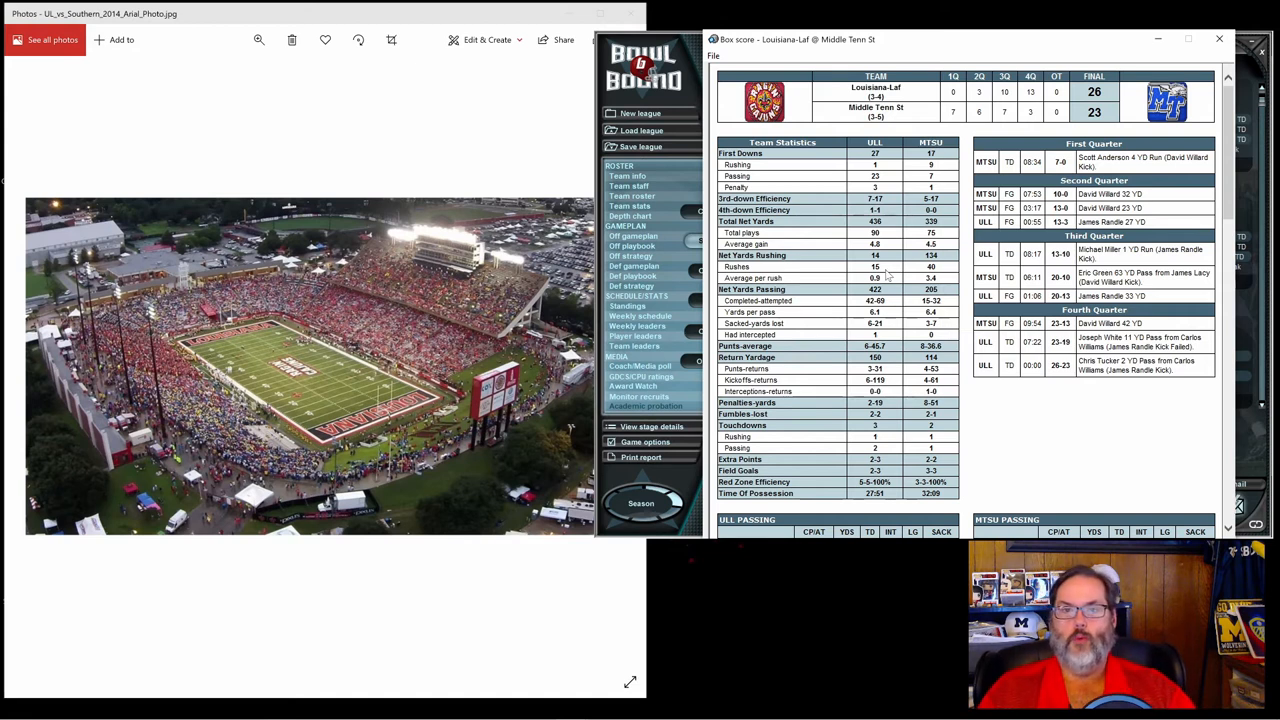
pyautogui.moveTo(870, 280)
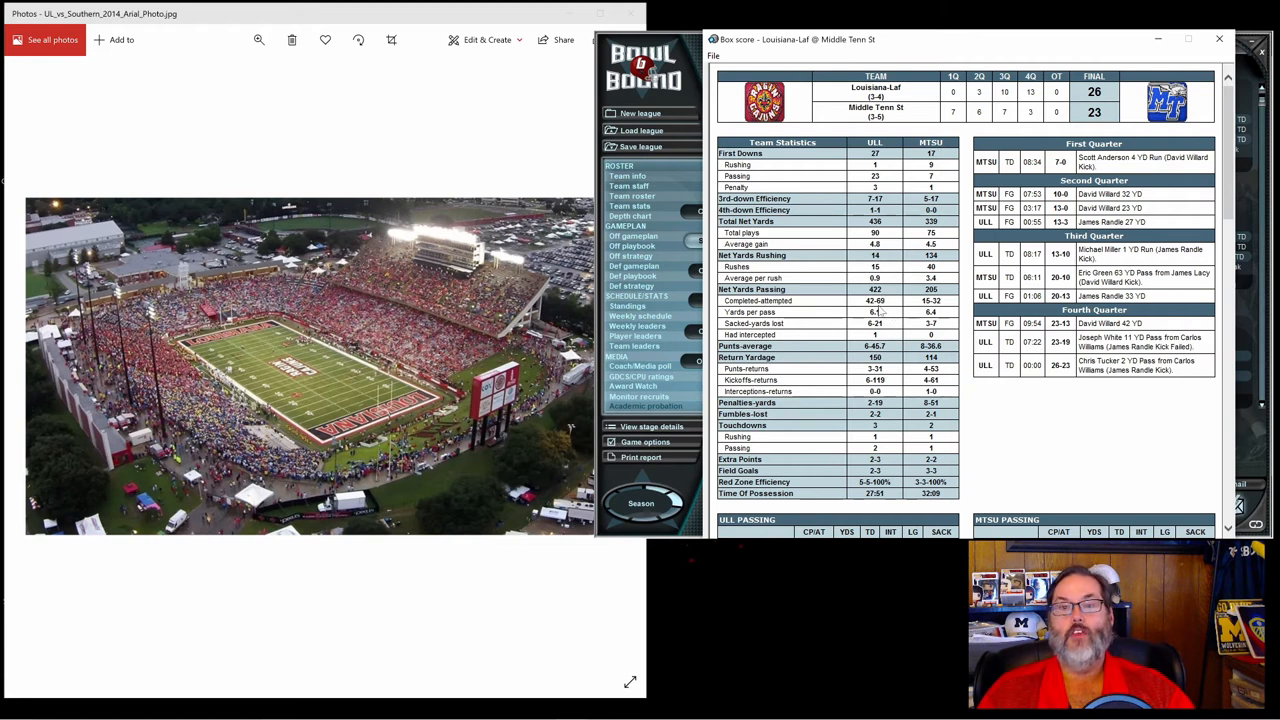
pyautogui.moveTo(880, 152)
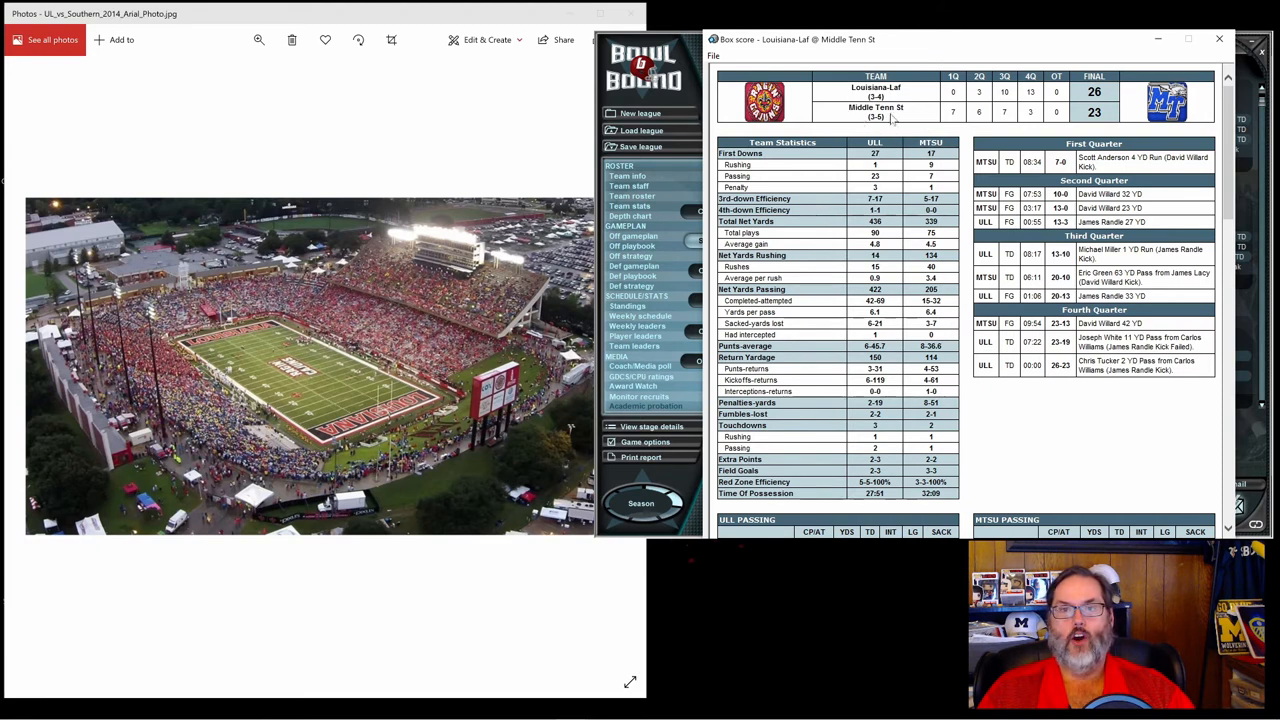
pyautogui.moveTo(893, 306)
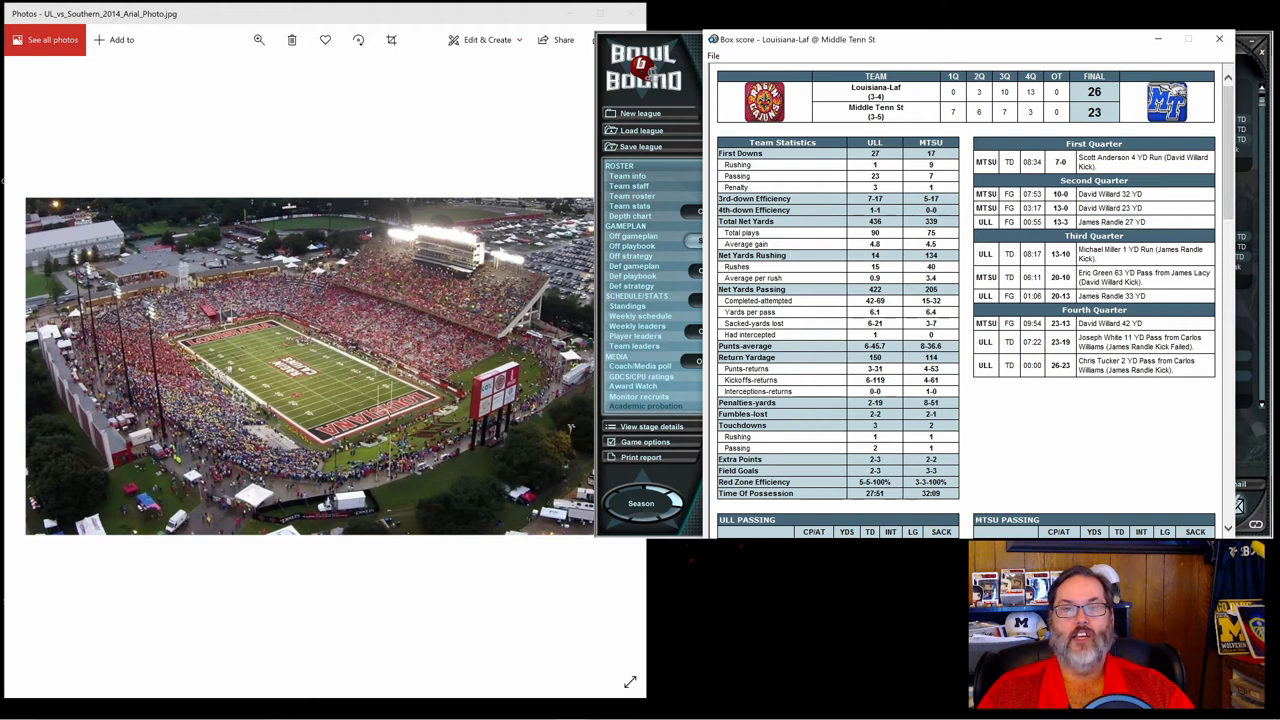
pyautogui.moveTo(890, 310)
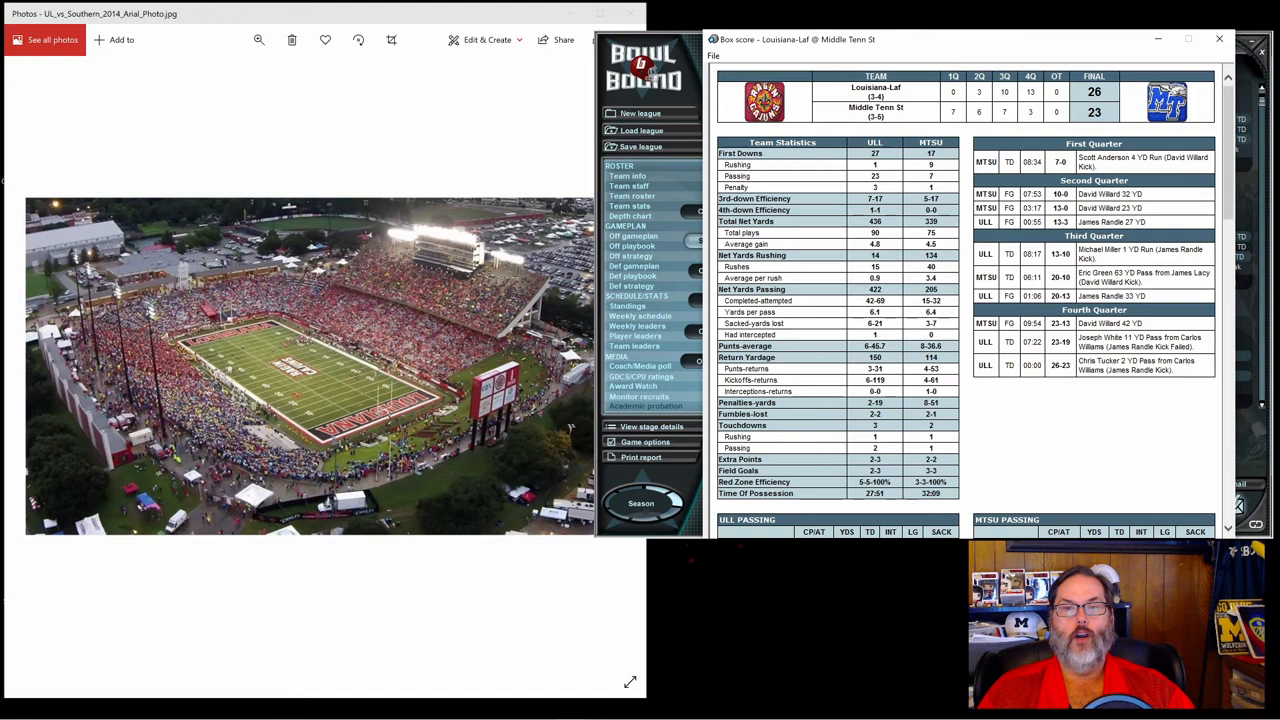
pyautogui.moveTo(892, 308)
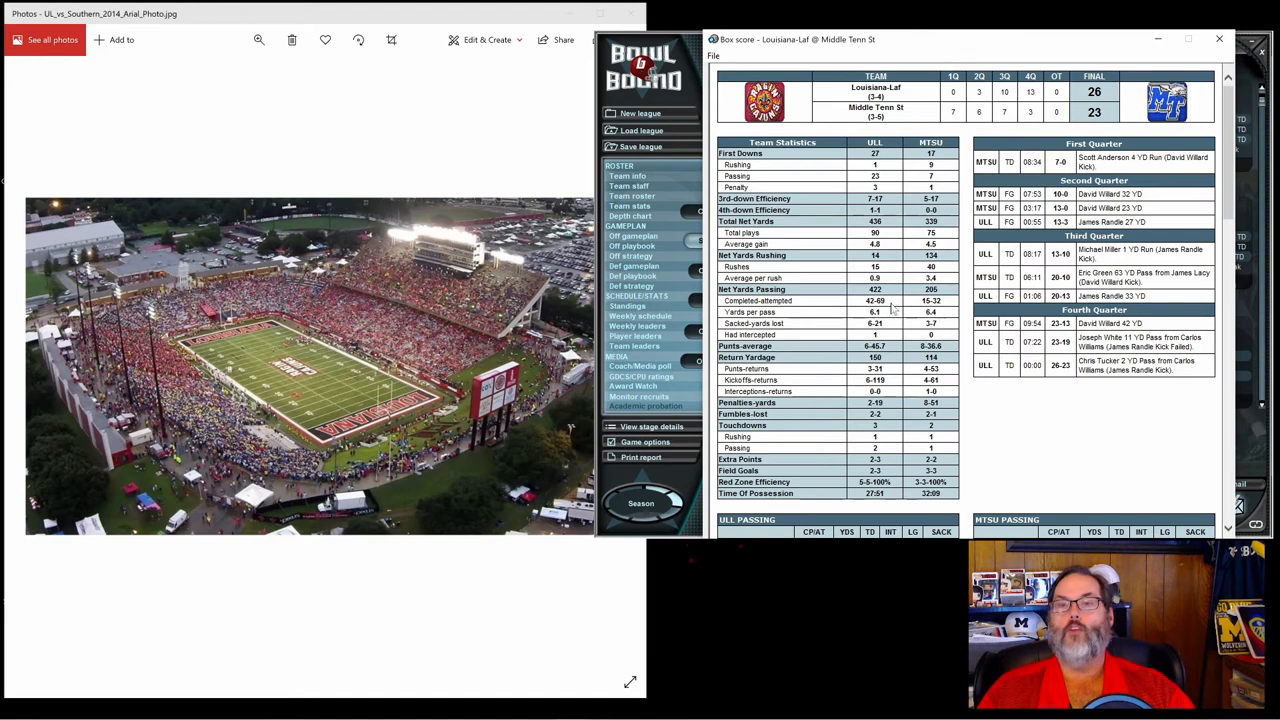
pyautogui.moveTo(910, 340)
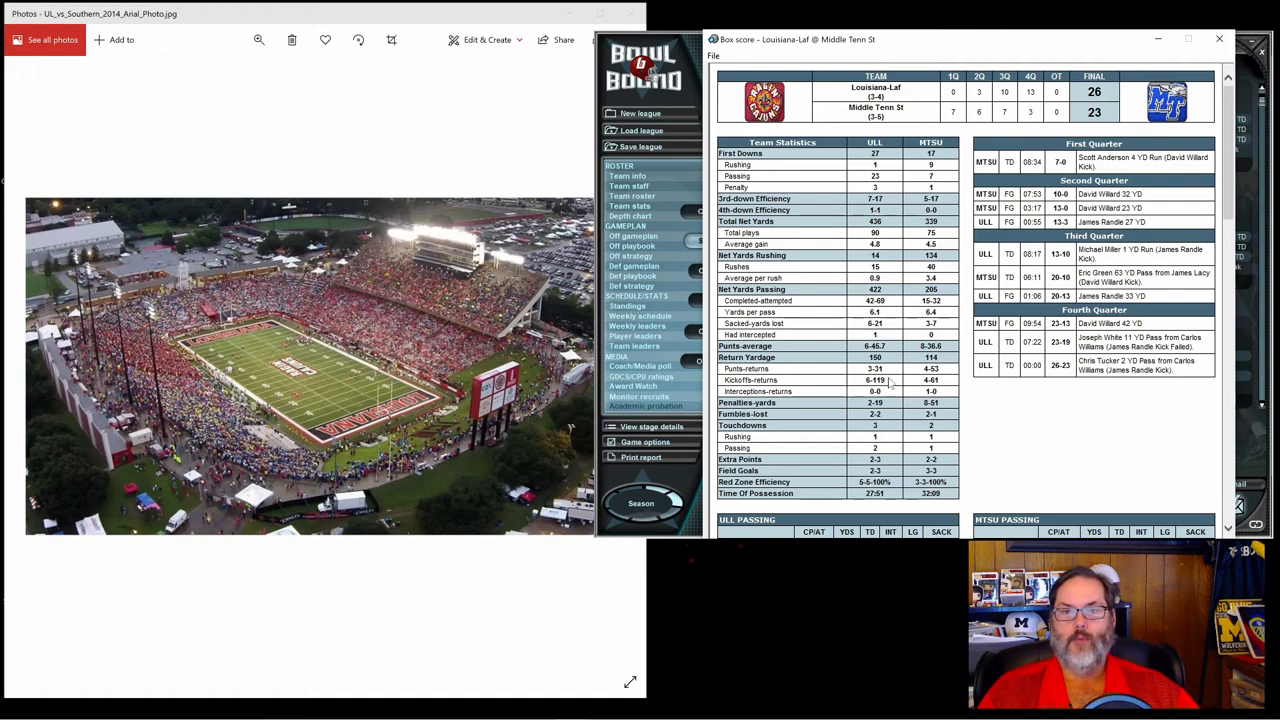
pyautogui.moveTo(913, 375)
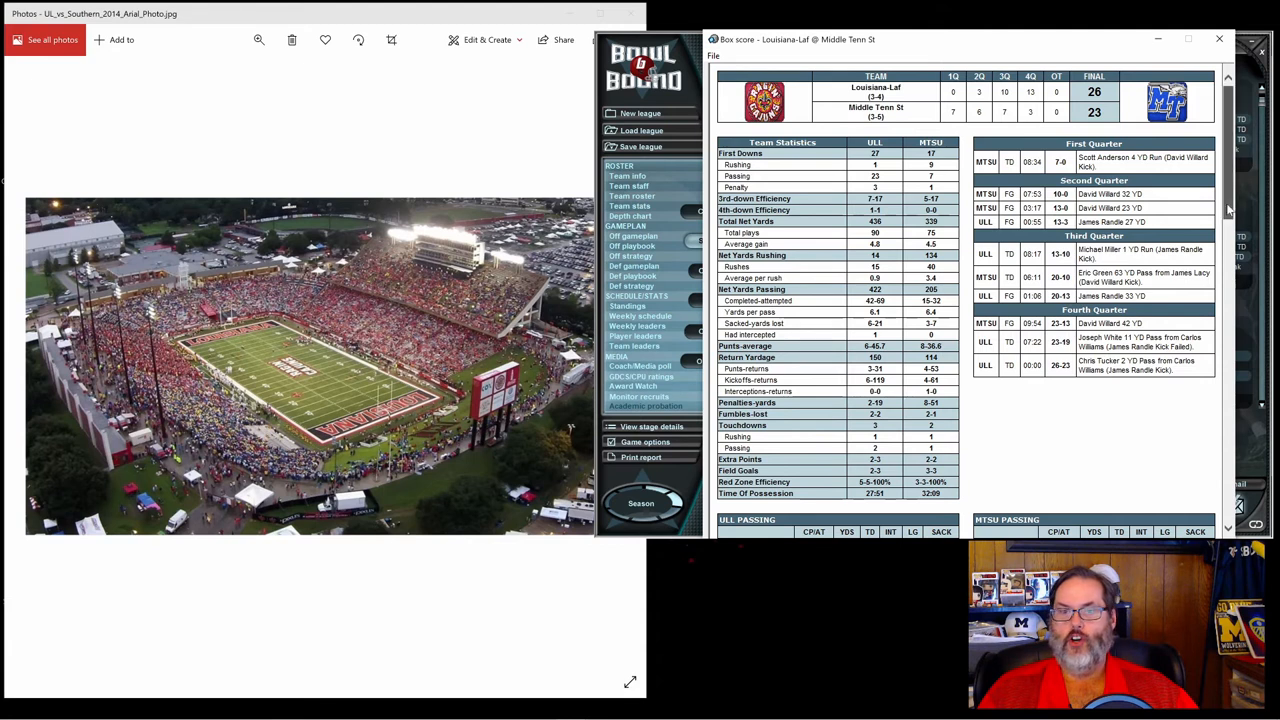
# Scroll the box score to the ULL/MTSU passing, rushing and receiving tables.
pyautogui.scroll(-3)
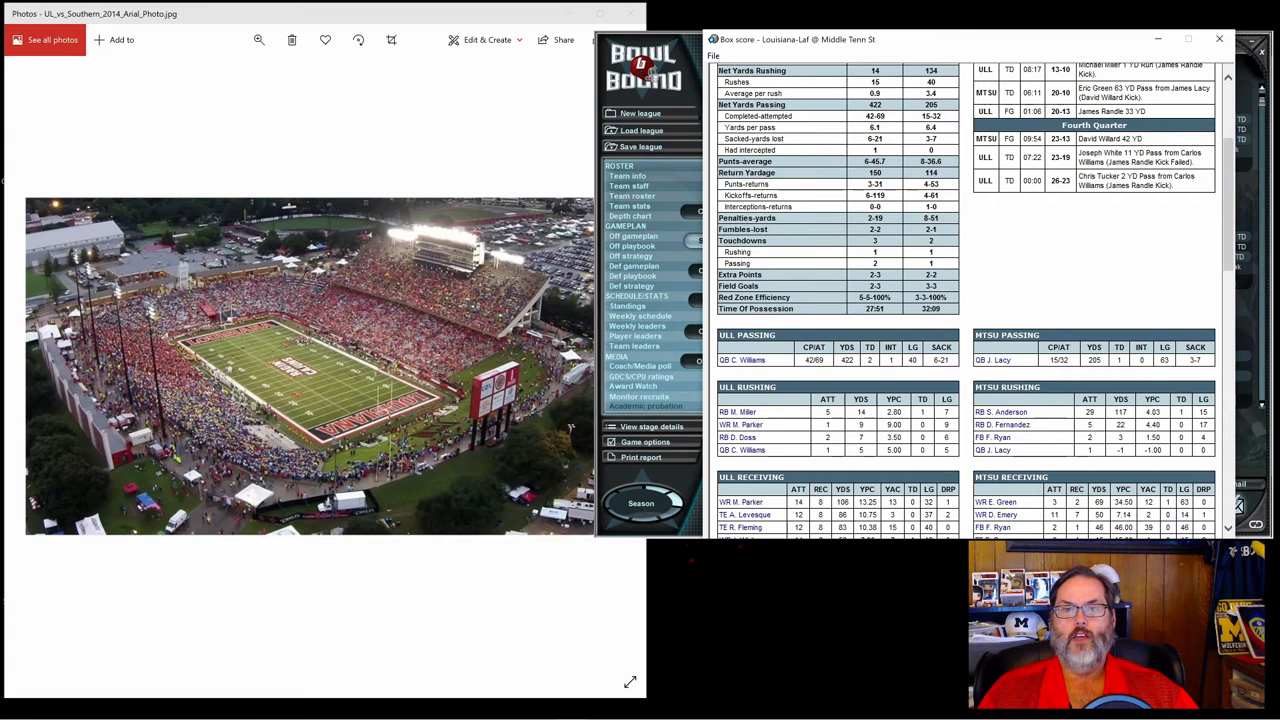
pyautogui.moveTo(880, 272)
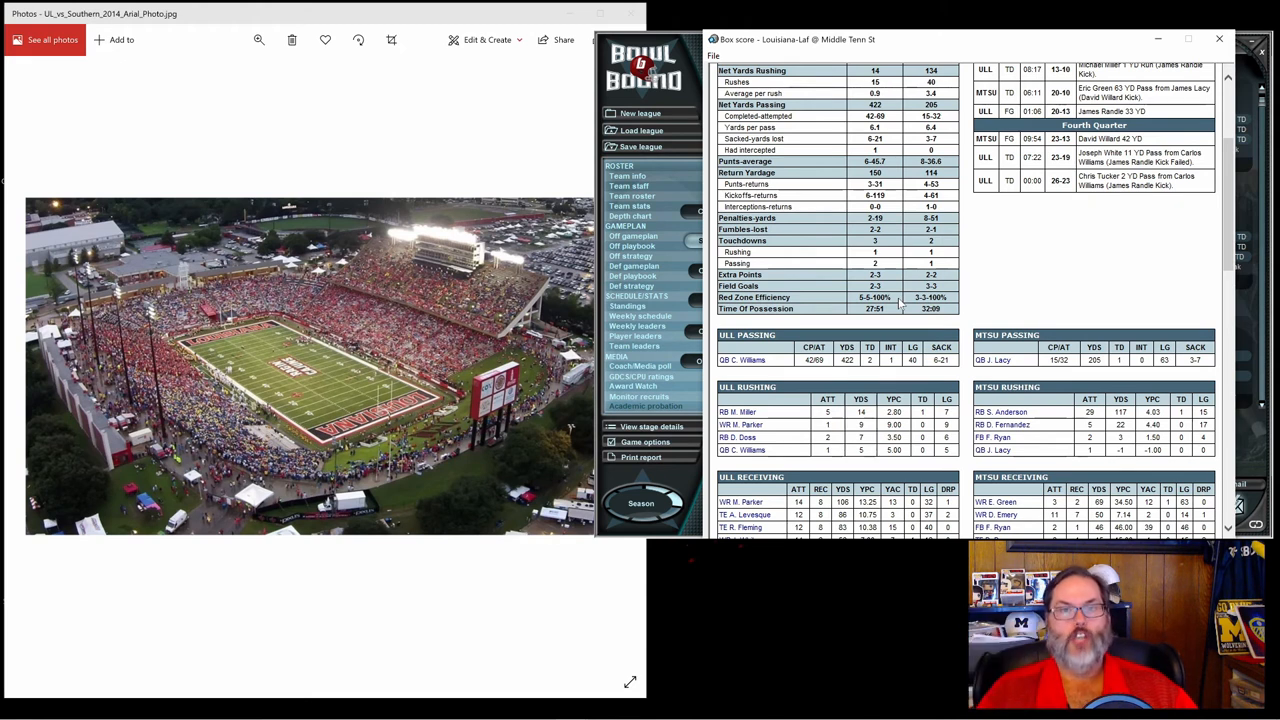
pyautogui.moveTo(863, 311)
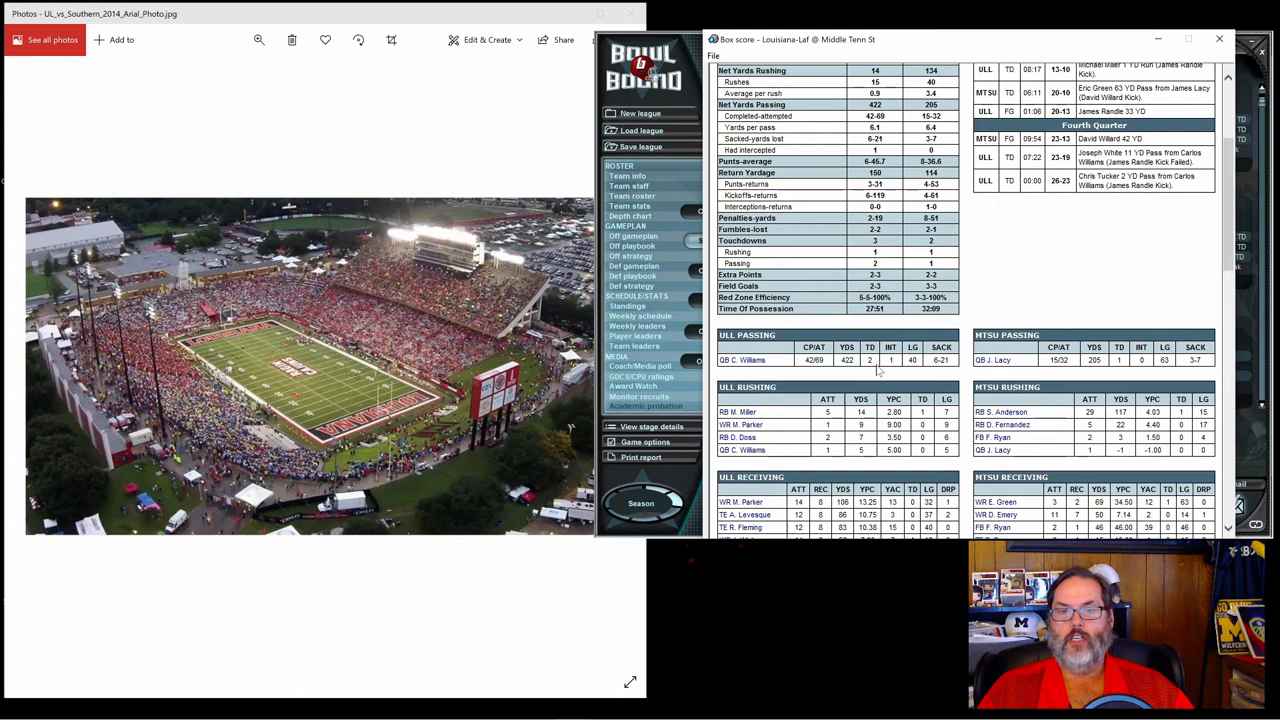
pyautogui.moveTo(905, 427)
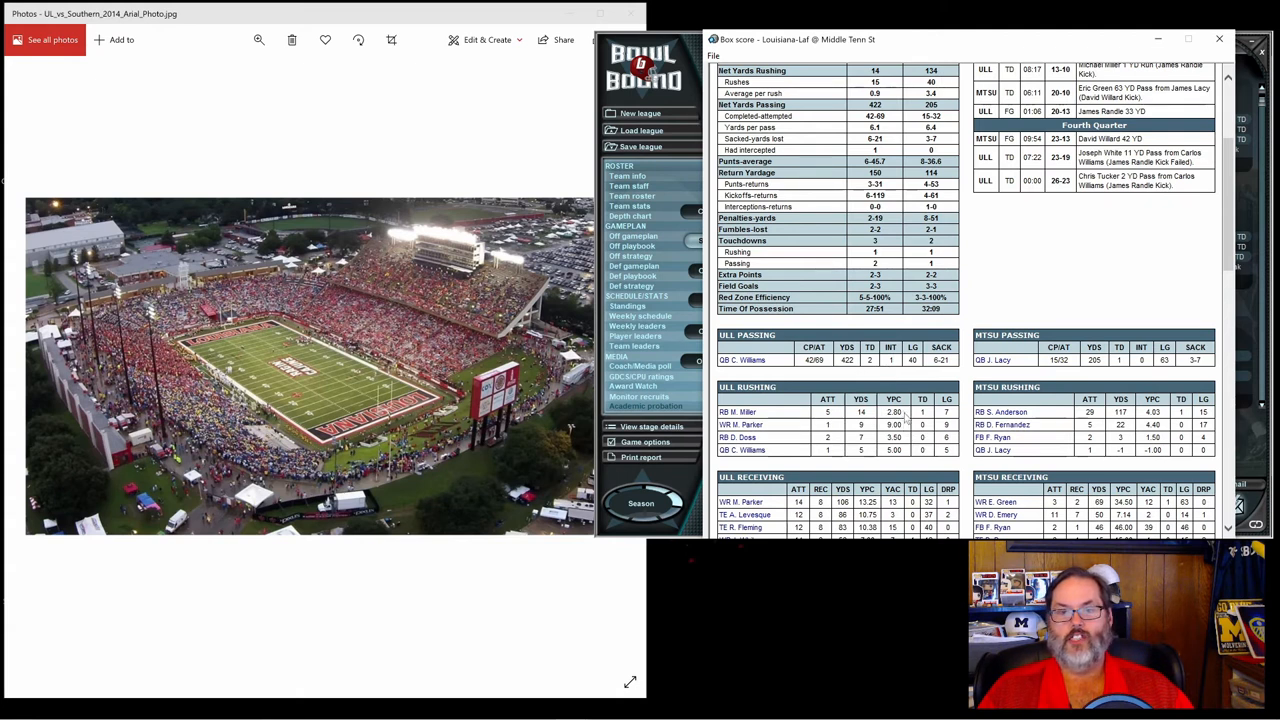
pyautogui.scroll(-3)
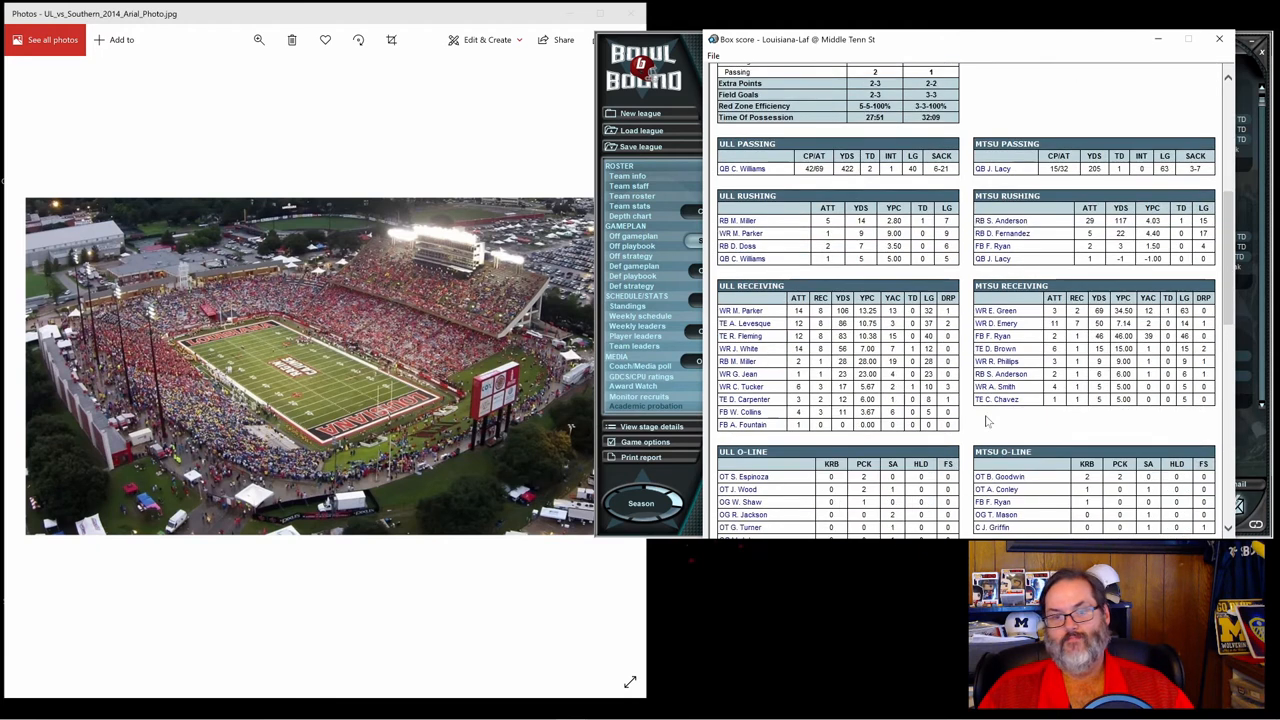
# Scroll on past kicking and returns to defense stats and Player of the Game Scott Anderson.
pyautogui.scroll(-3)
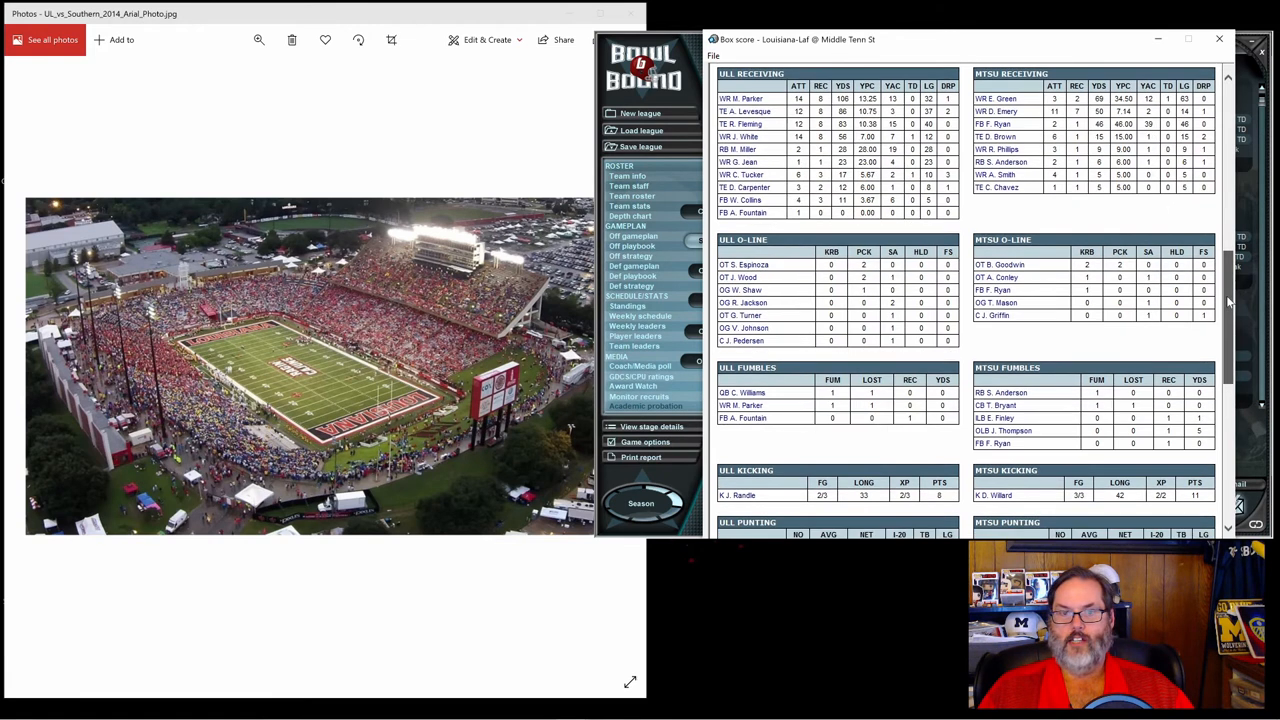
pyautogui.scroll(-3)
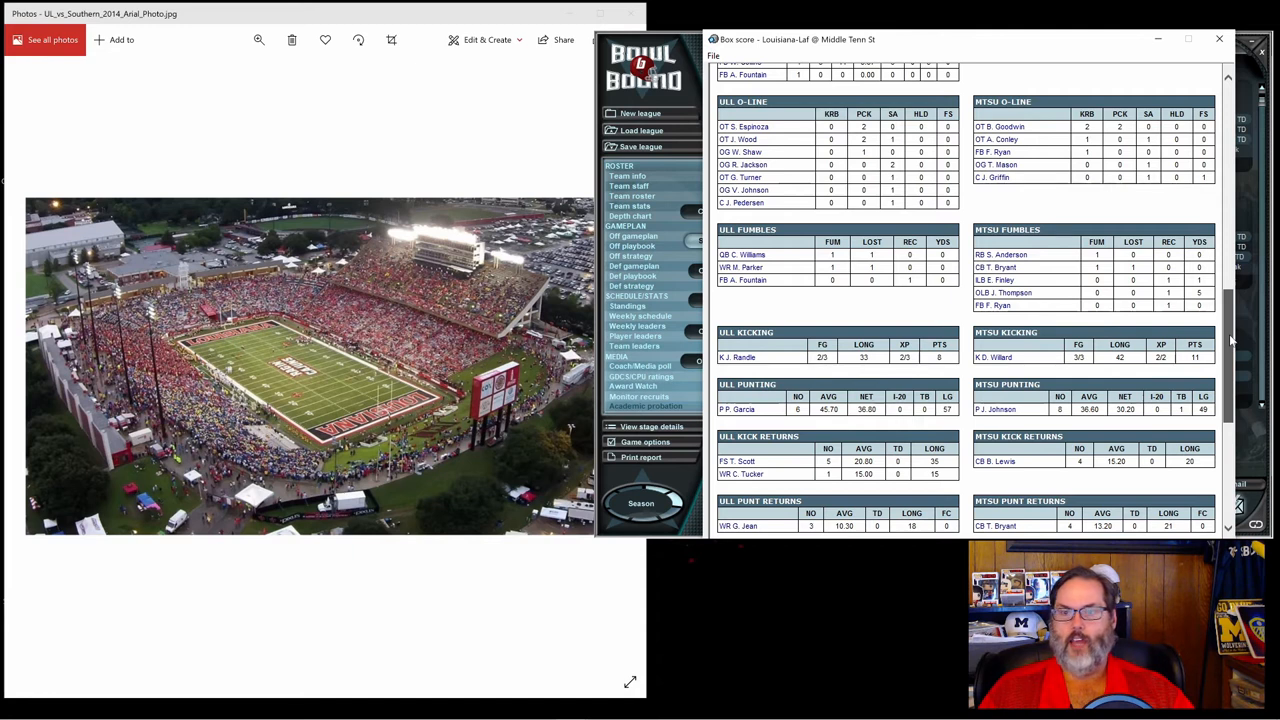
pyautogui.scroll(-3)
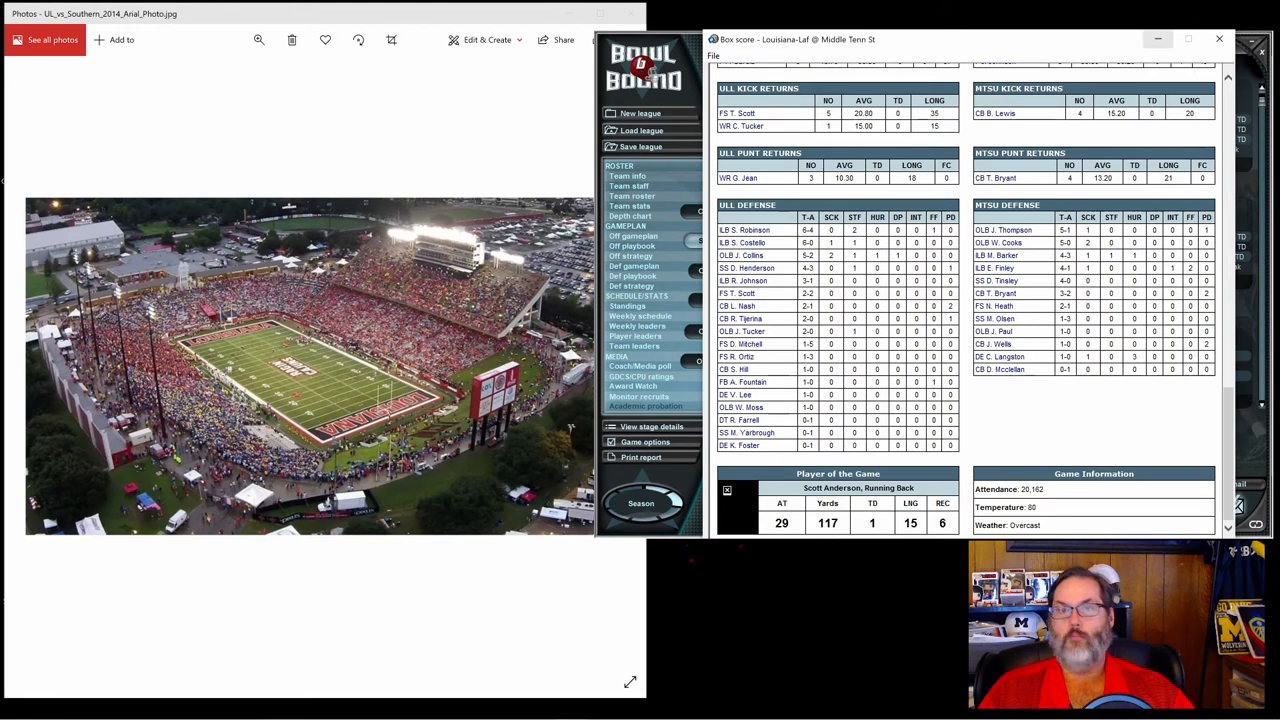
pyautogui.moveTo(1220, 45)
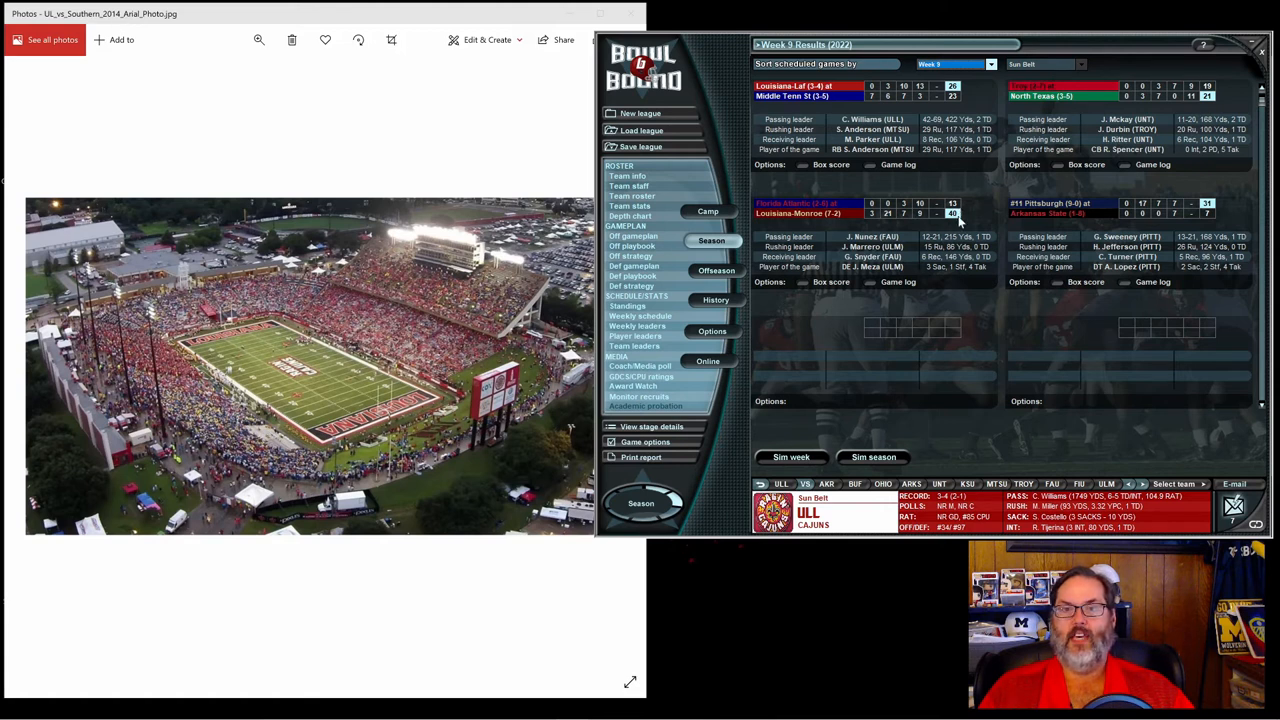
pyautogui.moveTo(825, 222)
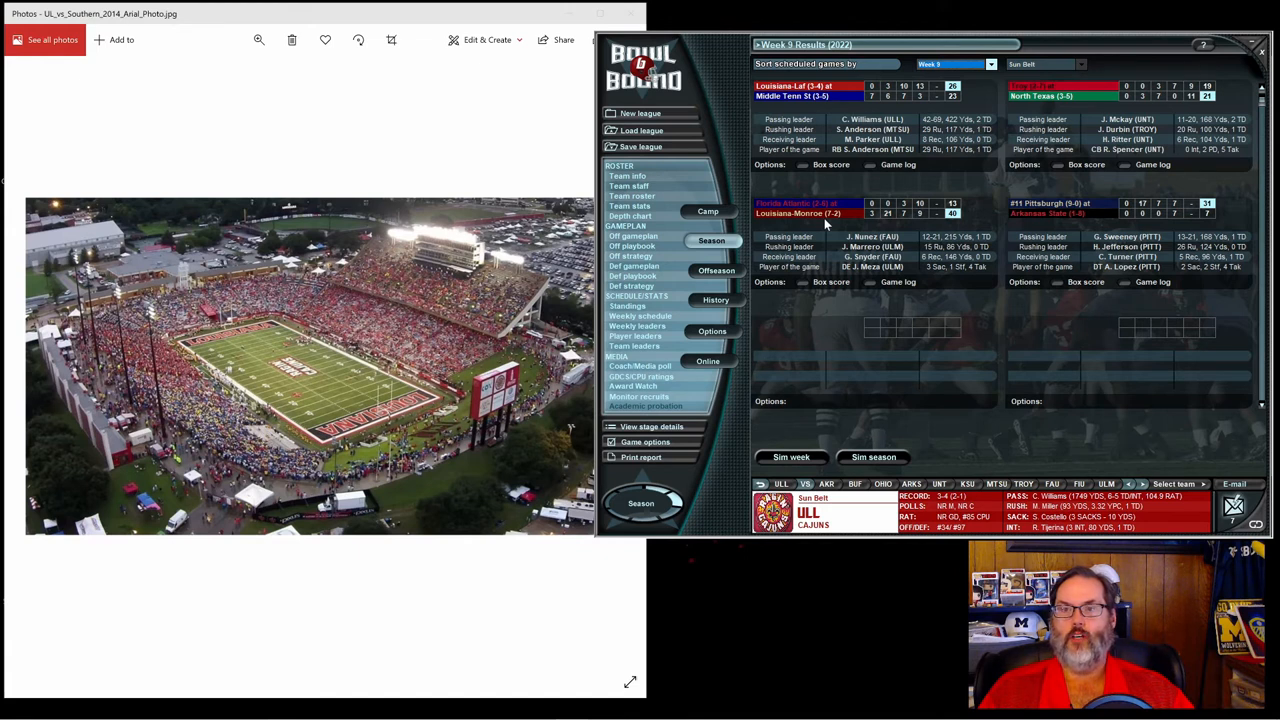
pyautogui.moveTo(1188, 223)
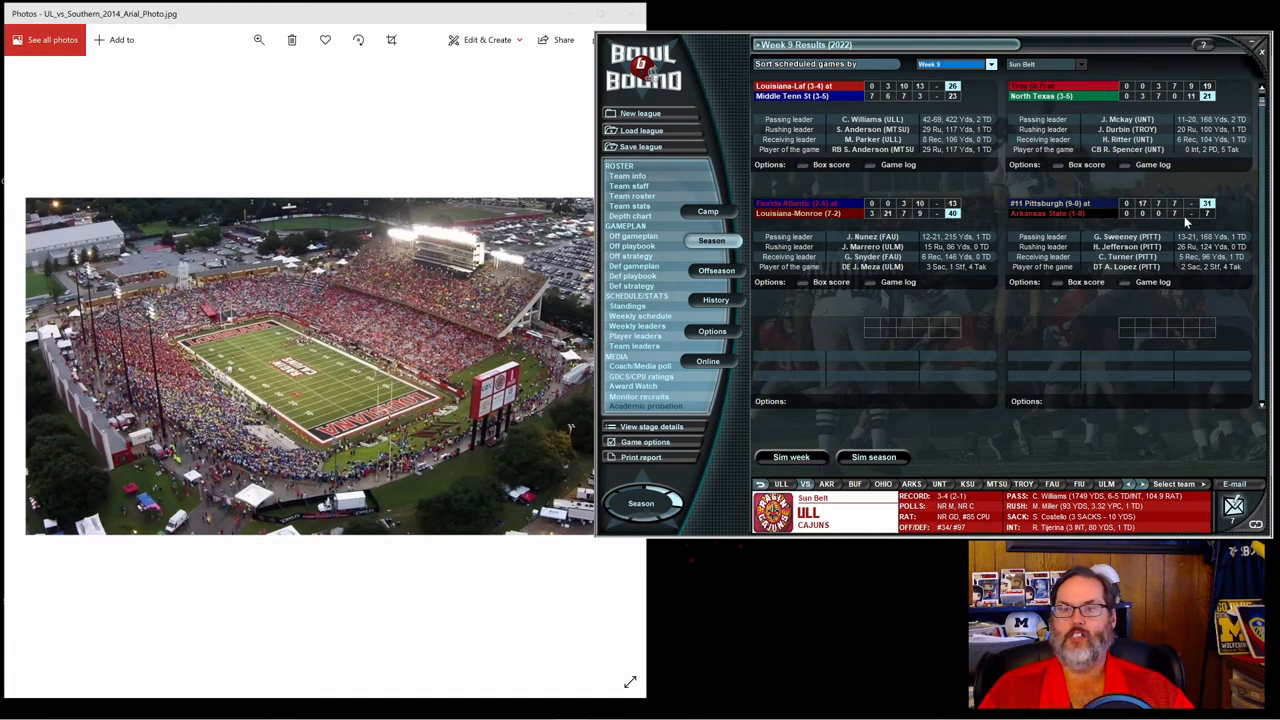
pyautogui.moveTo(1085, 213)
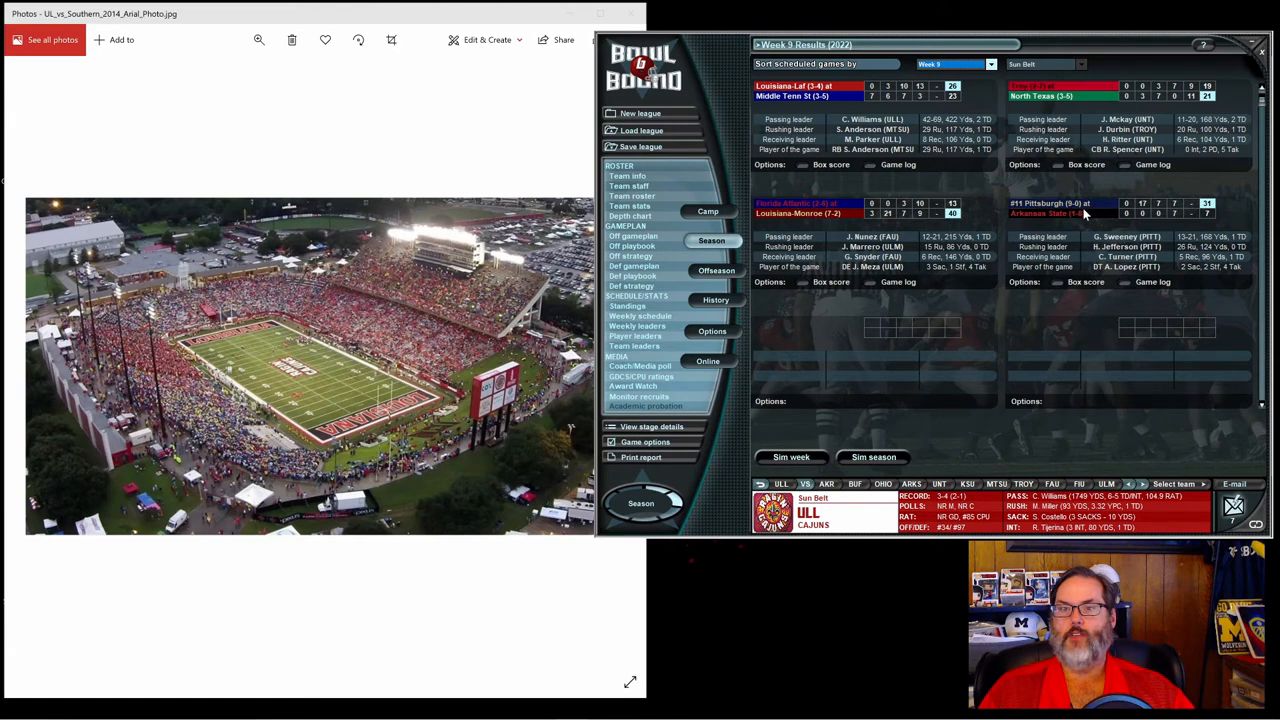
pyautogui.moveTo(1080, 220)
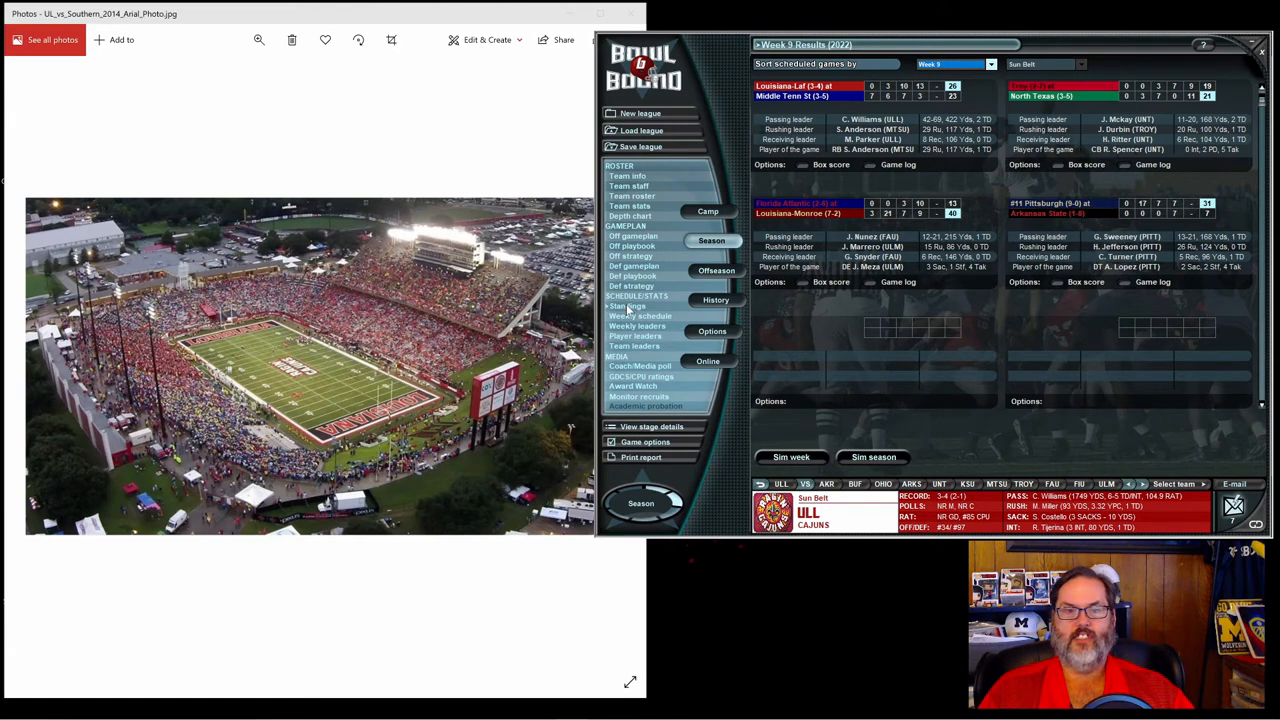
# Show the updated Sun Belt standings with Louisiana-Lafayette second at 2-1.
pyautogui.click(628, 306)
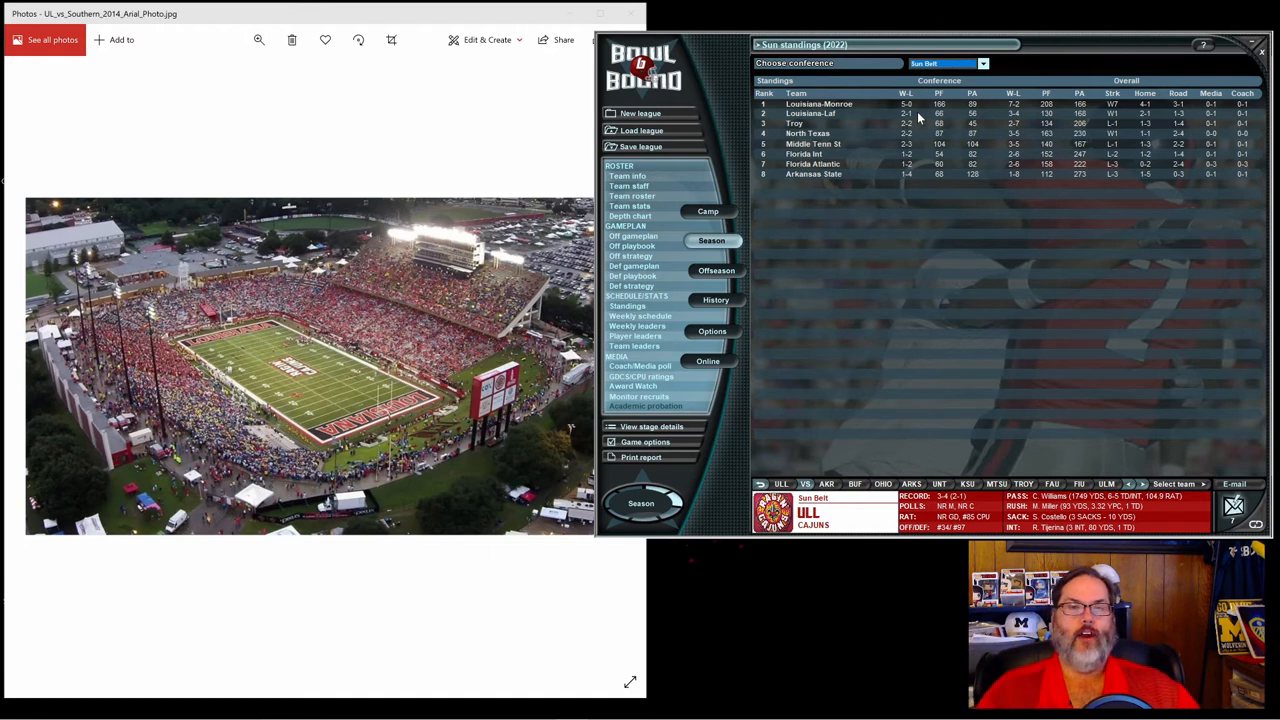
pyautogui.moveTo(935, 115)
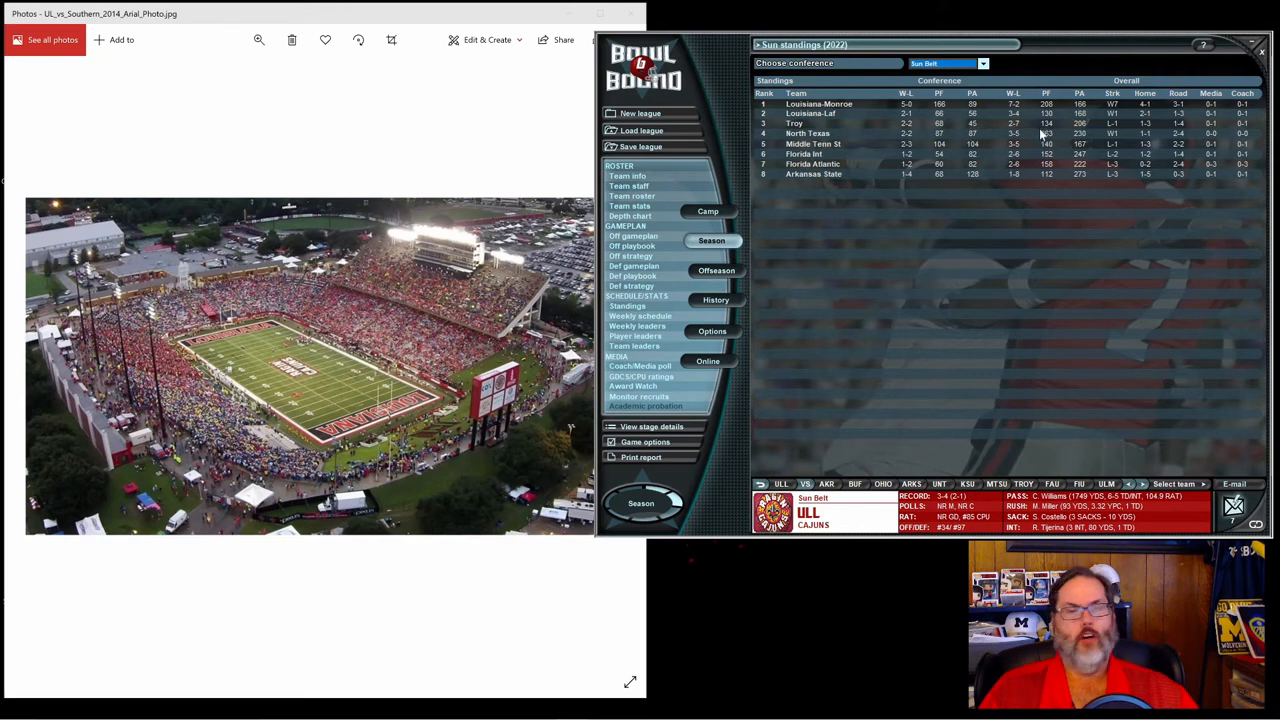
pyautogui.moveTo(1037, 90)
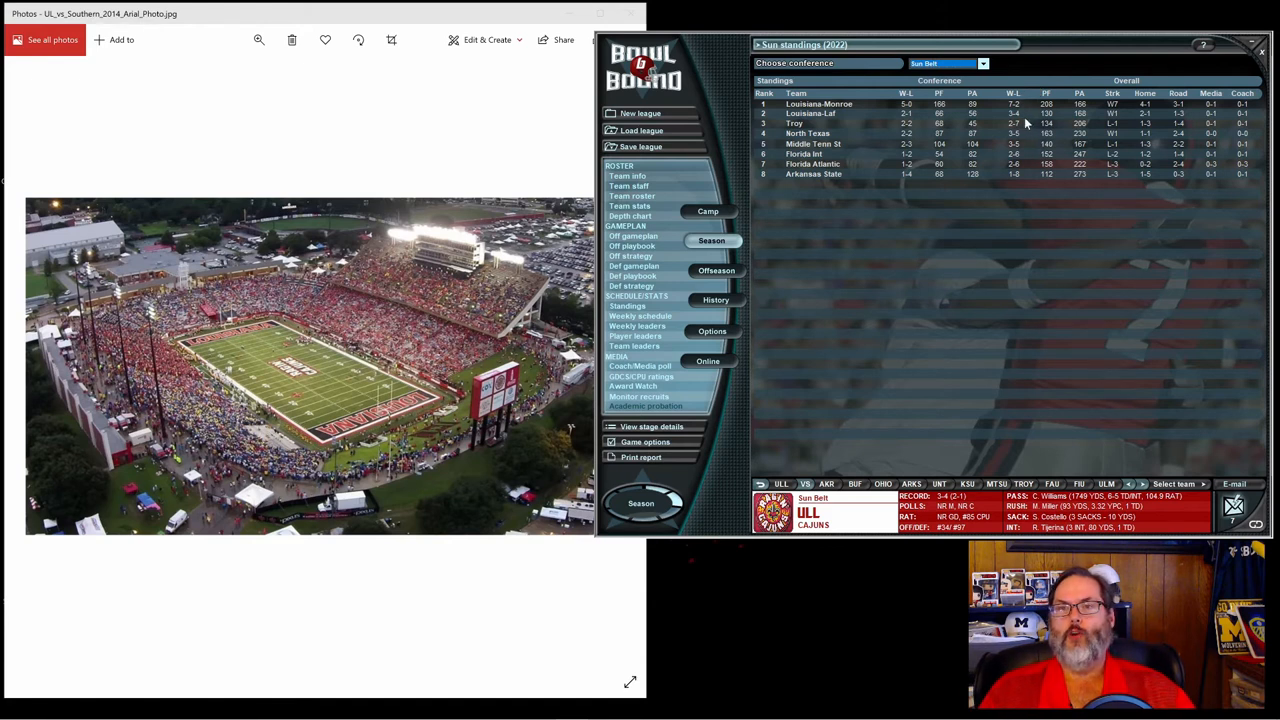
pyautogui.moveTo(1025, 124)
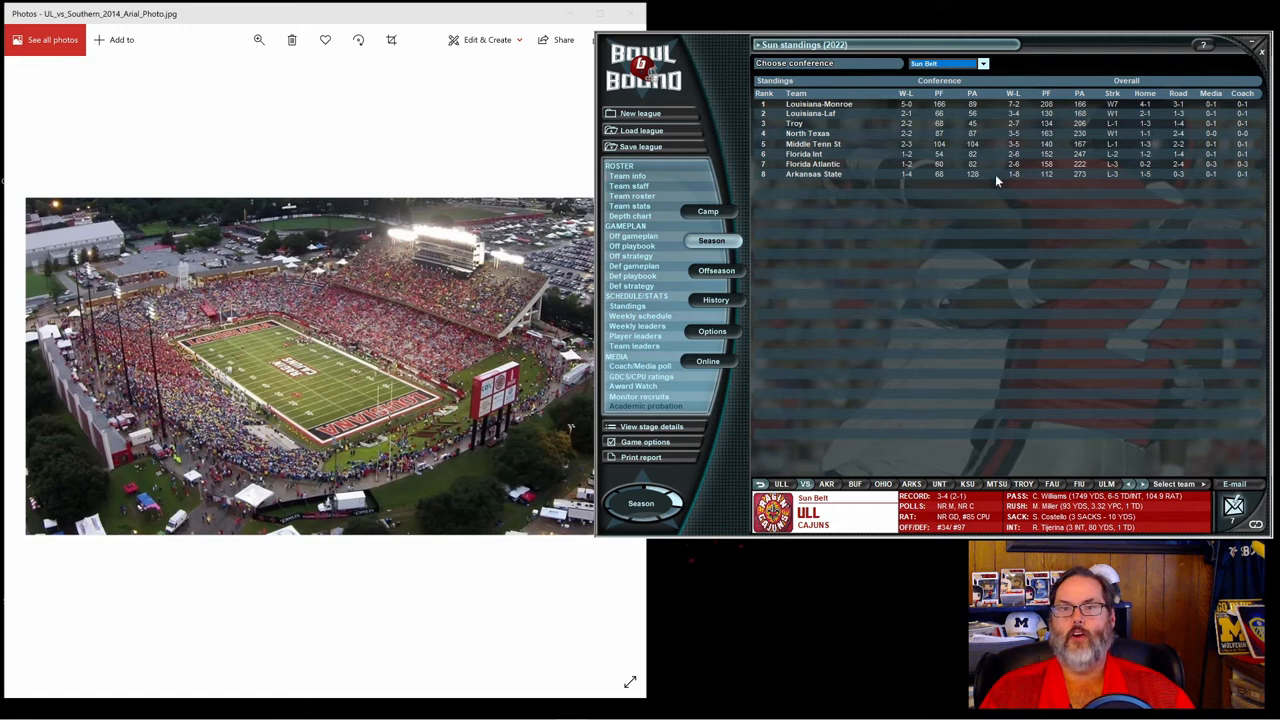
pyautogui.moveTo(1024, 112)
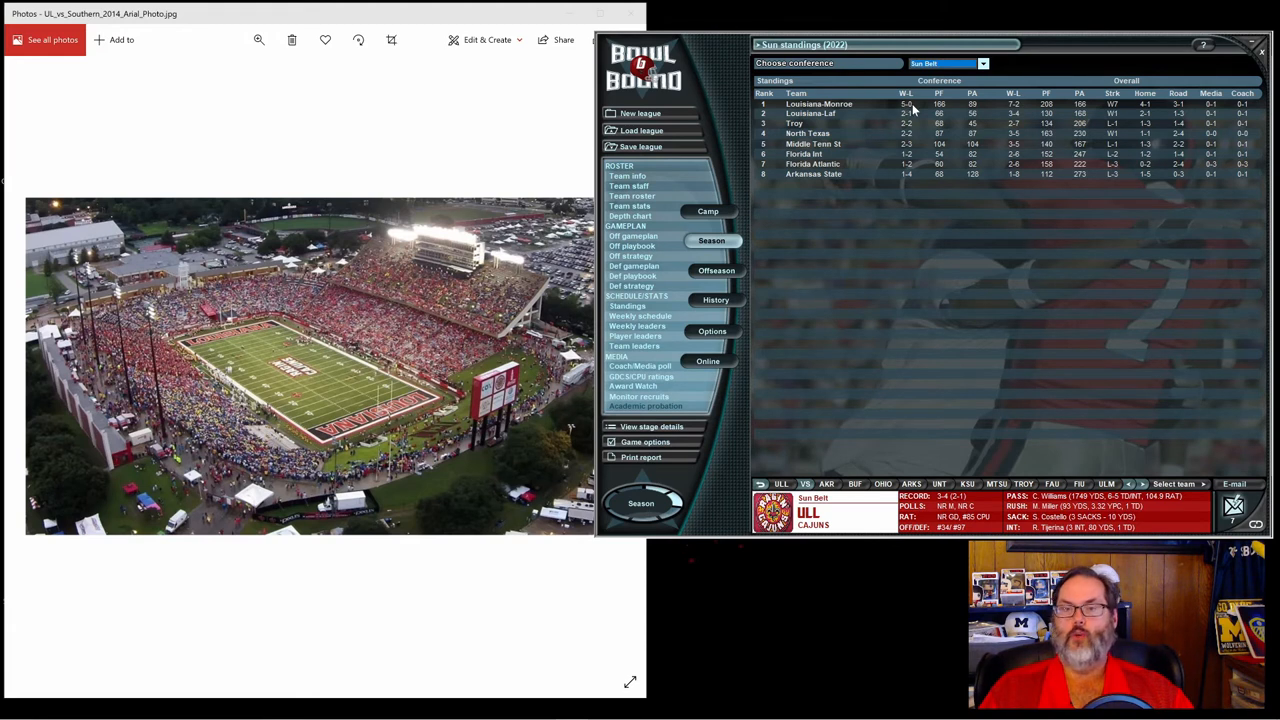
pyautogui.moveTo(890, 95)
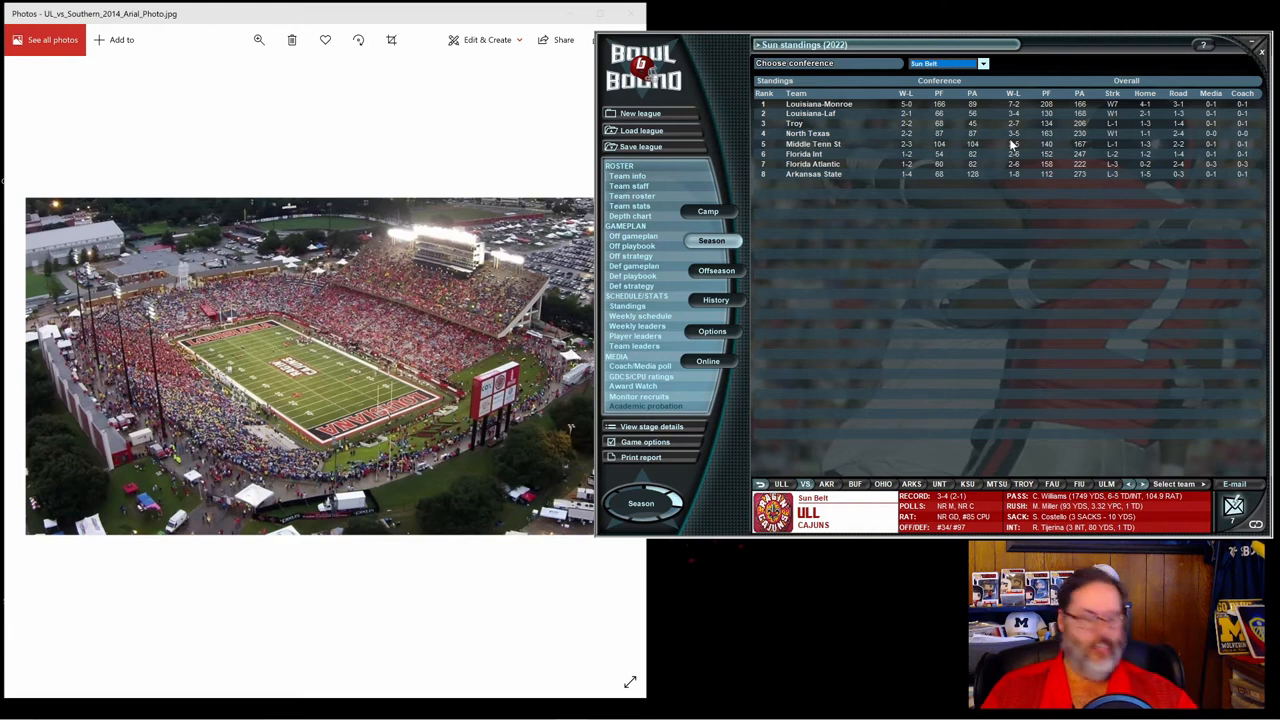
# Review the Sun Belt table showing Louisiana-Lafayette 3-4 overall on a one-game winning streak.
pyautogui.click(810, 113)
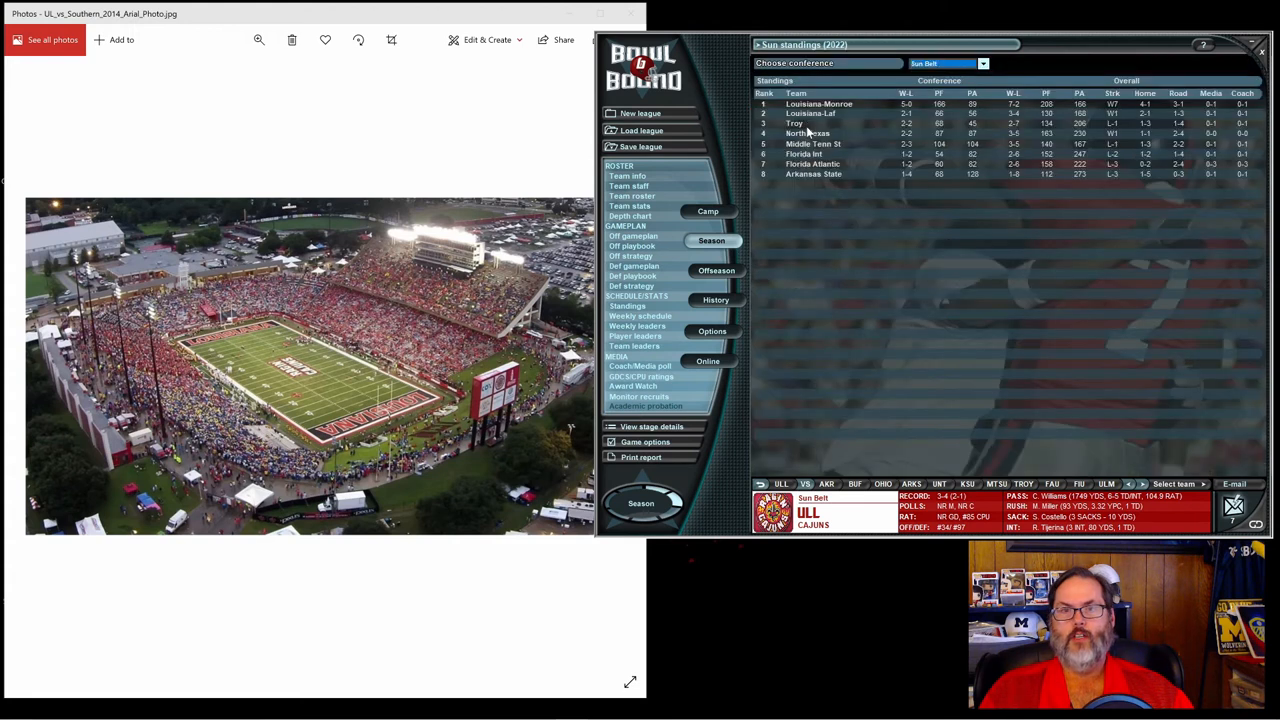
pyautogui.moveTo(990, 121)
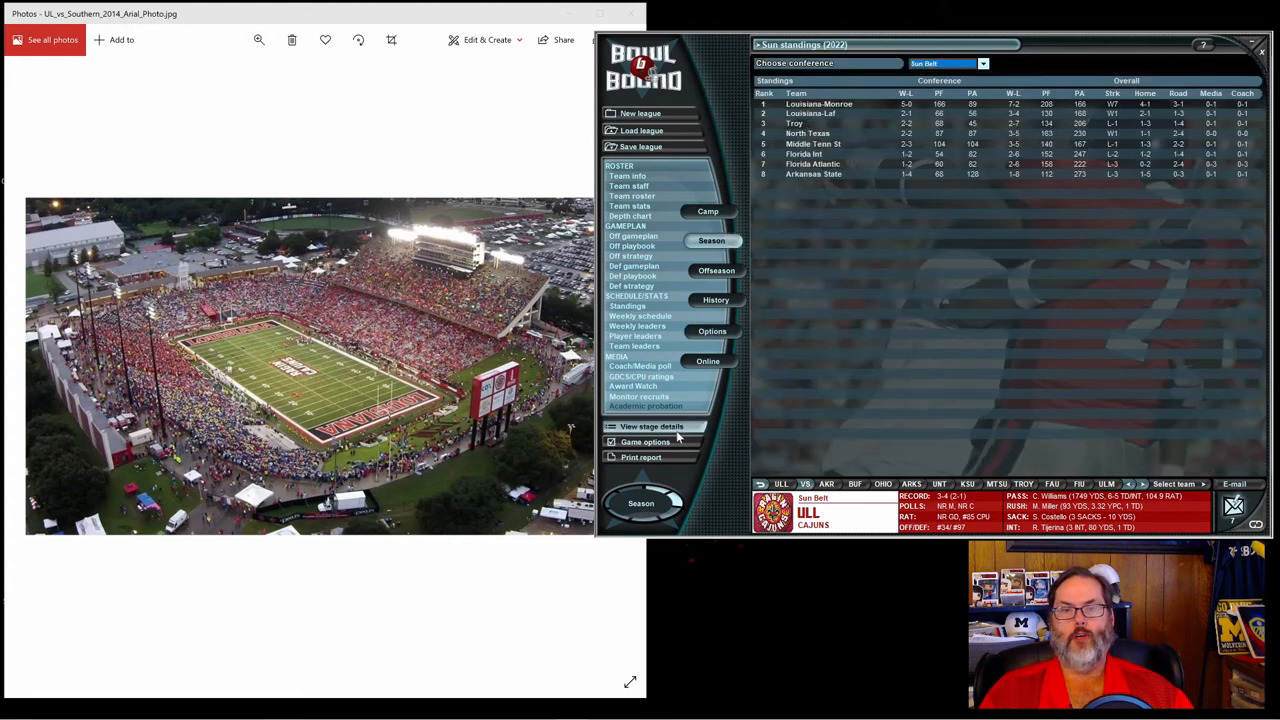
# Reshuffle the Louisiana-Laf depth chart from the stage checklist and save the changes.
pyautogui.click(1234, 484)
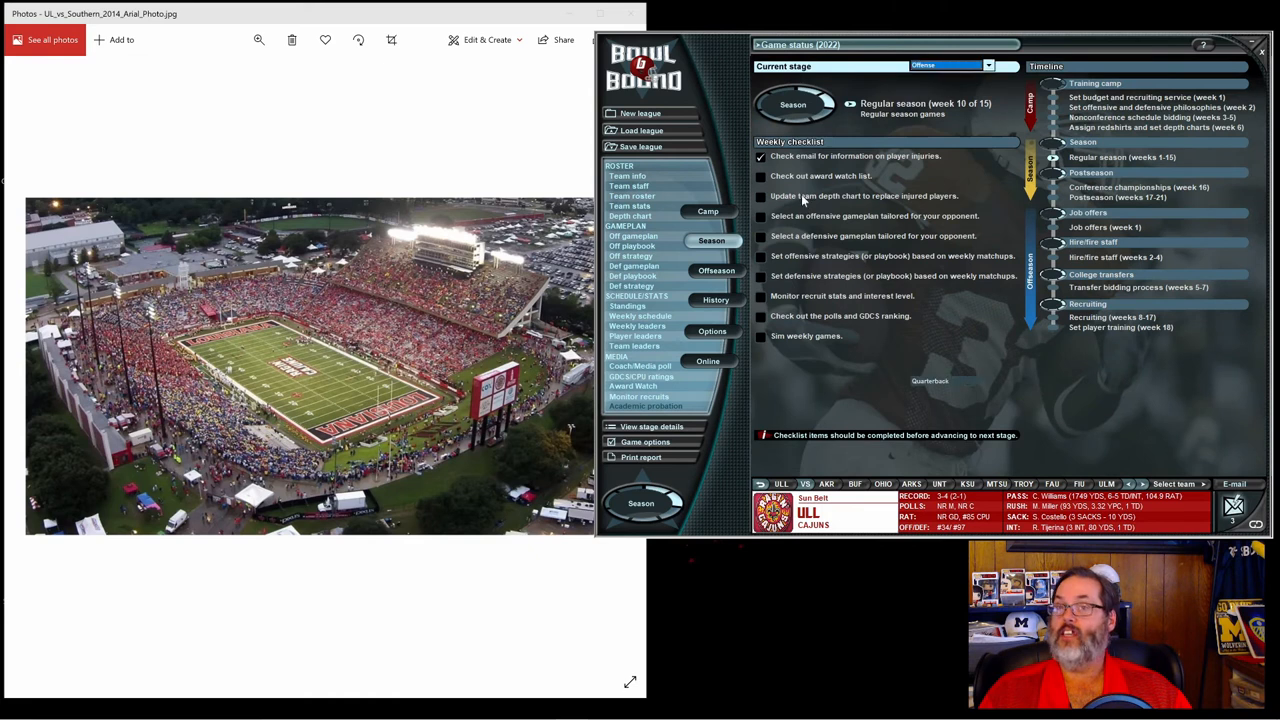
pyautogui.click(630, 215)
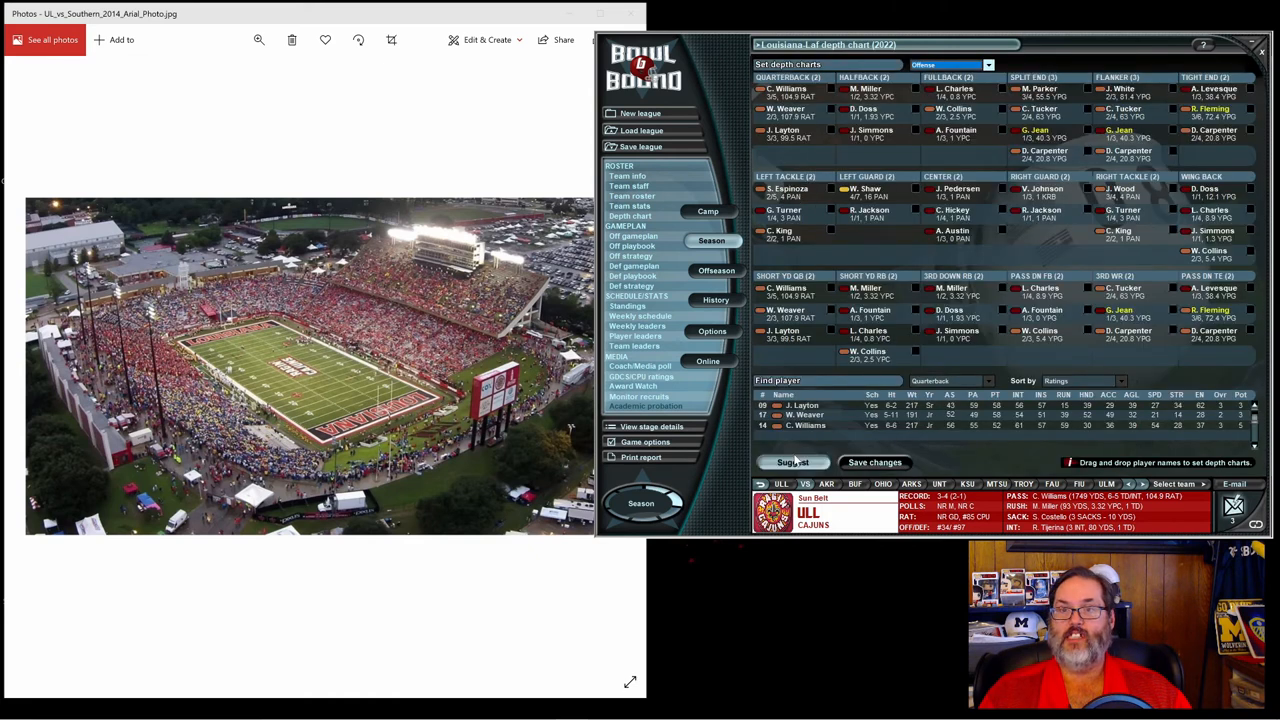
pyautogui.click(792, 462)
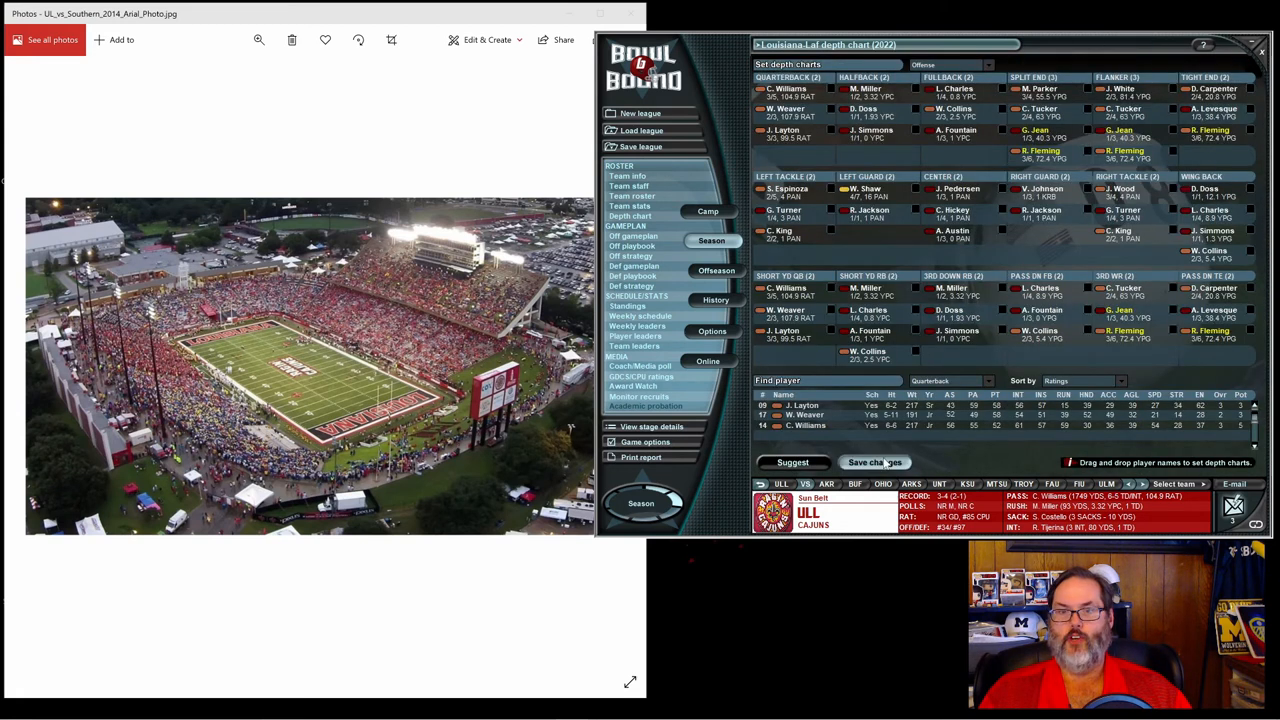
pyautogui.click(874, 462)
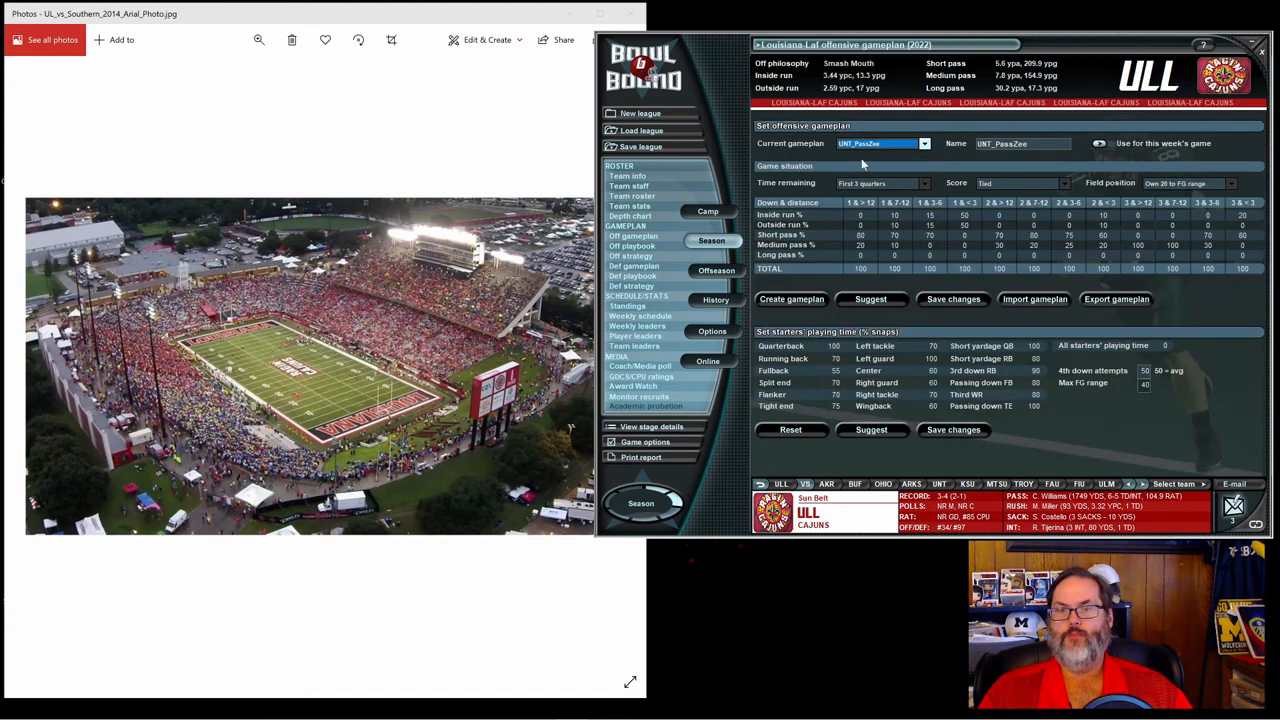
pyautogui.moveTo(880, 168)
pyautogui.write('80')
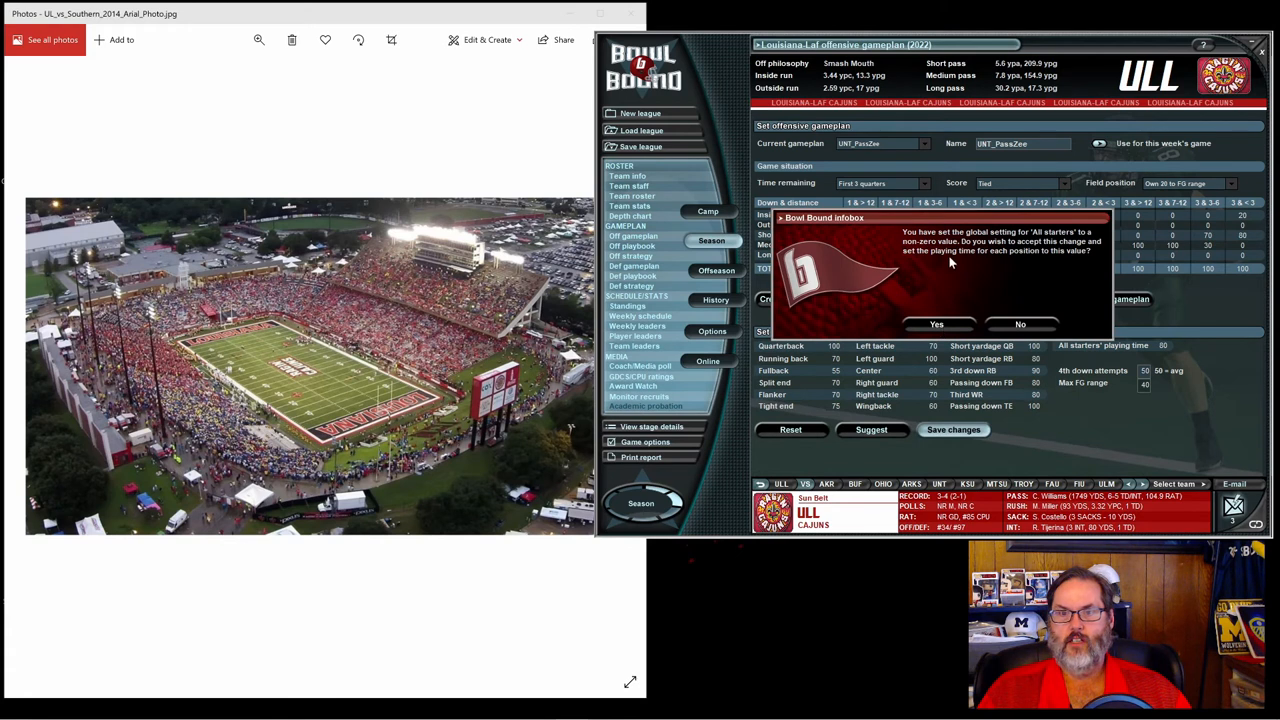
pyautogui.moveTo(945, 242)
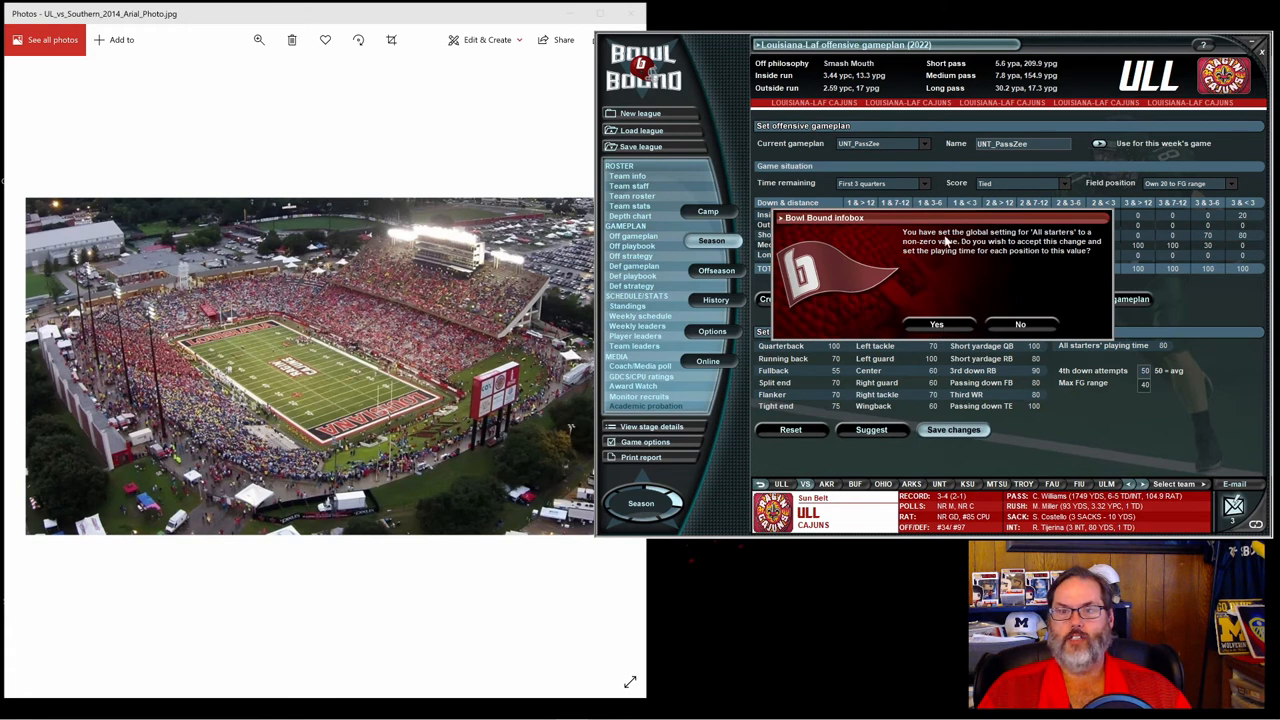
# Apply 80 playing time to all offensive starters while keeping quarterbacks at 100.
pyautogui.click(936, 324)
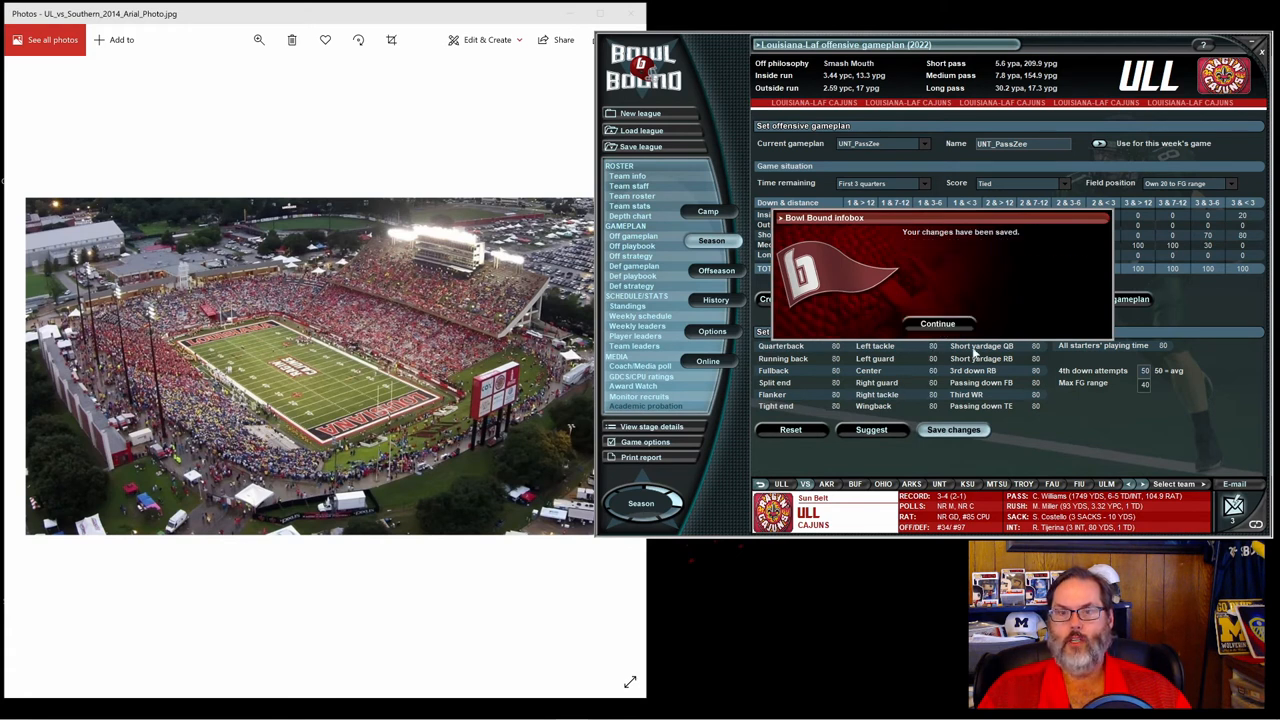
pyautogui.click(937, 323)
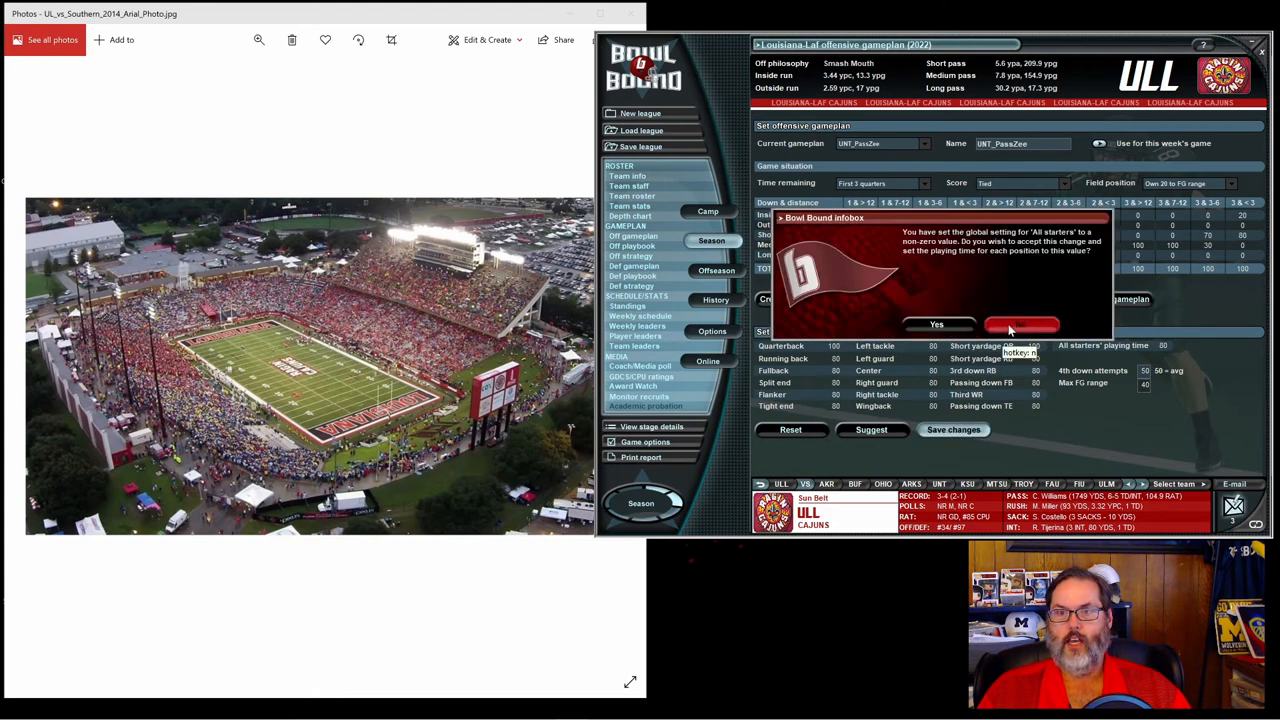
pyautogui.click(1013, 324)
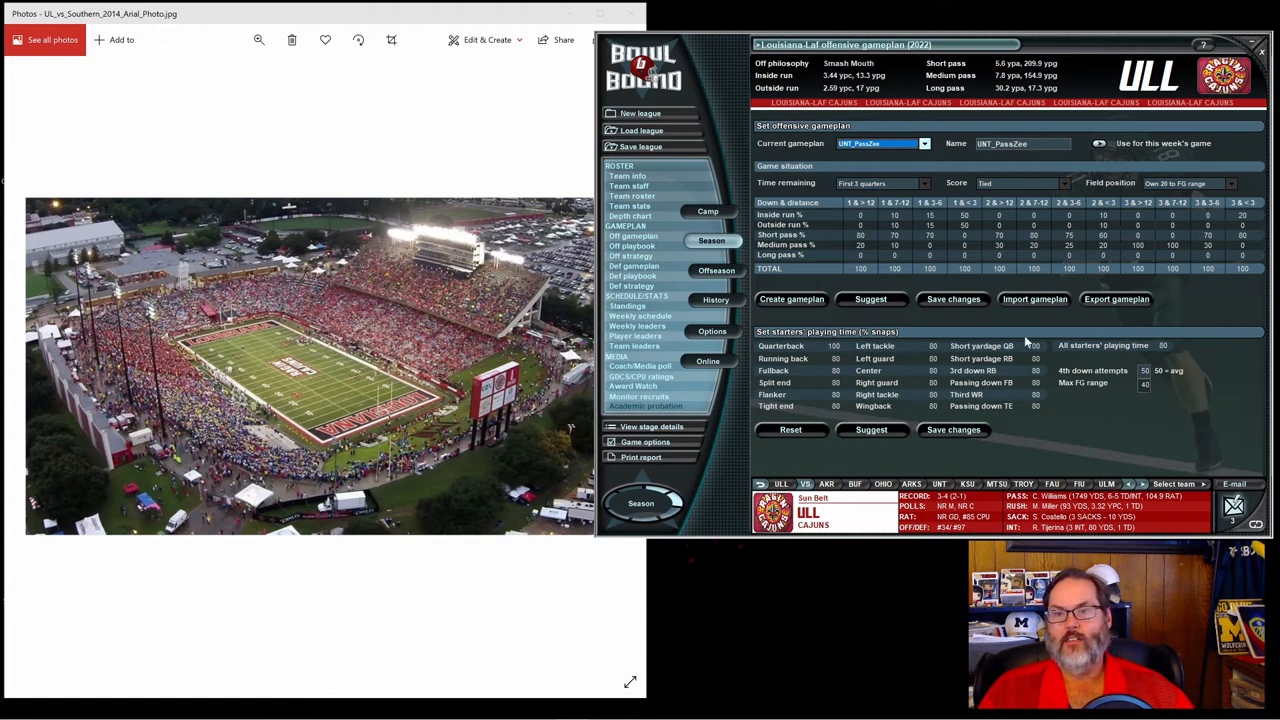
pyautogui.moveTo(1022, 345)
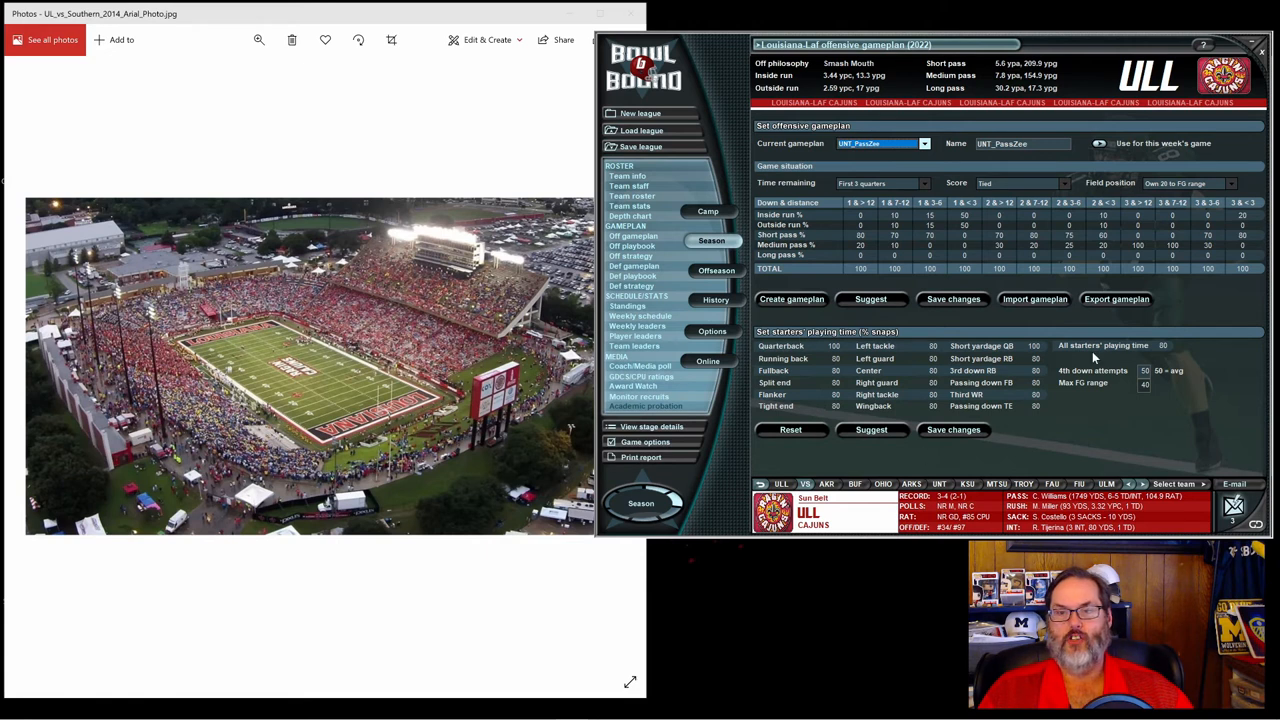
pyautogui.moveTo(1159, 373)
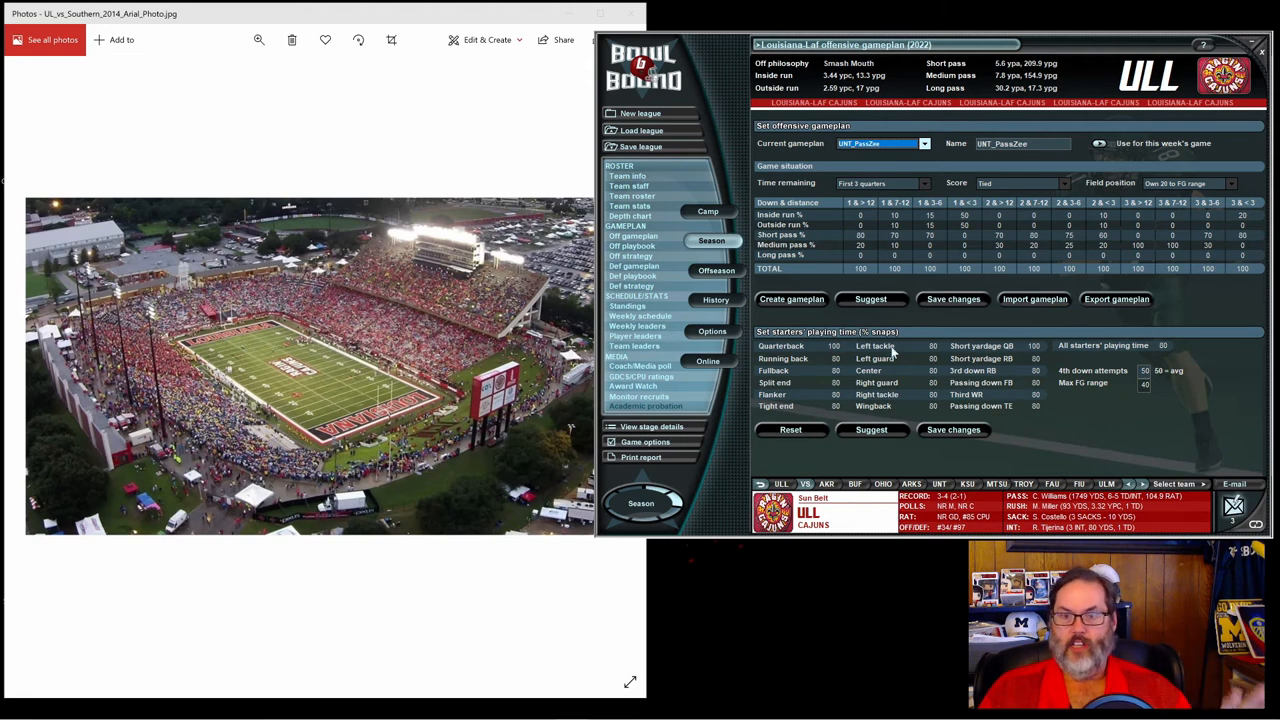
pyautogui.moveTo(947, 377)
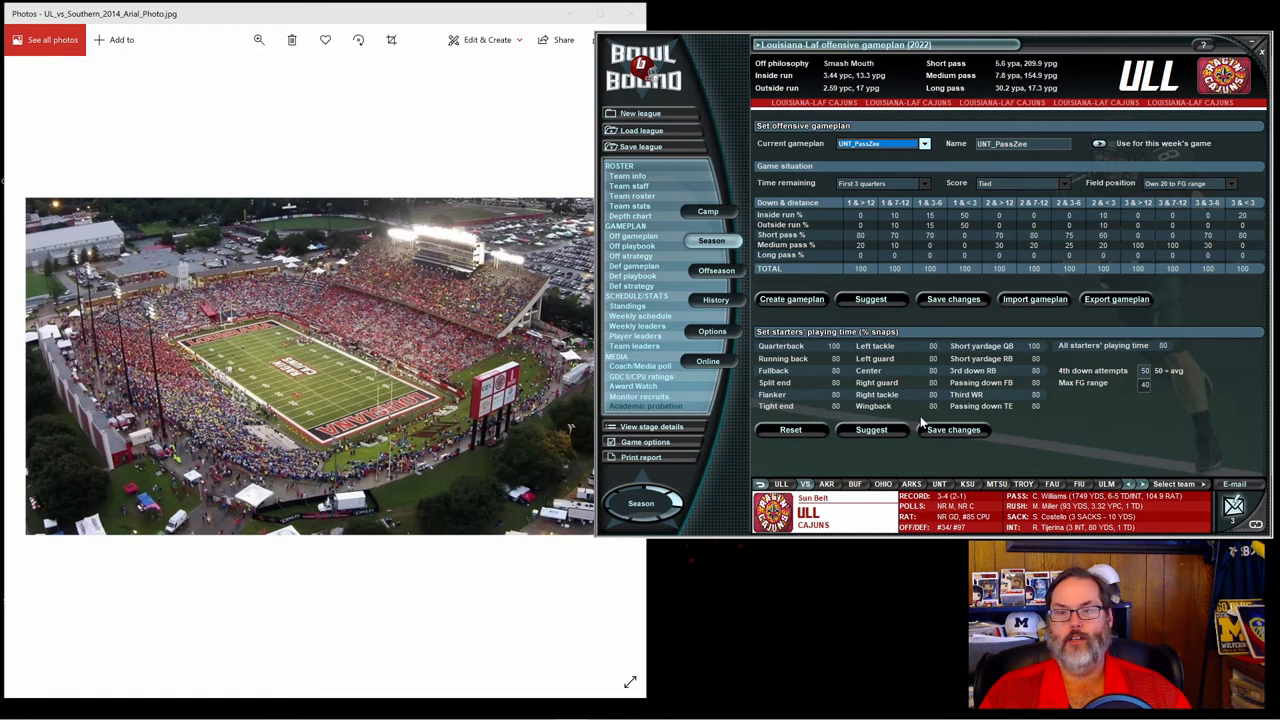
pyautogui.moveTo(922, 418)
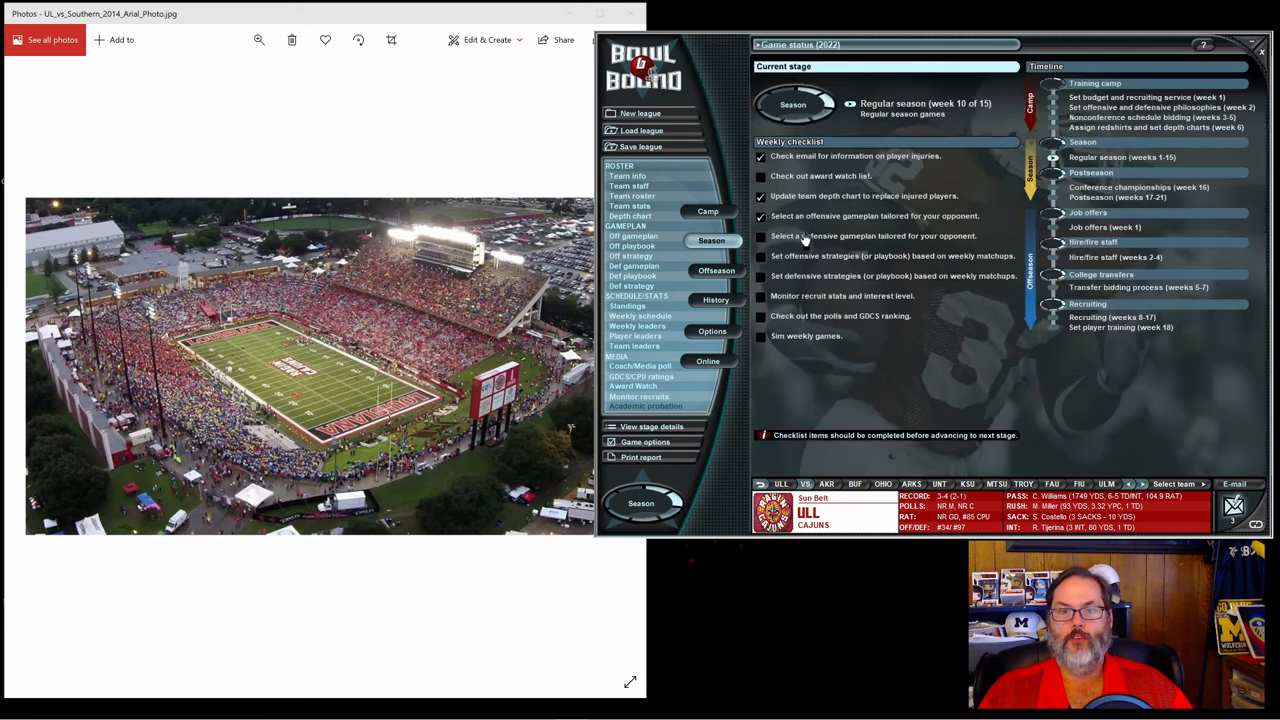
# Save the ULL_Pass defensive gameplan with every starter's playing time at 85.
pyautogui.click(633, 265)
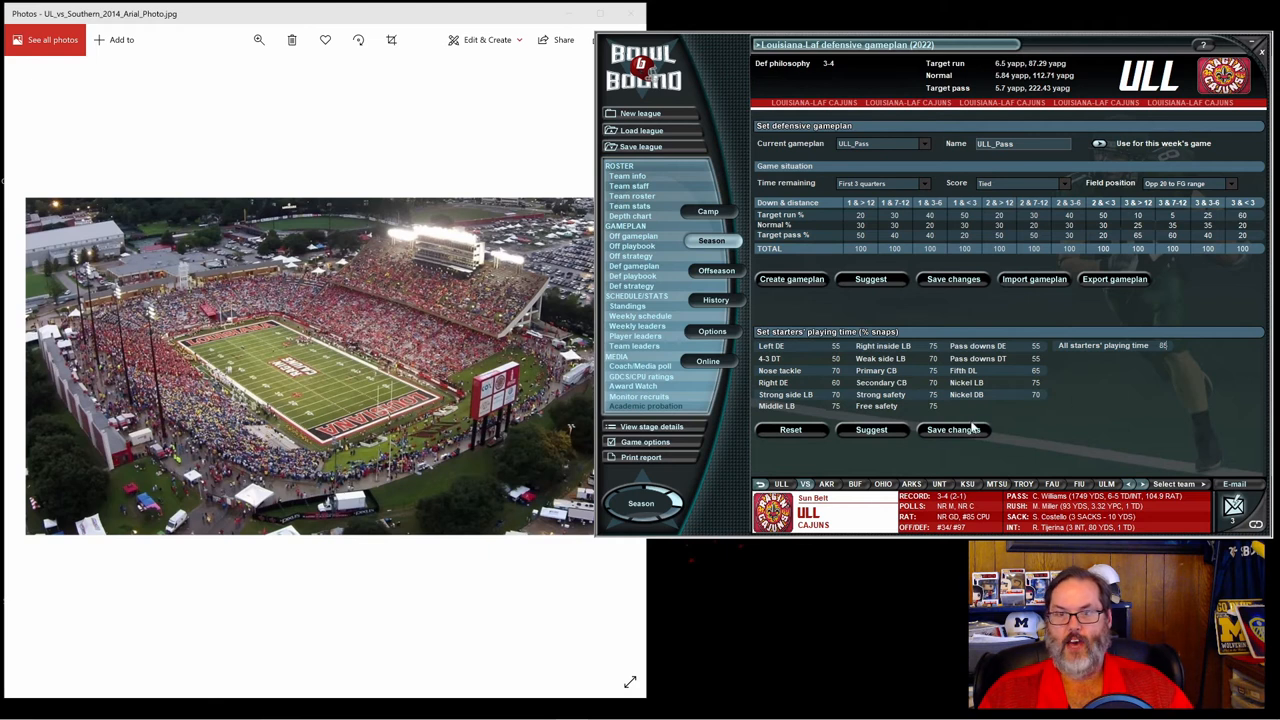
pyautogui.click(953, 429)
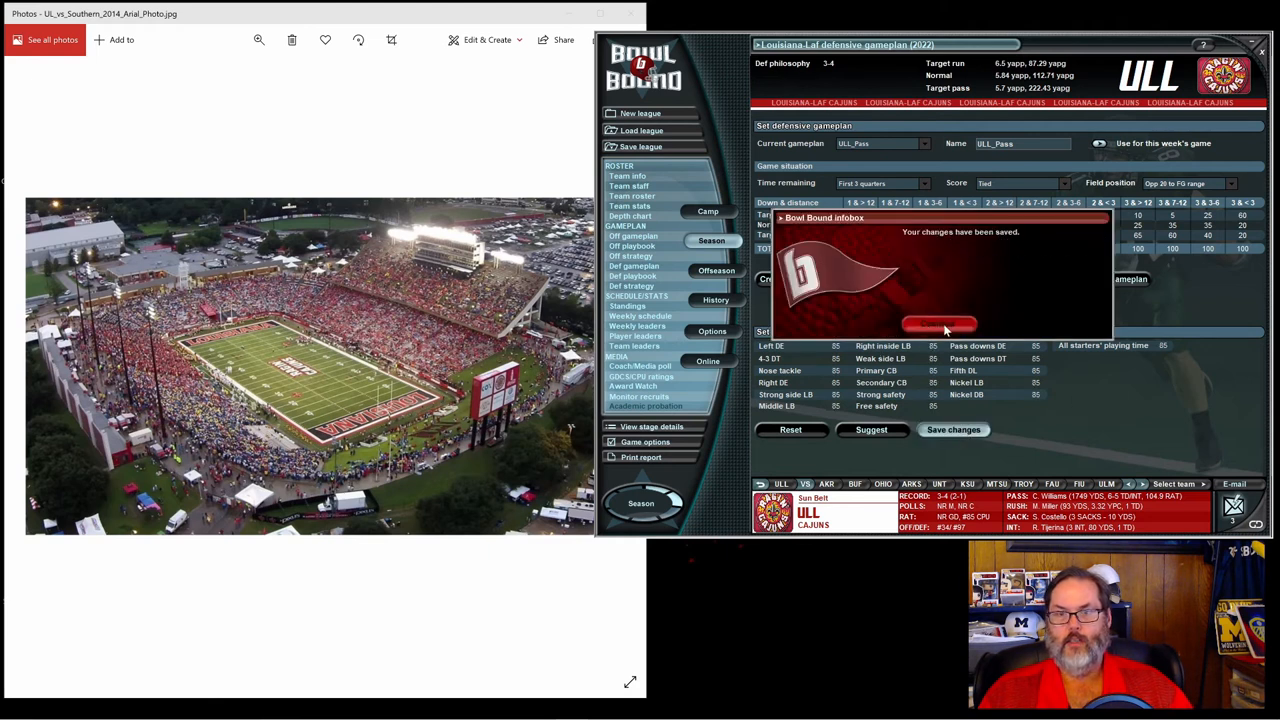
pyautogui.click(938, 323)
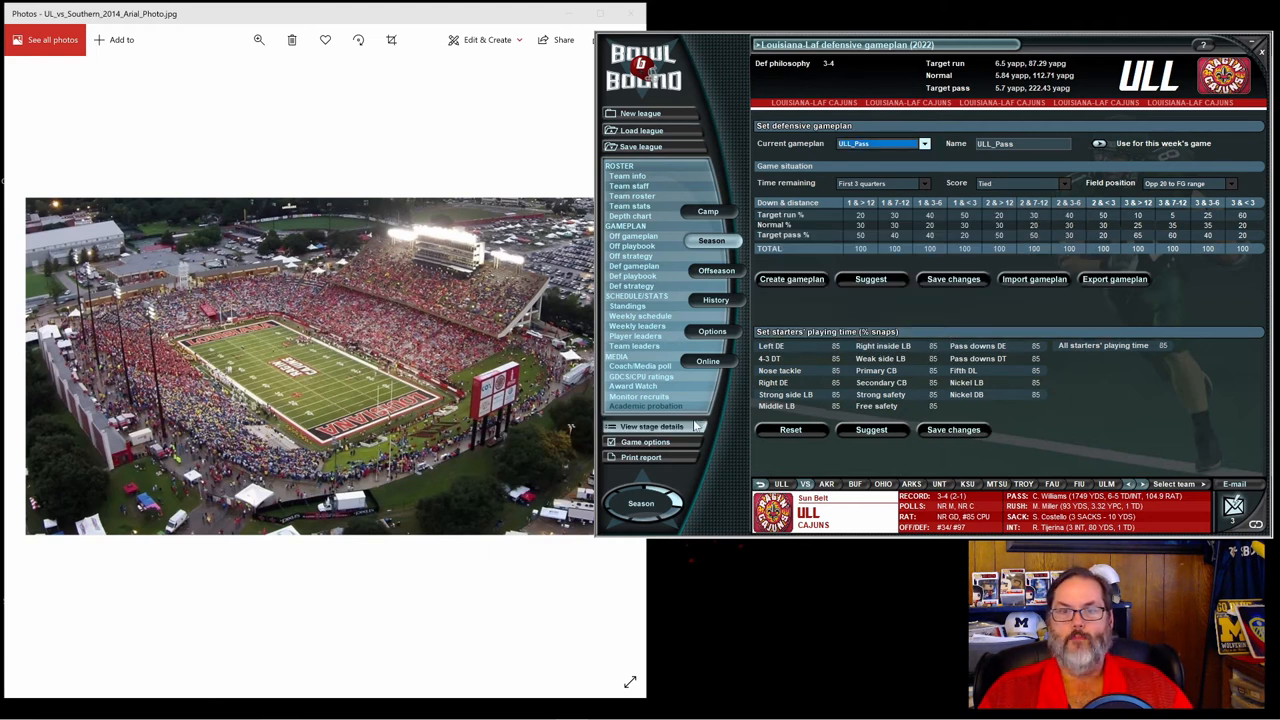
# Show the Week 10 schedule listing Louisiana-Laf at Troy.
pyautogui.click(651, 426)
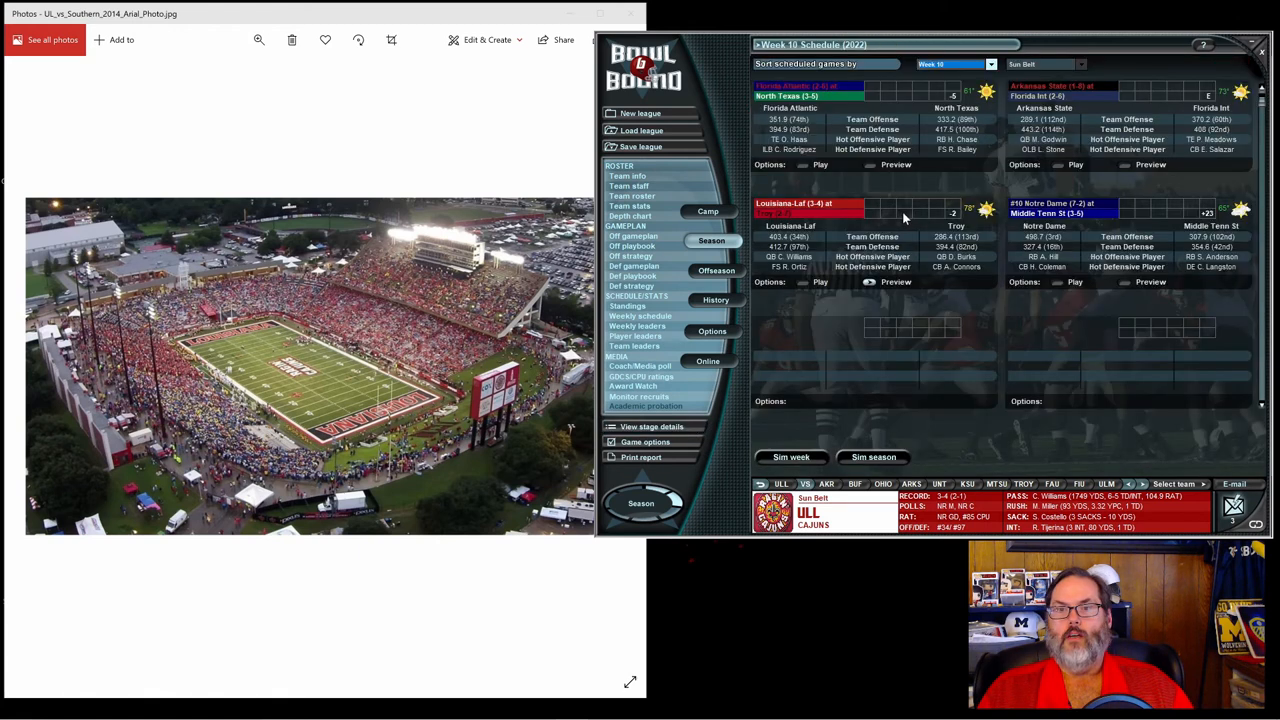
pyautogui.moveTo(938, 217)
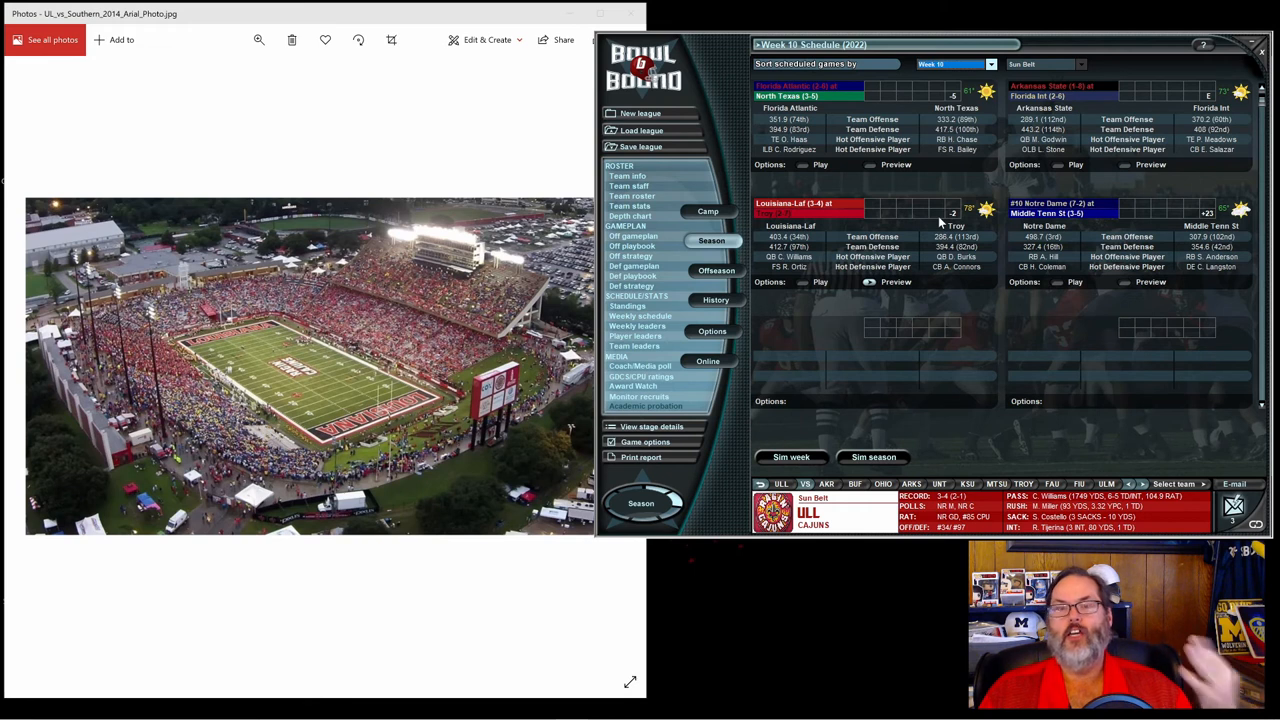
pyautogui.moveTo(948, 218)
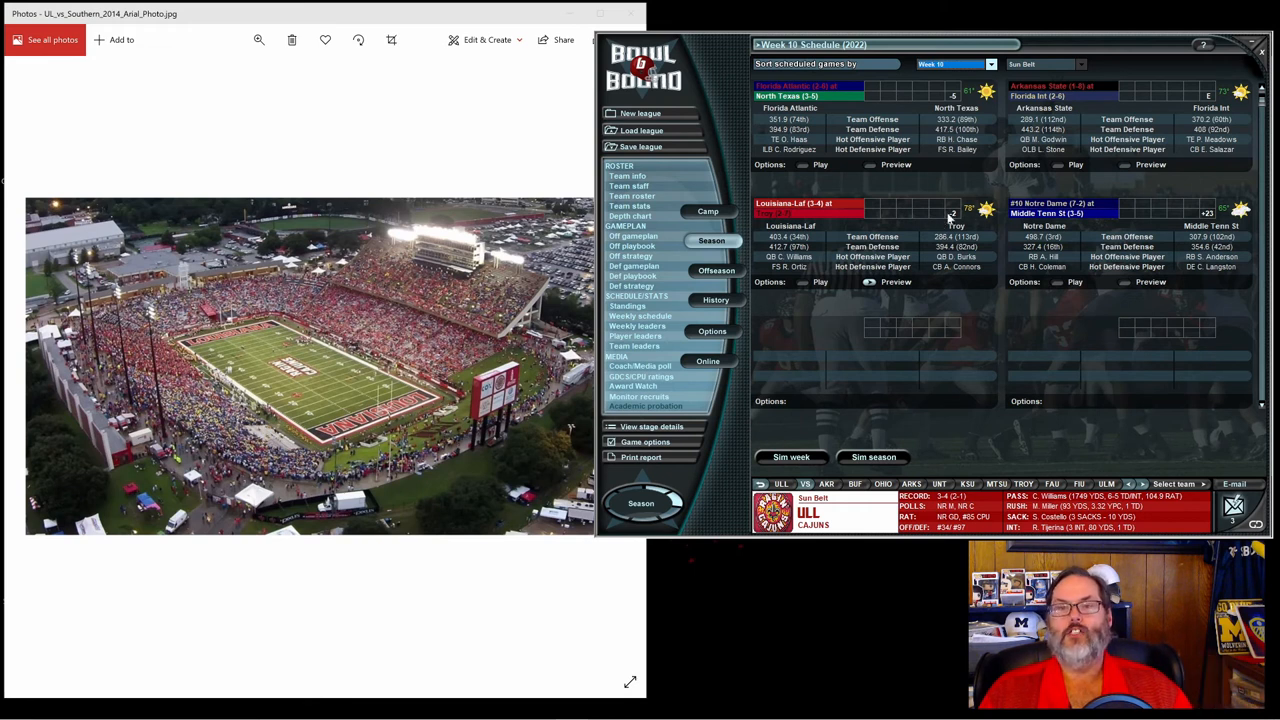
pyautogui.moveTo(955, 220)
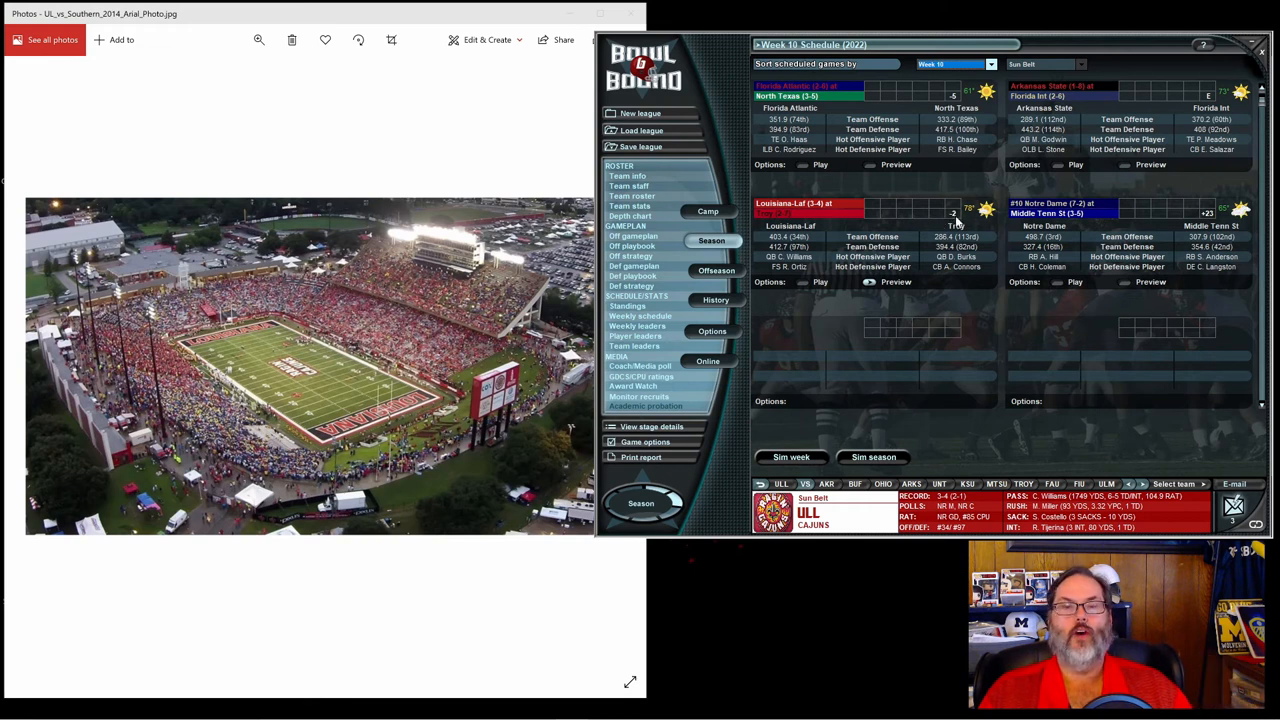
pyautogui.moveTo(908, 280)
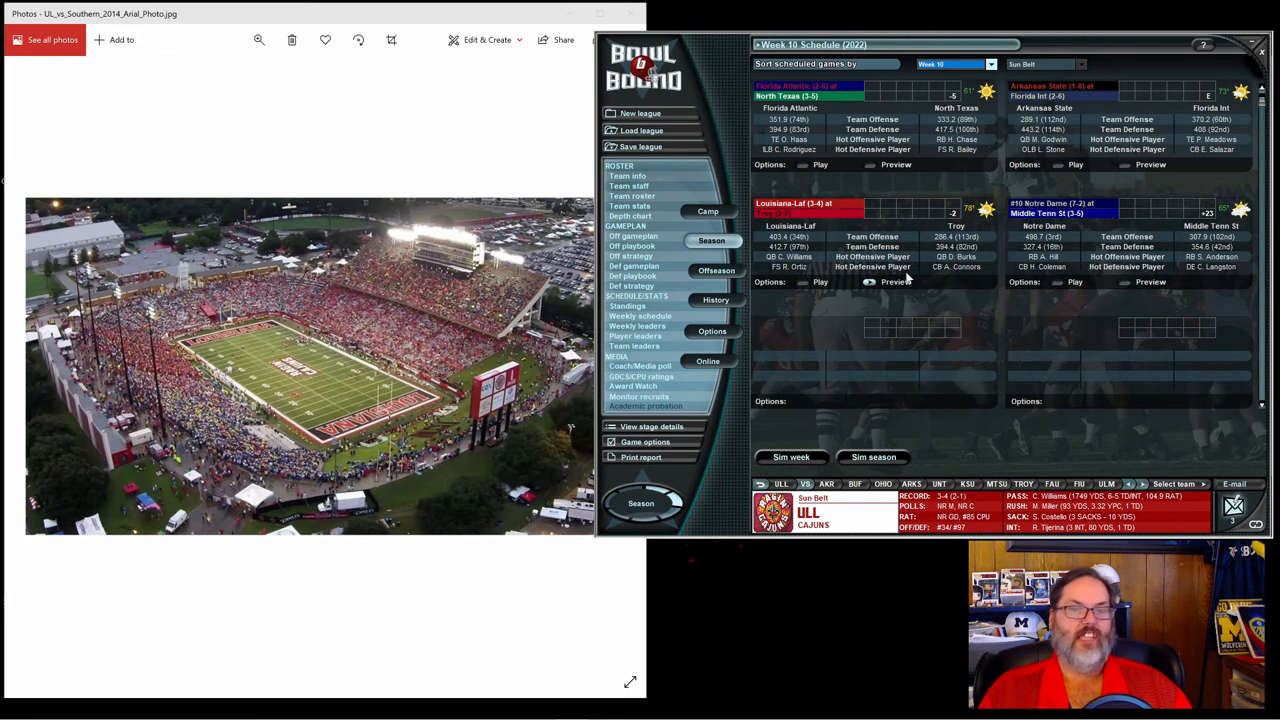
pyautogui.moveTo(882, 302)
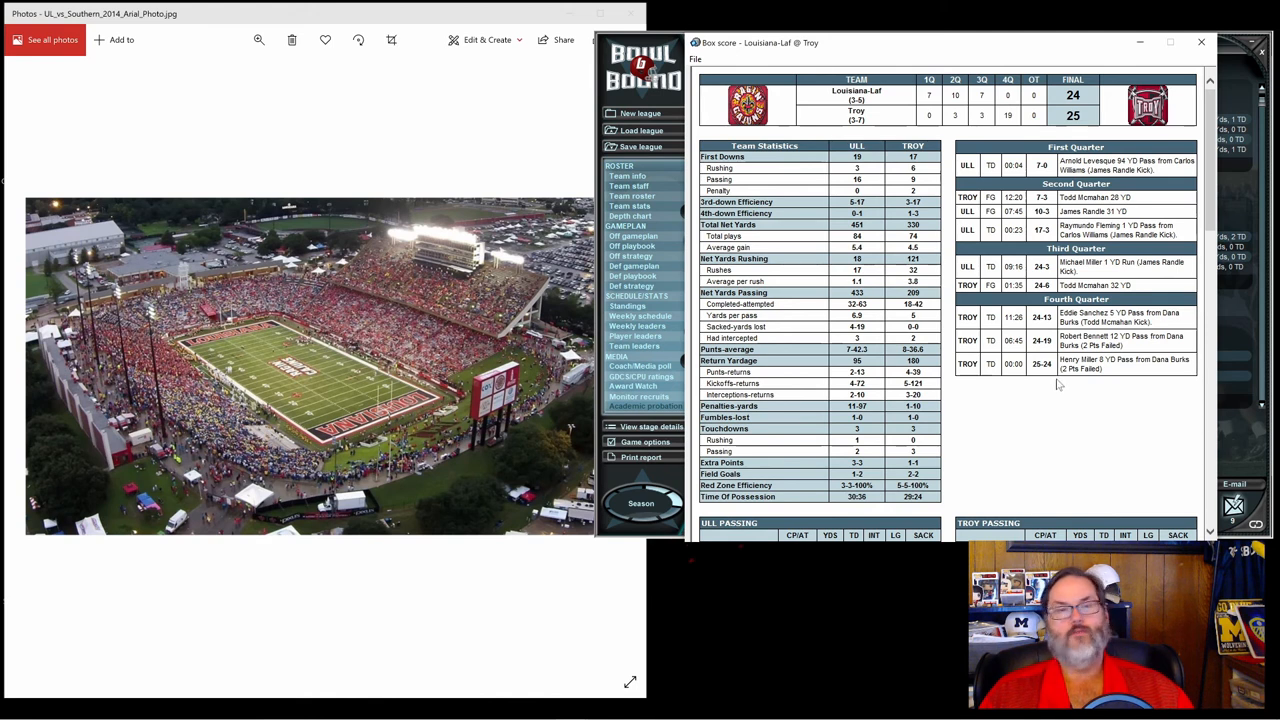
pyautogui.moveTo(1092, 385)
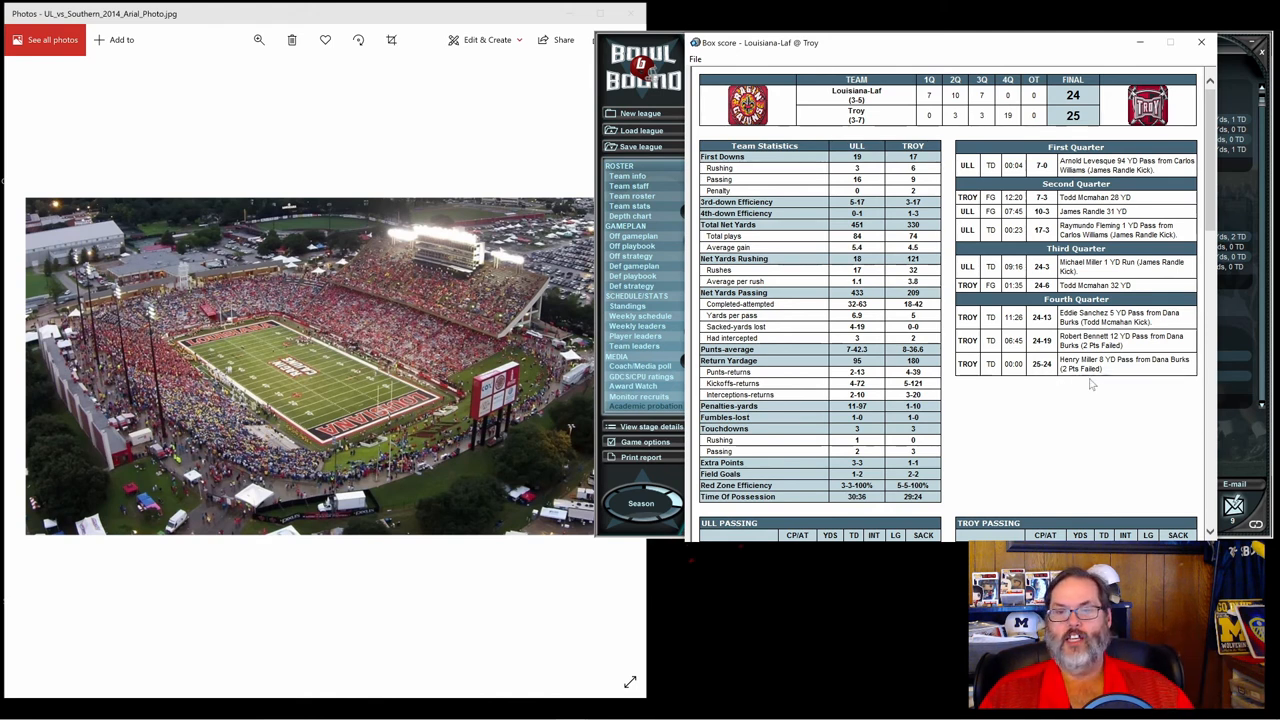
pyautogui.moveTo(1115, 370)
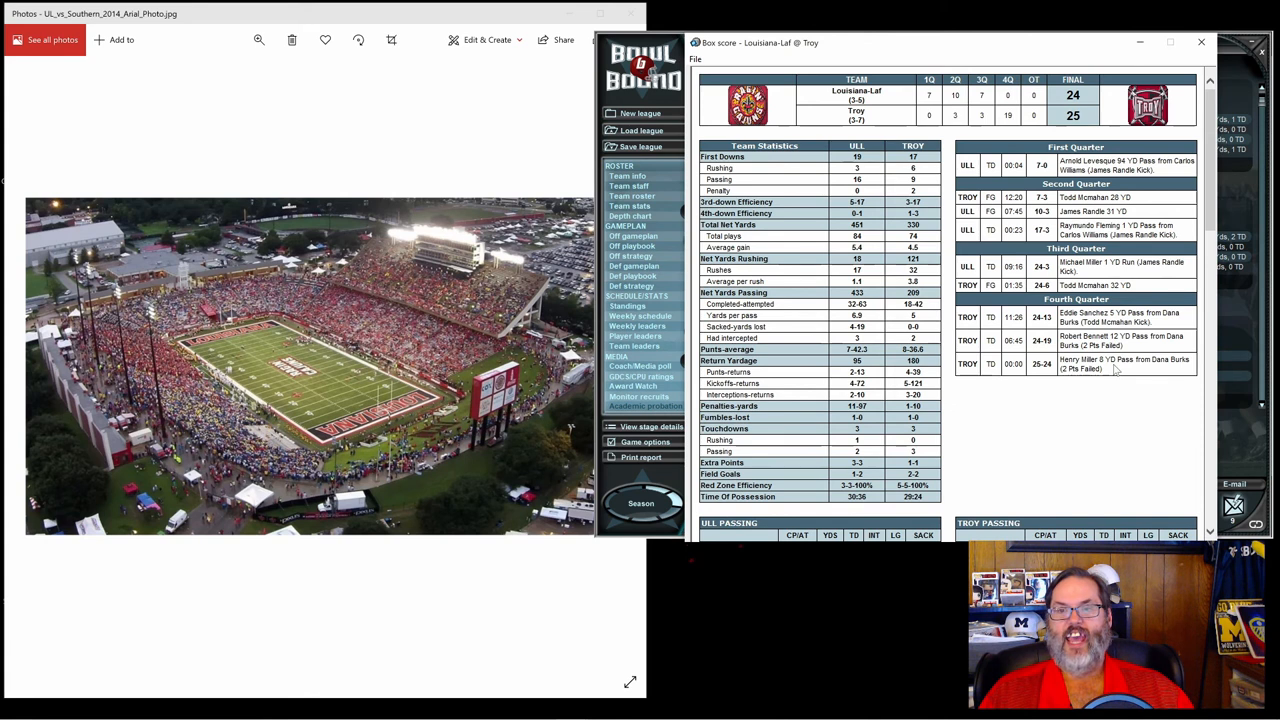
pyautogui.moveTo(1017, 373)
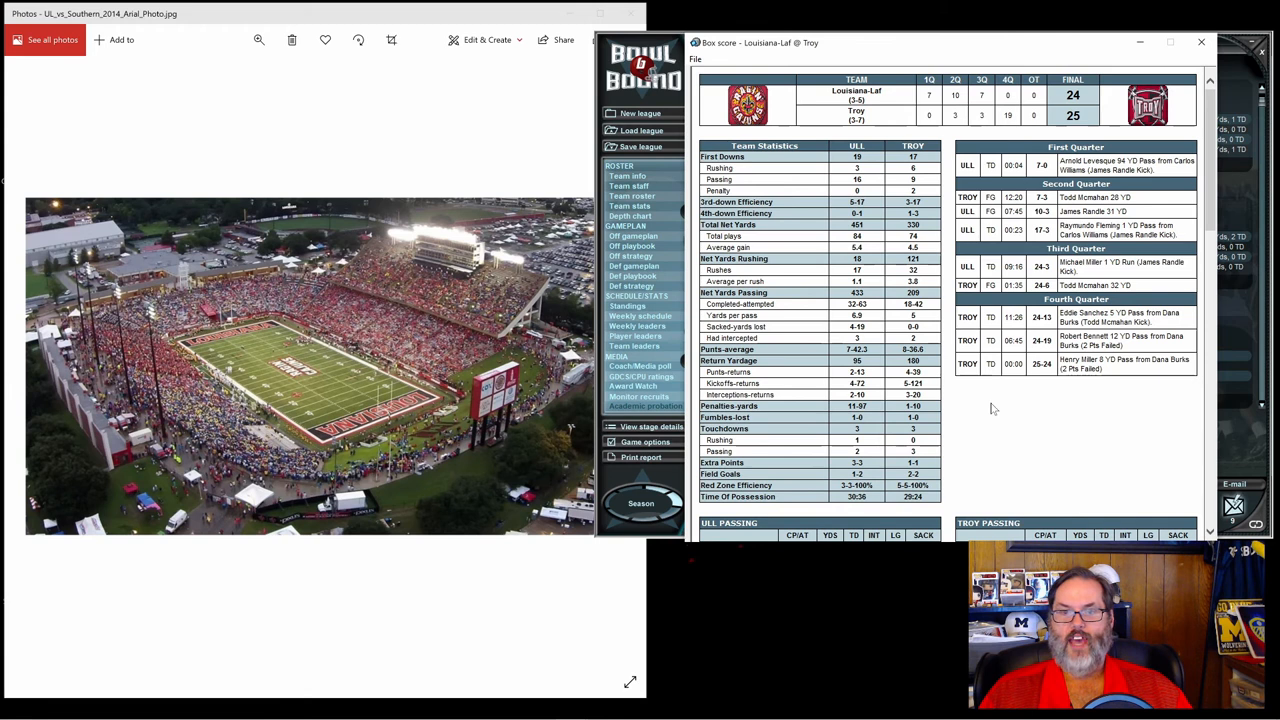
# Scroll the Lafayette-Troy box score down through defense to Player of the Game Dana Burks and game information.
pyautogui.scroll(-3)
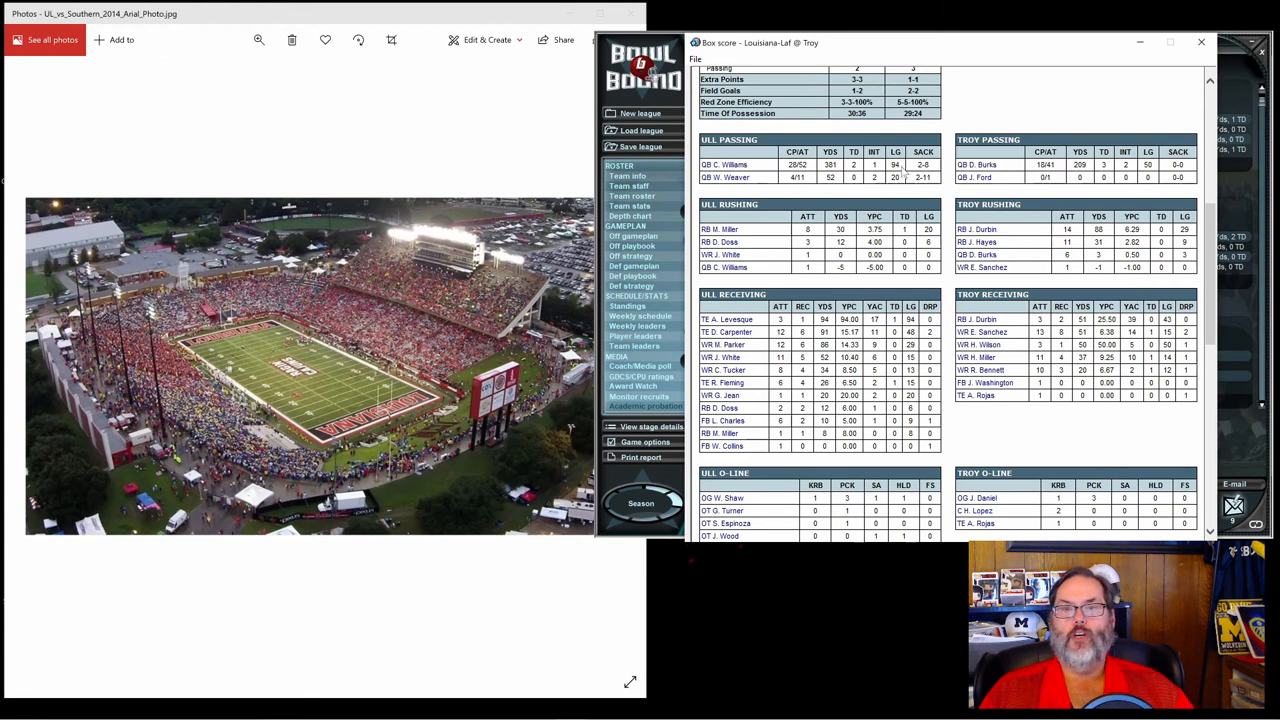
pyautogui.scroll(3)
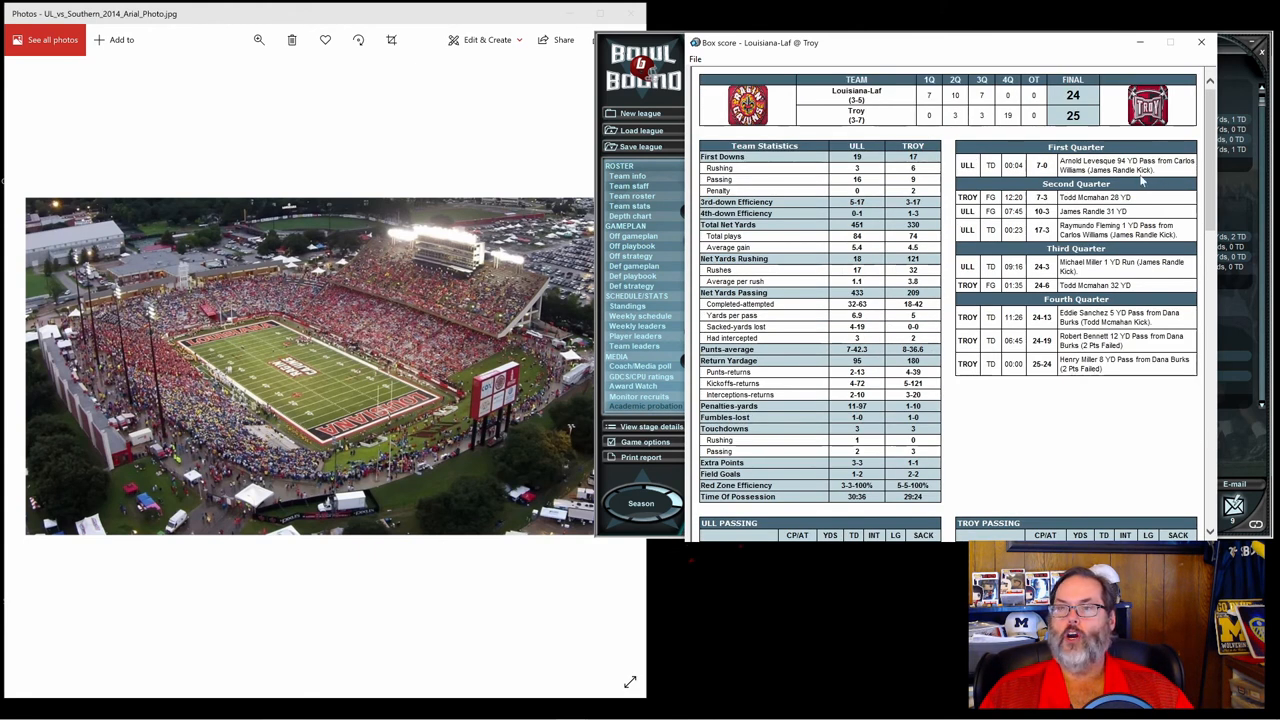
pyautogui.moveTo(1165, 170)
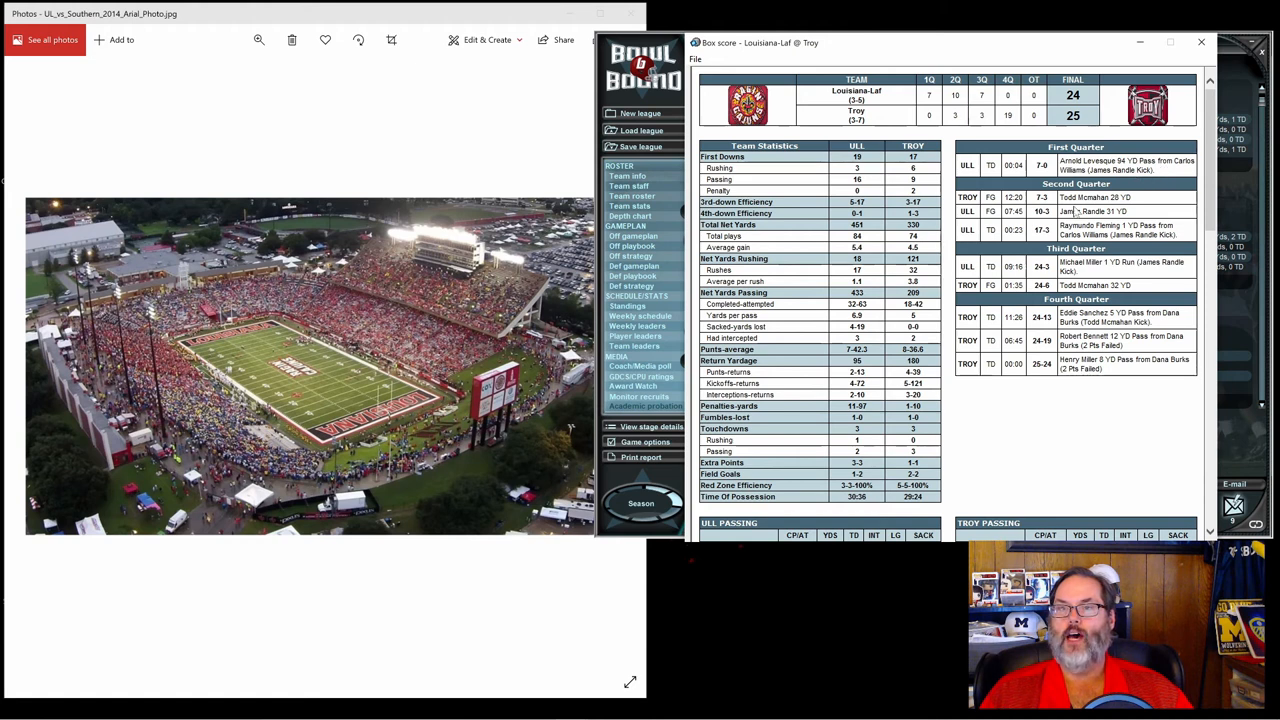
pyautogui.scroll(-3)
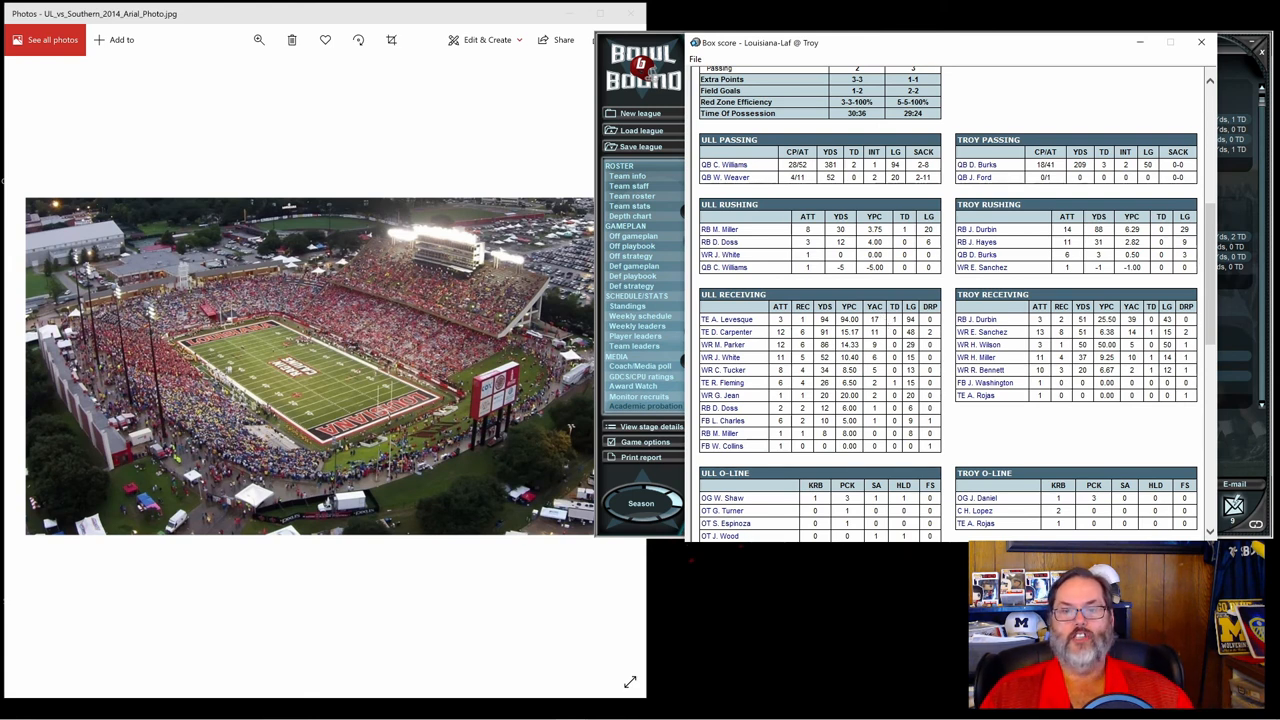
pyautogui.scroll(-3)
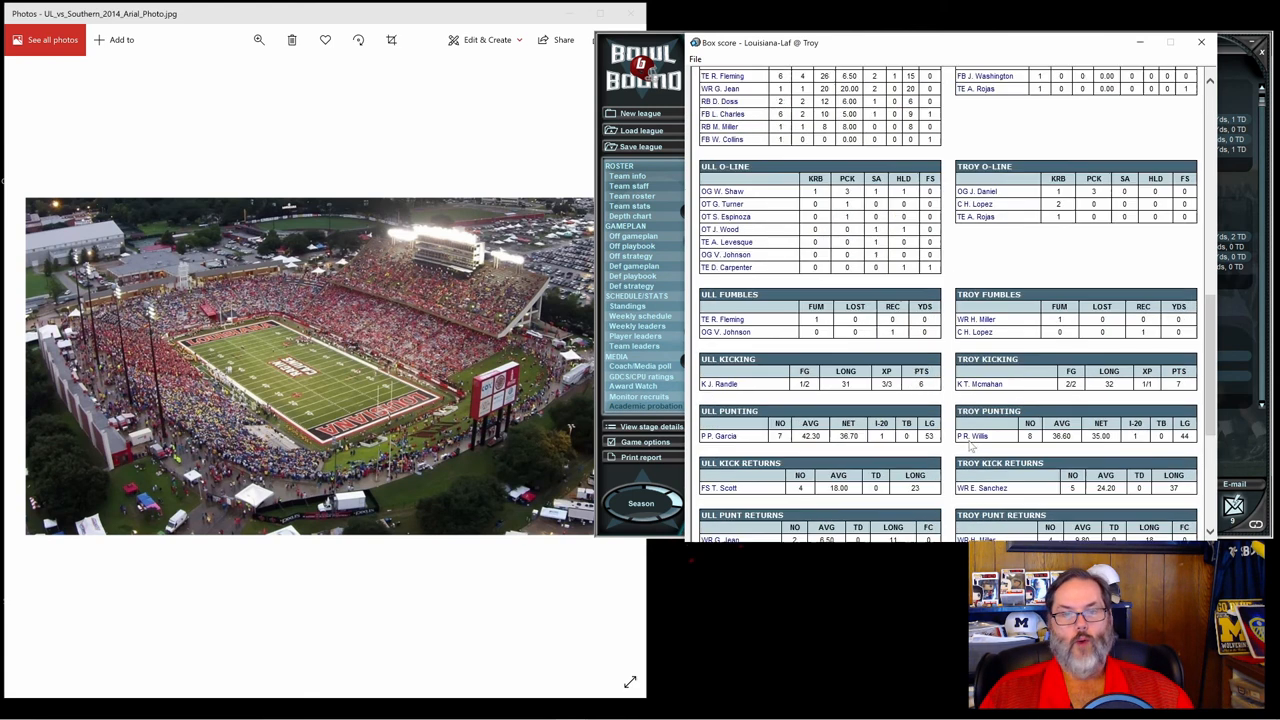
pyautogui.scroll(3)
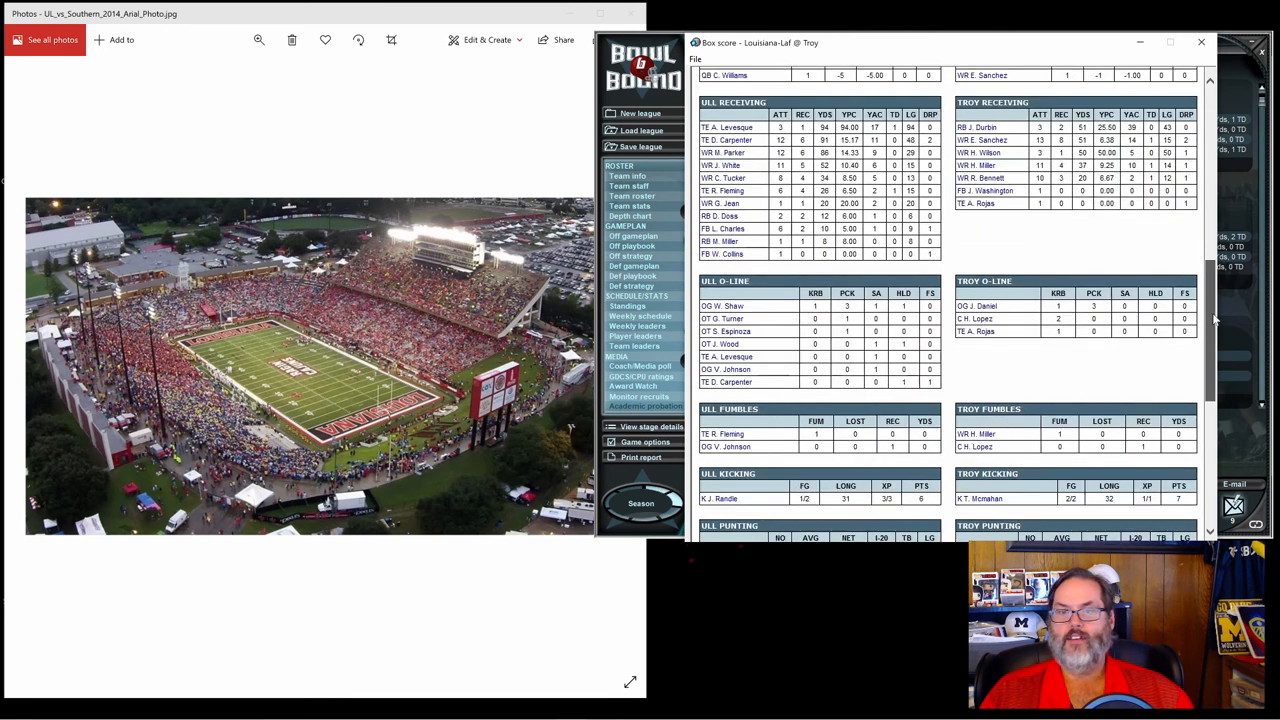
pyautogui.scroll(-3)
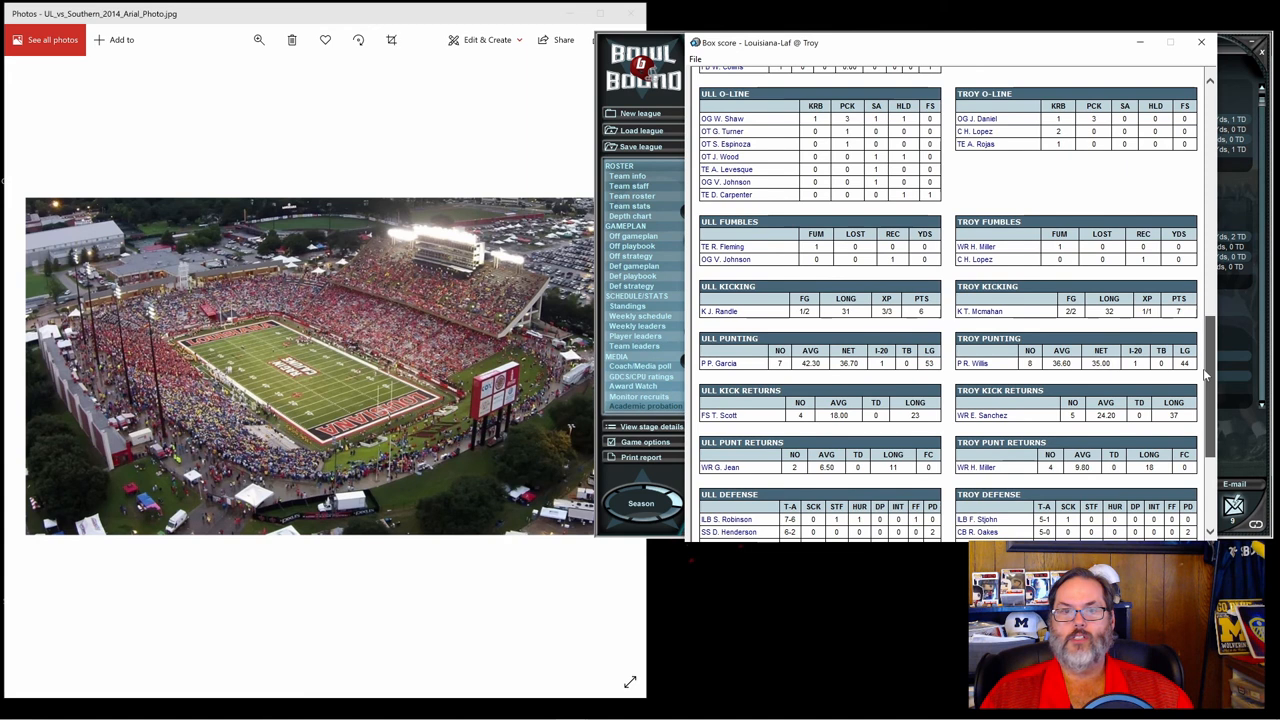
pyautogui.scroll(-3)
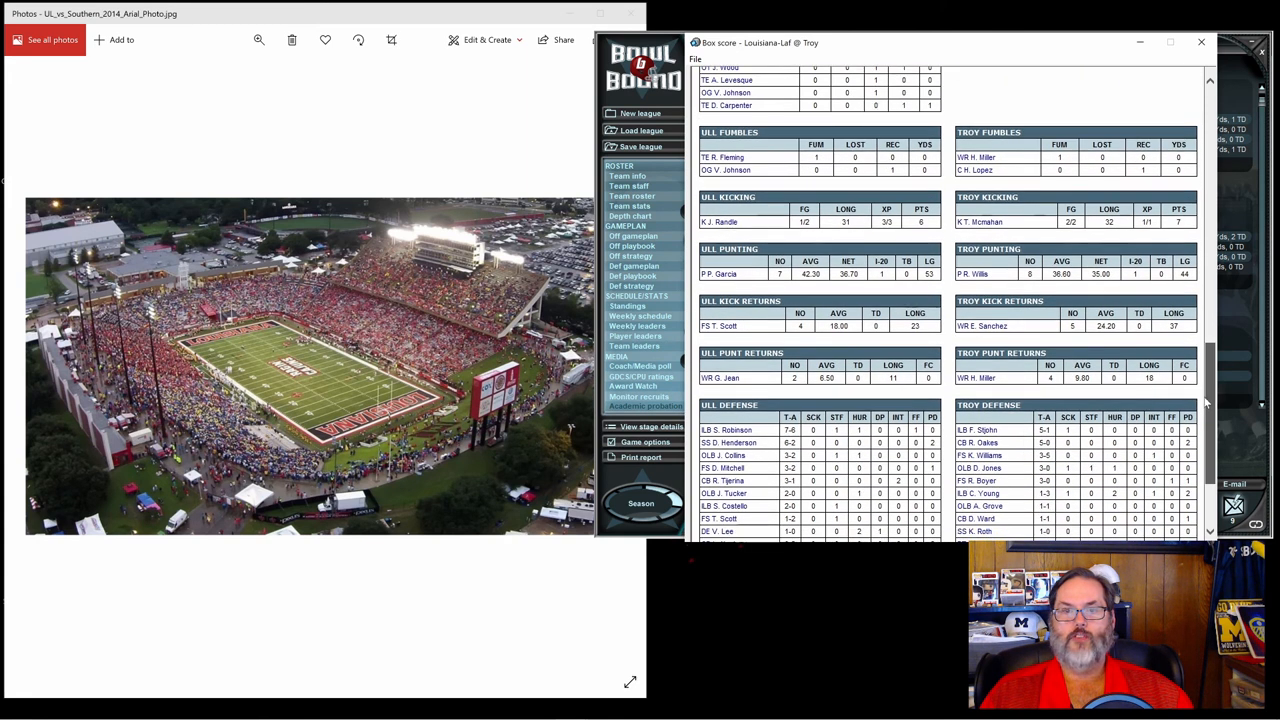
pyautogui.scroll(-3)
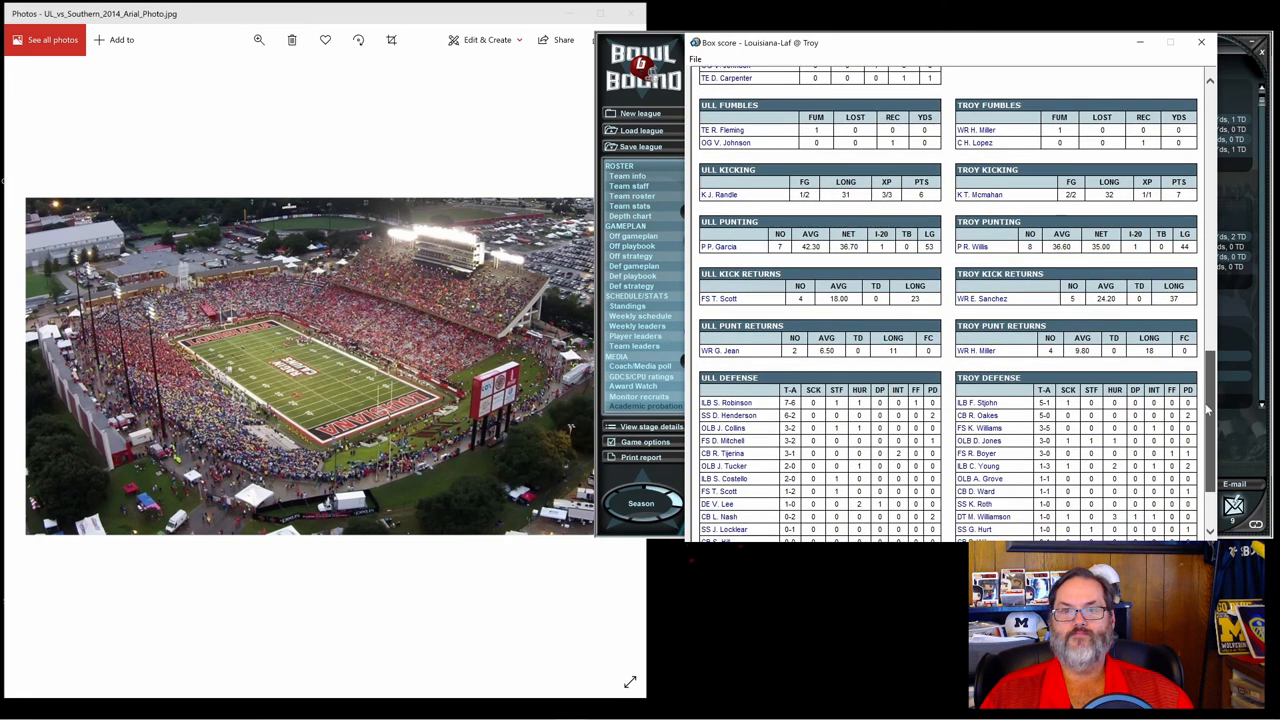
pyautogui.scroll(-3)
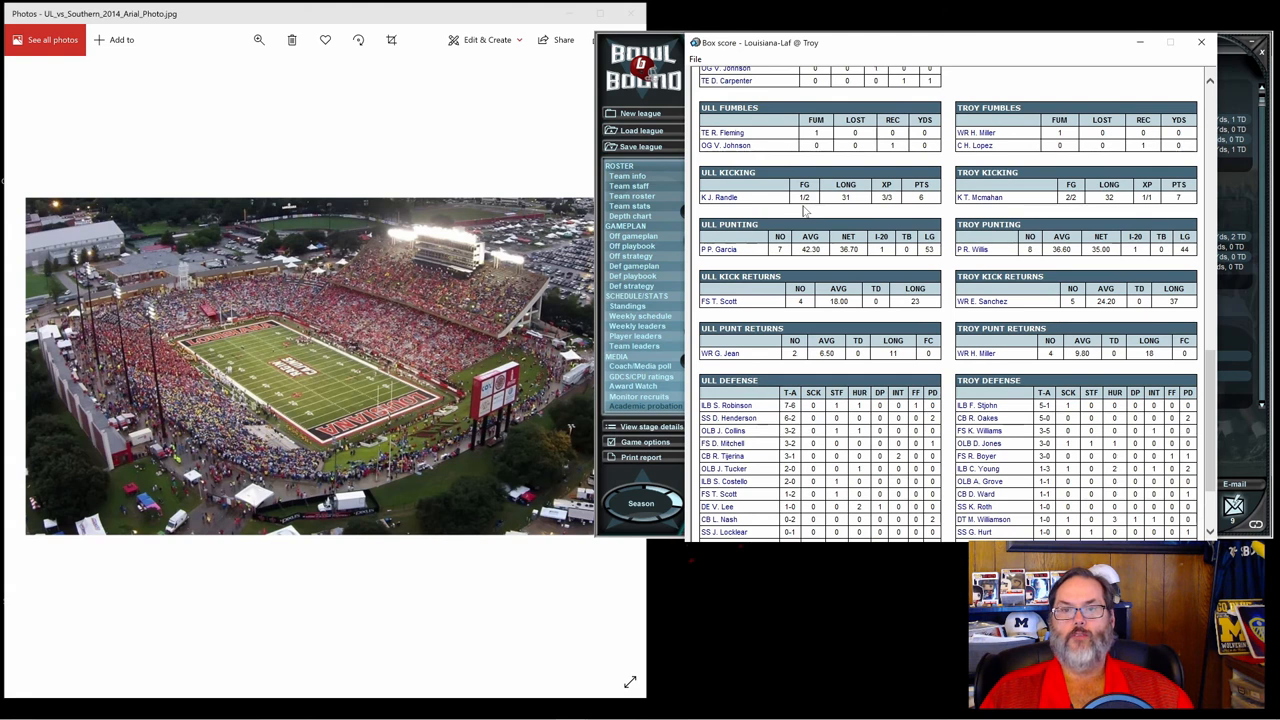
pyautogui.moveTo(800, 278)
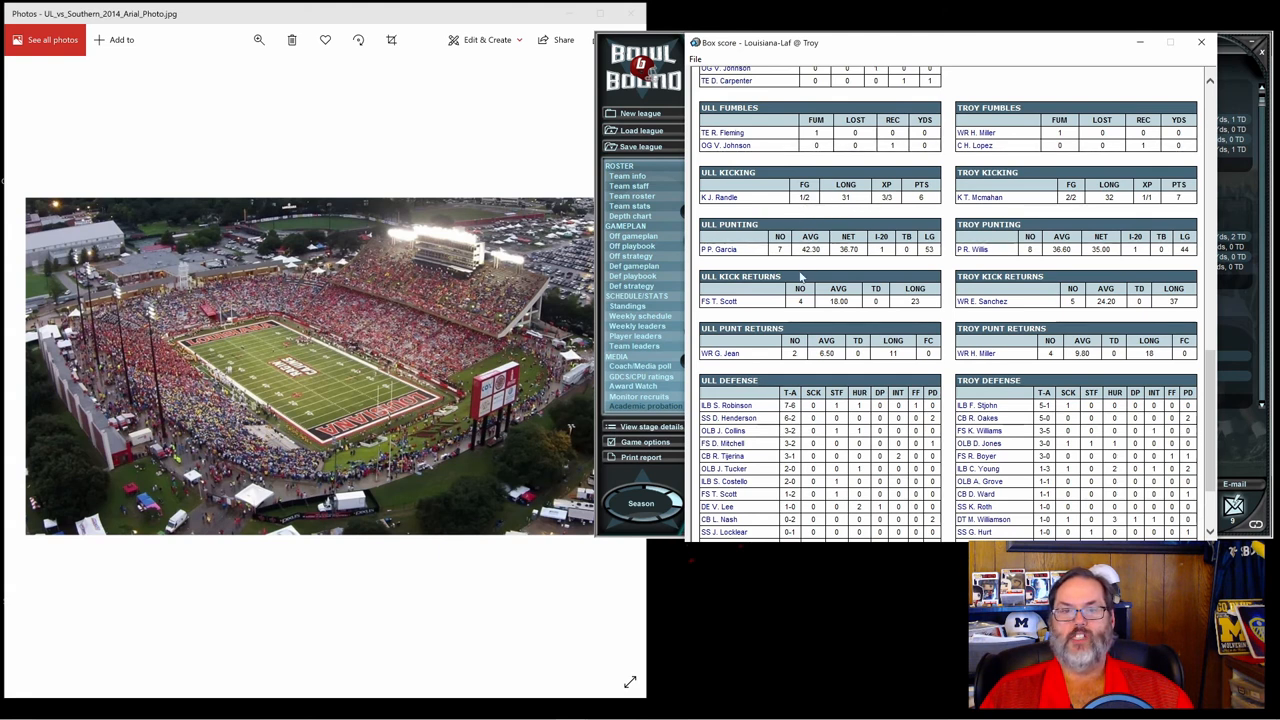
pyautogui.scroll(-3)
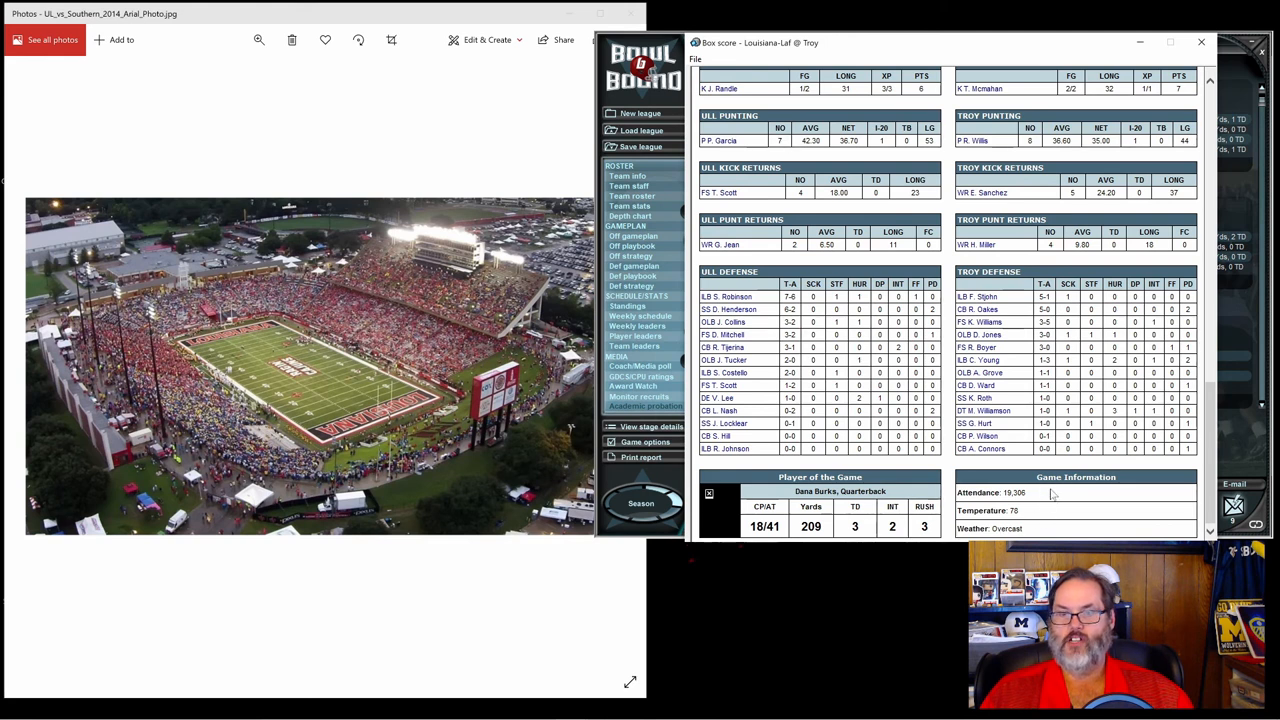
pyautogui.moveTo(1218, 62)
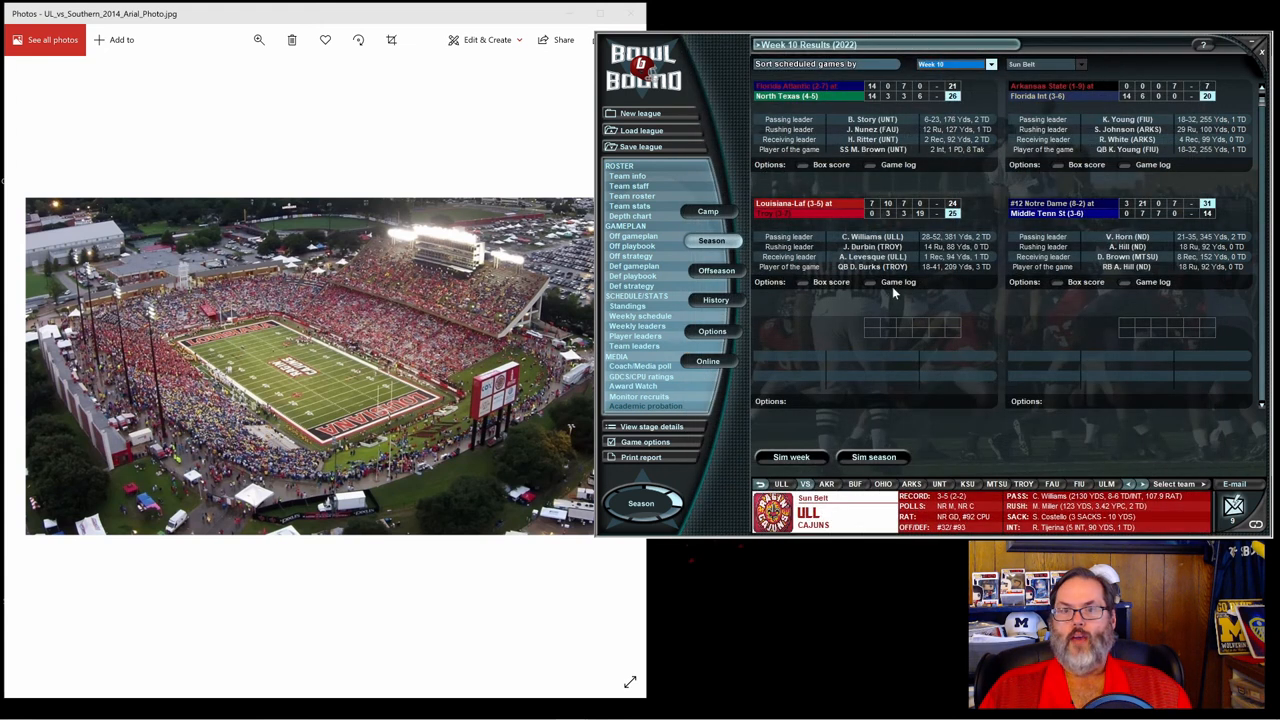
pyautogui.moveTo(640, 310)
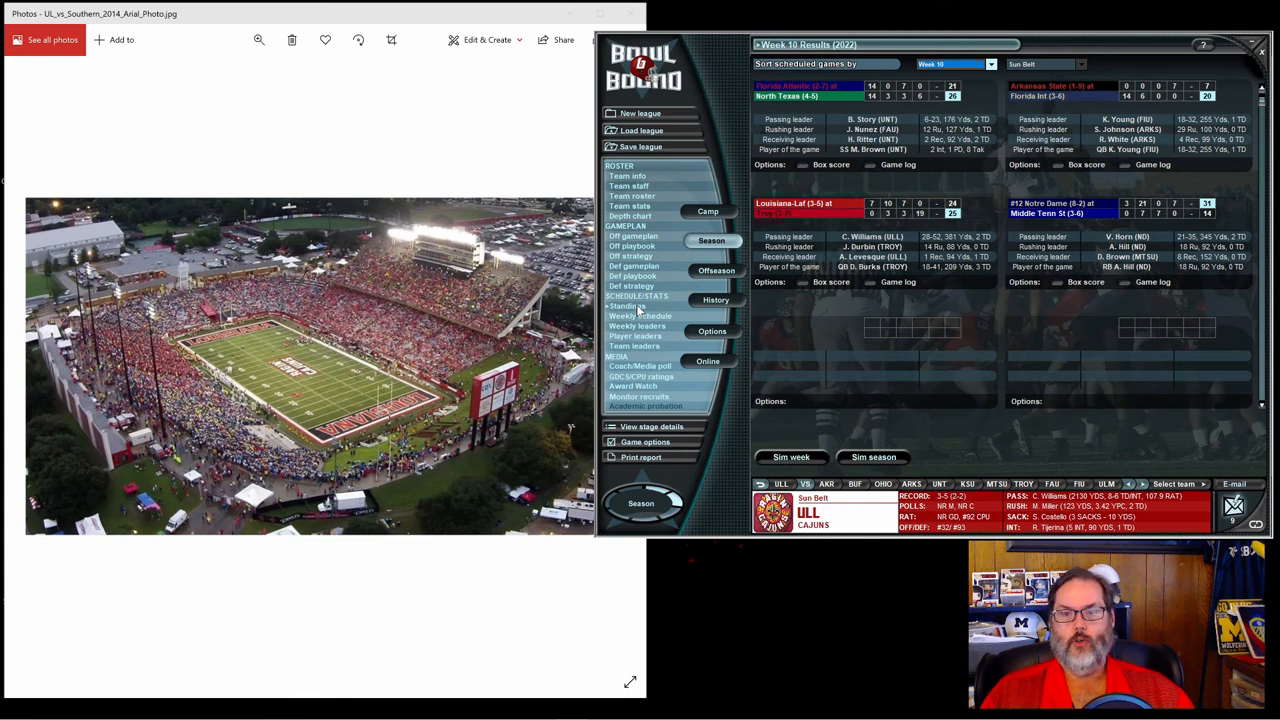
# Show the 2022 Sun Belt standings with Louisiana-Laf fifth at 2-2.
pyautogui.click(629, 305)
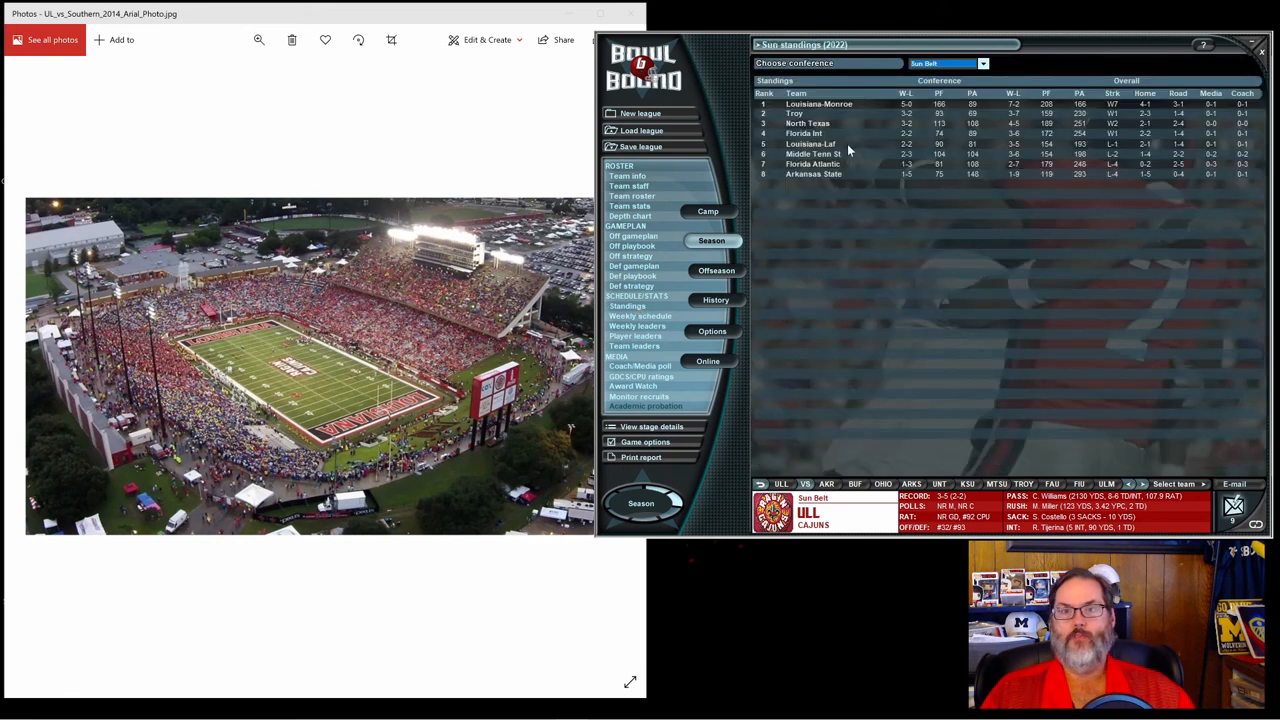
pyautogui.moveTo(910, 152)
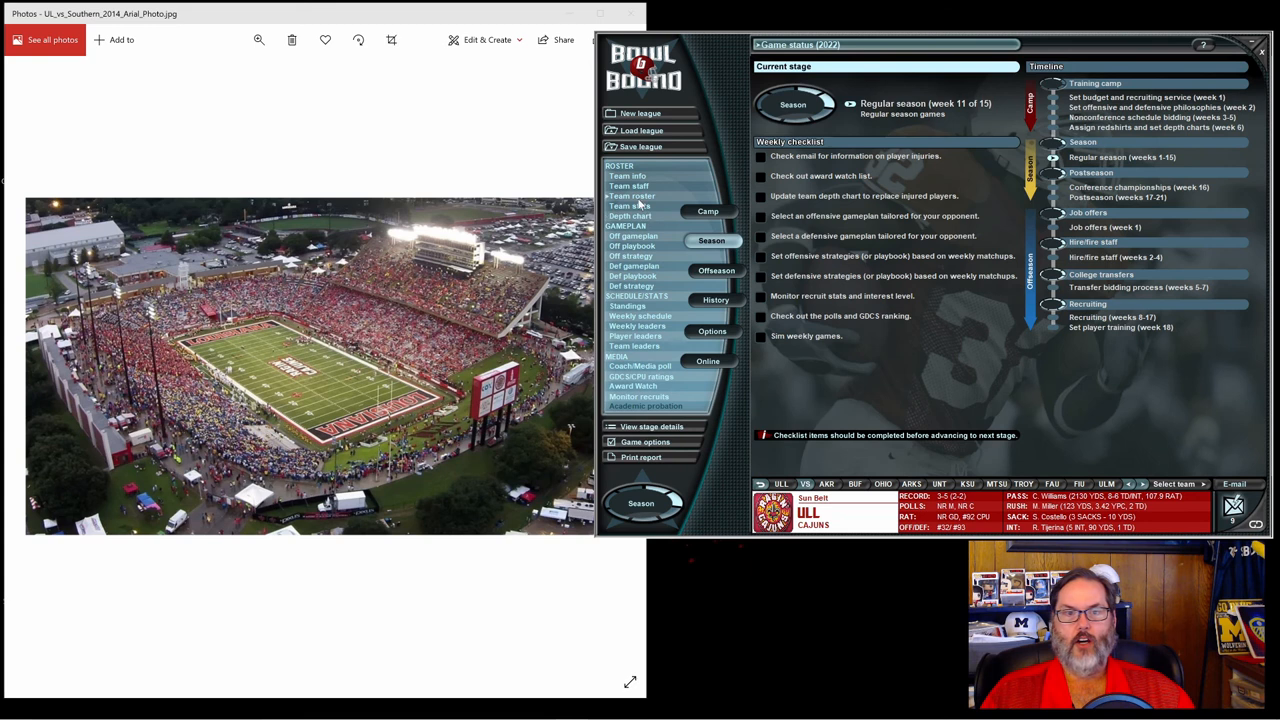
# Show the Louisiana-Laf 2022 team roster at regular season week 11.
pyautogui.click(632, 195)
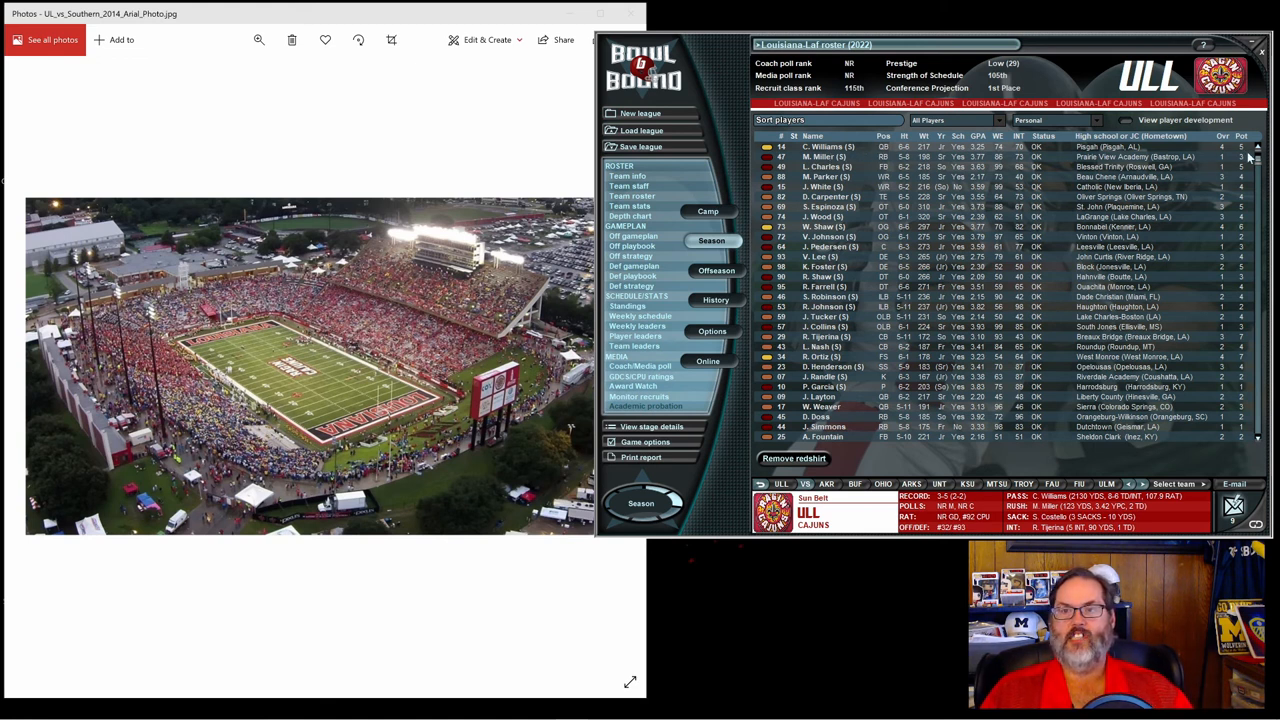
pyautogui.moveTo(1240, 153)
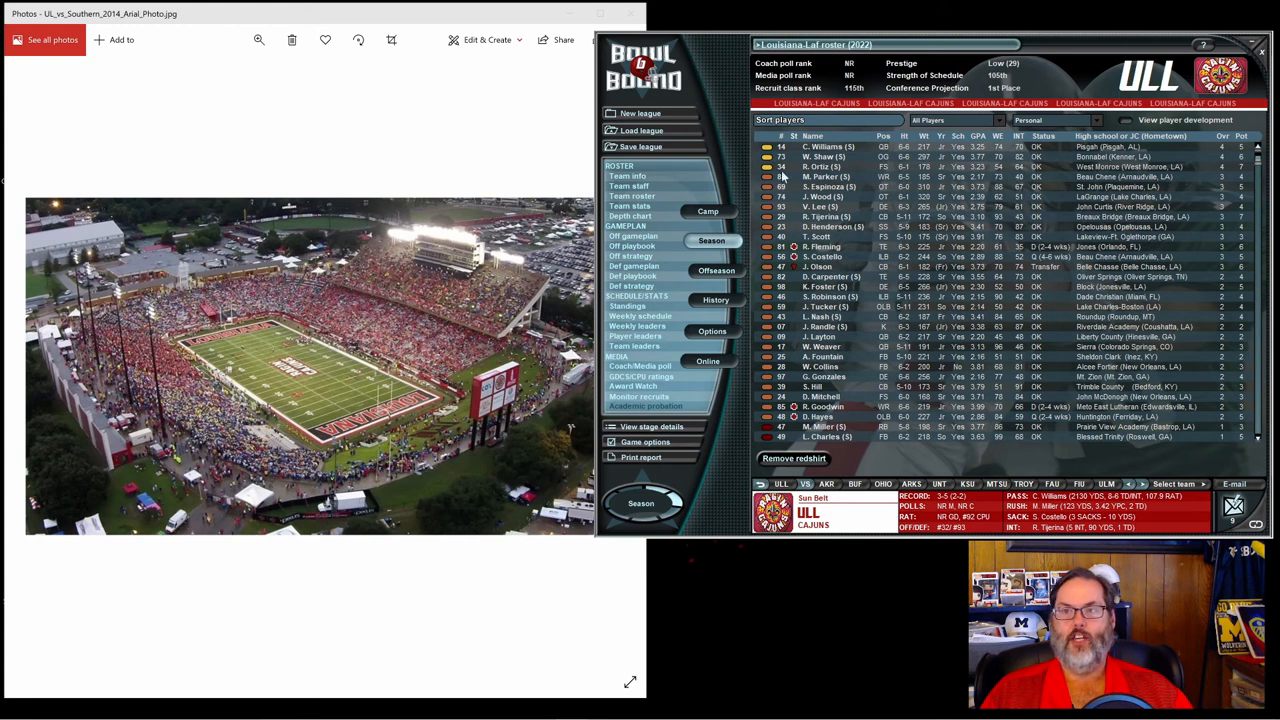
pyautogui.moveTo(772, 204)
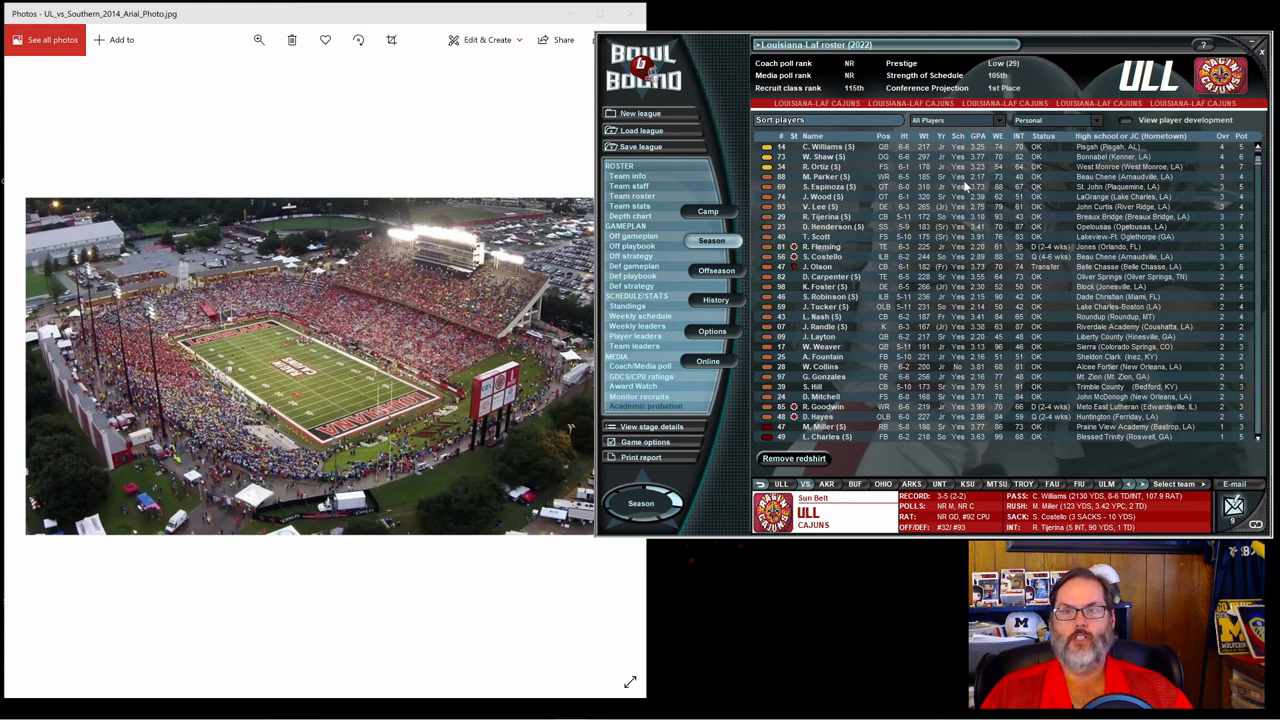
pyautogui.moveTo(968, 190)
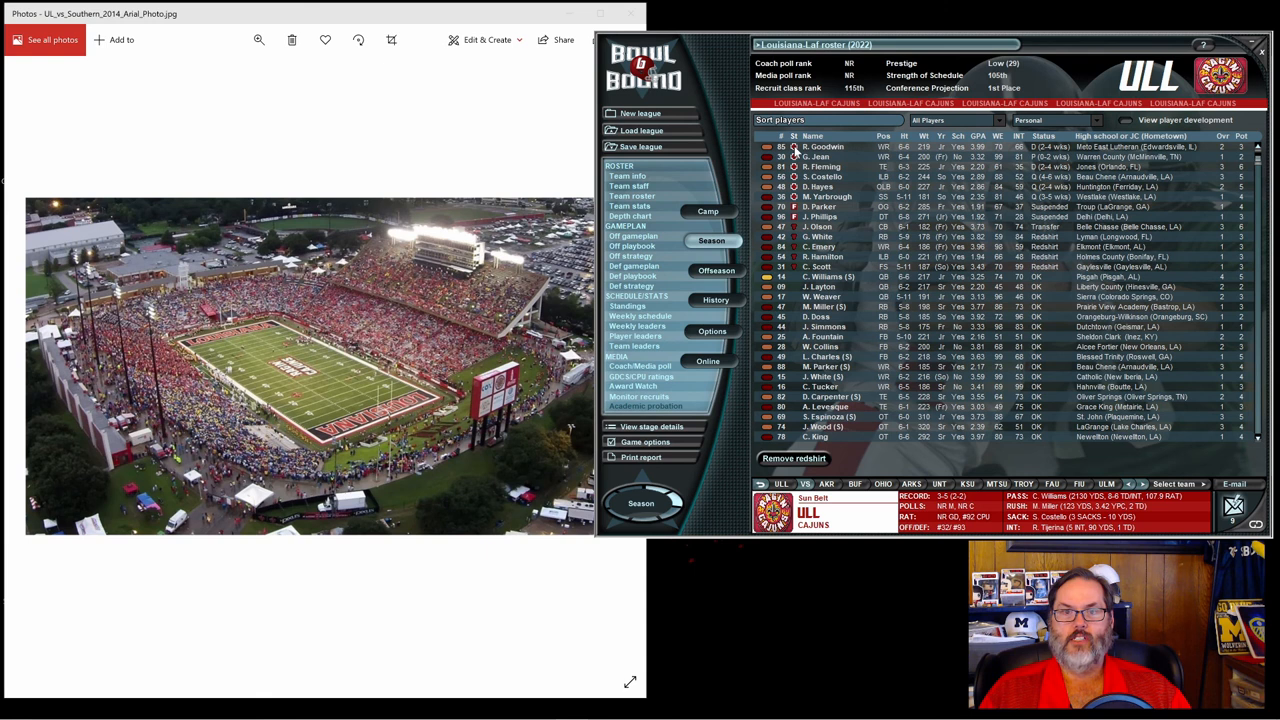
pyautogui.moveTo(820, 166)
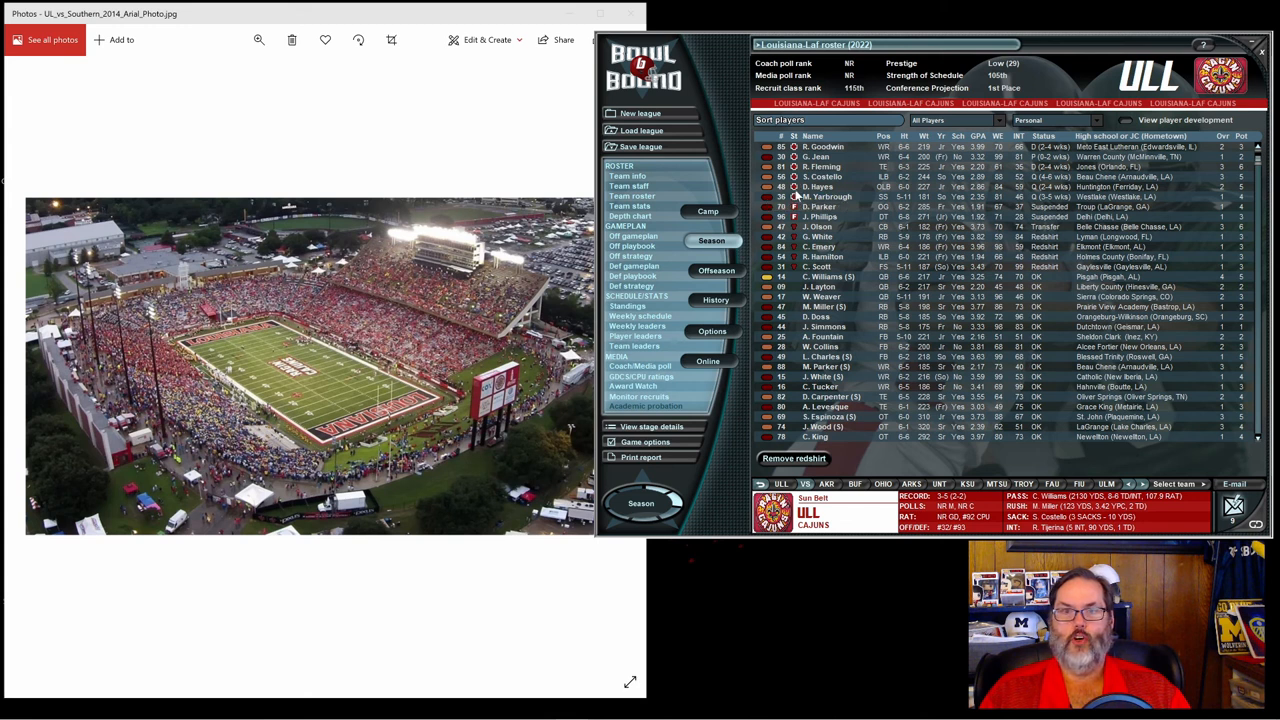
pyautogui.moveTo(797, 196)
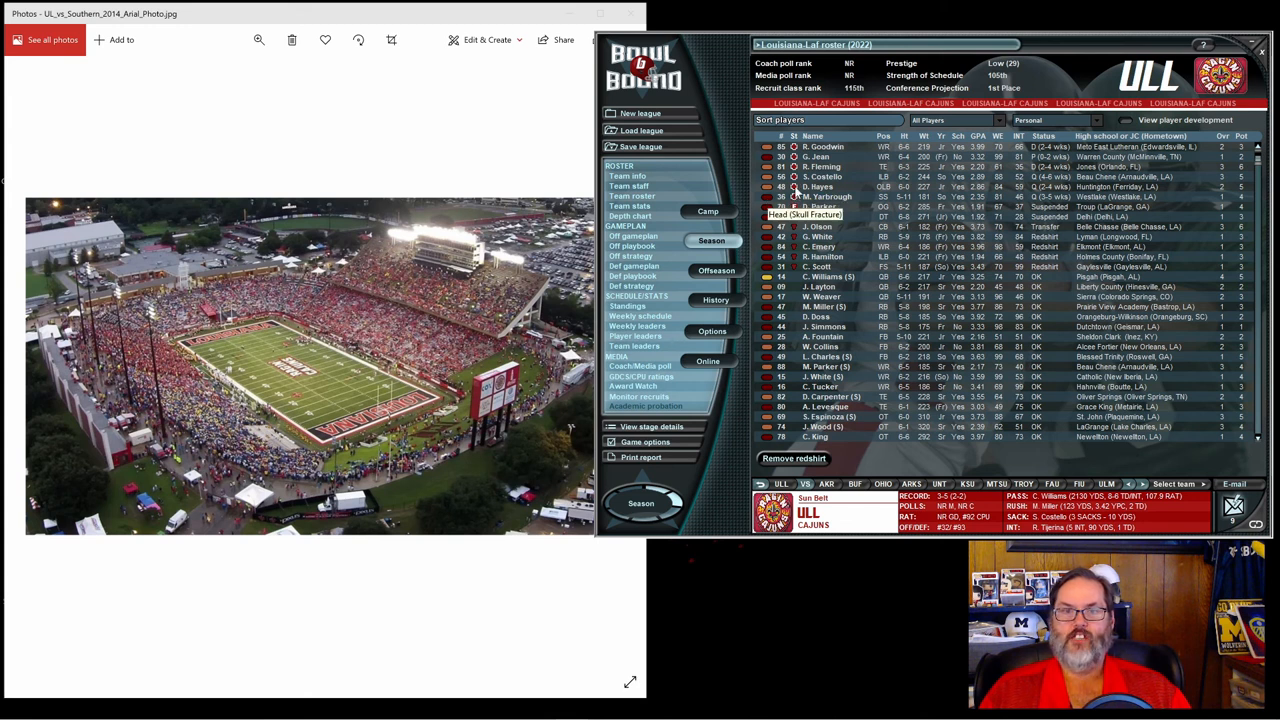
pyautogui.moveTo(797, 205)
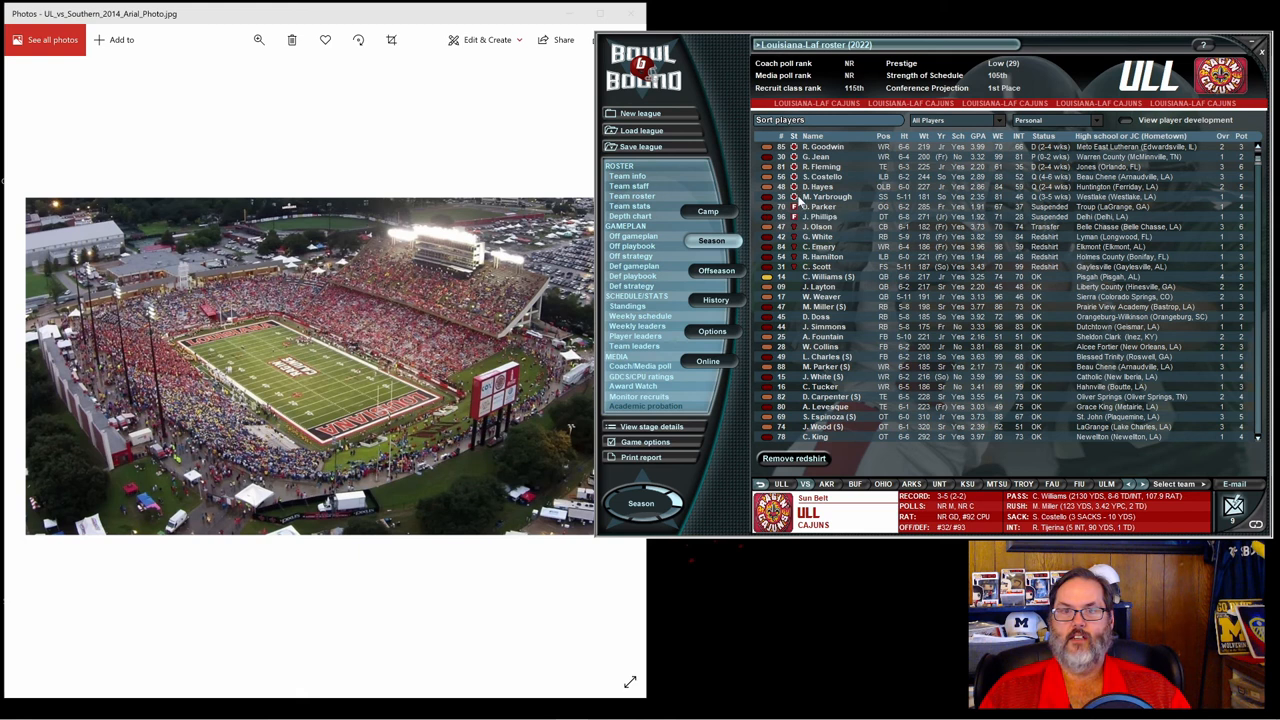
pyautogui.moveTo(797, 207)
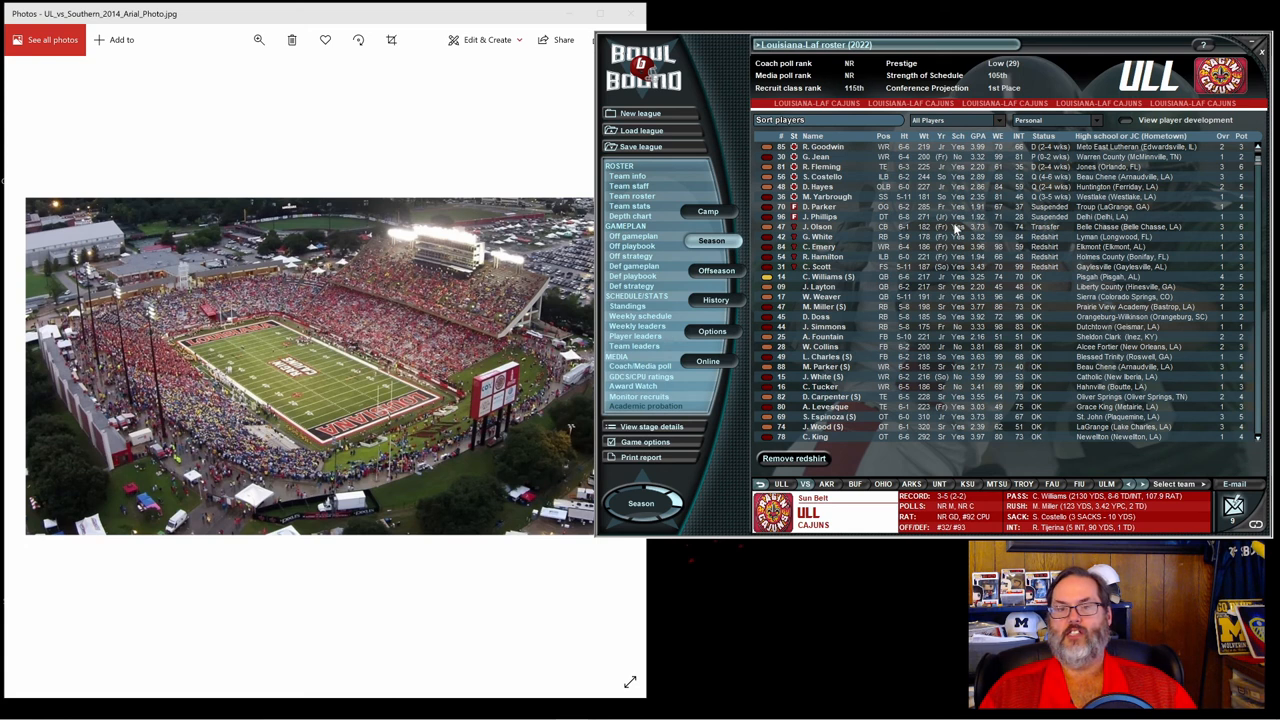
pyautogui.moveTo(943, 238)
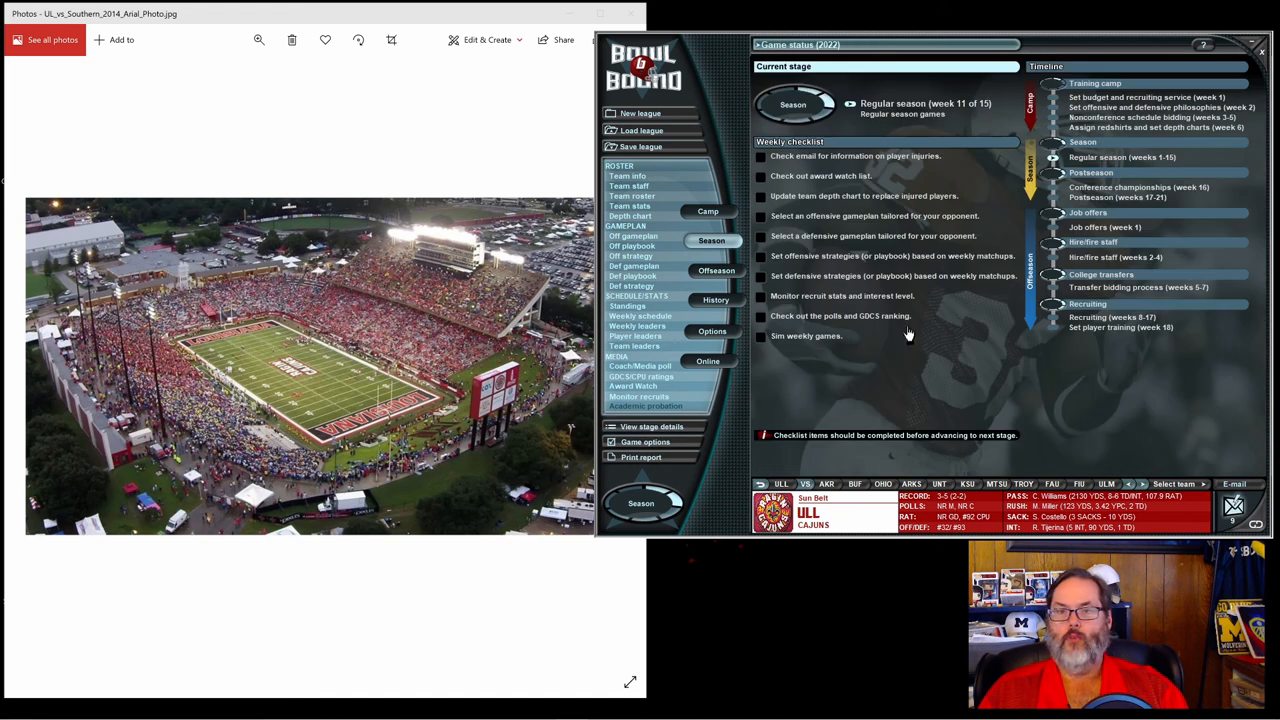
pyautogui.moveTo(813, 325)
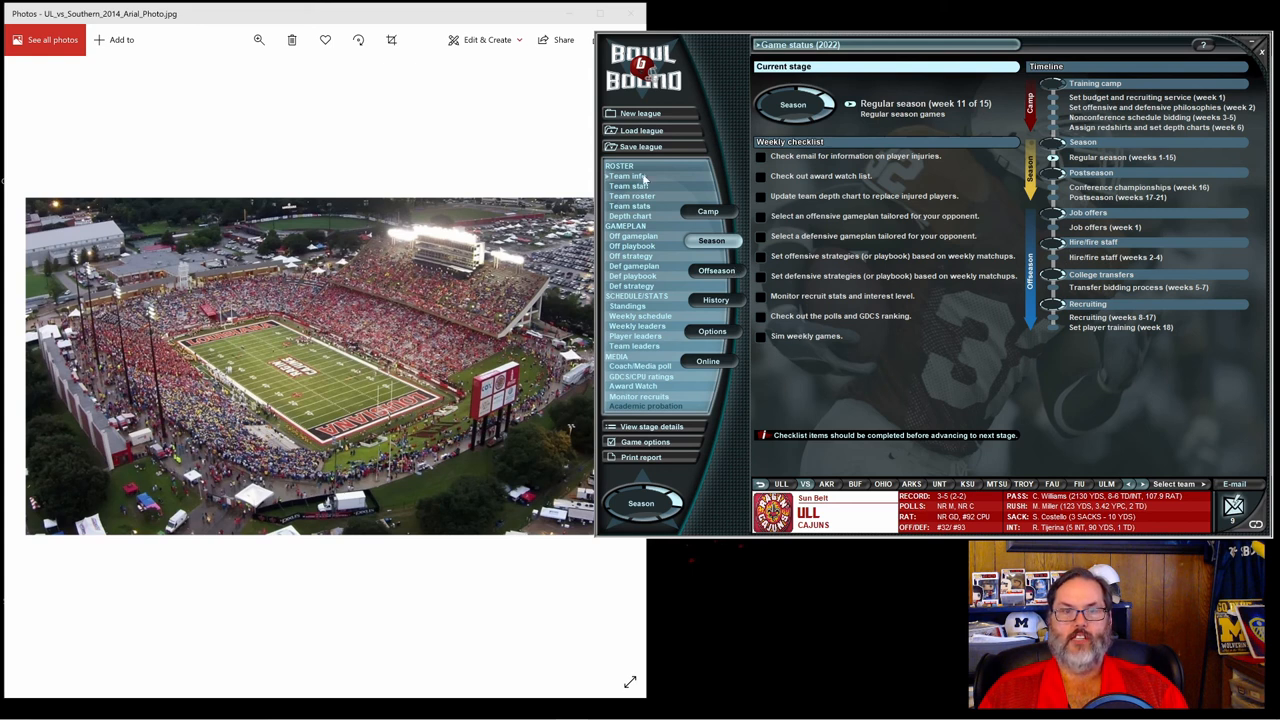
# Show Louisiana-Laf team information listing the 25-24 Troy loss and Florida Atlantic next.
pyautogui.click(627, 176)
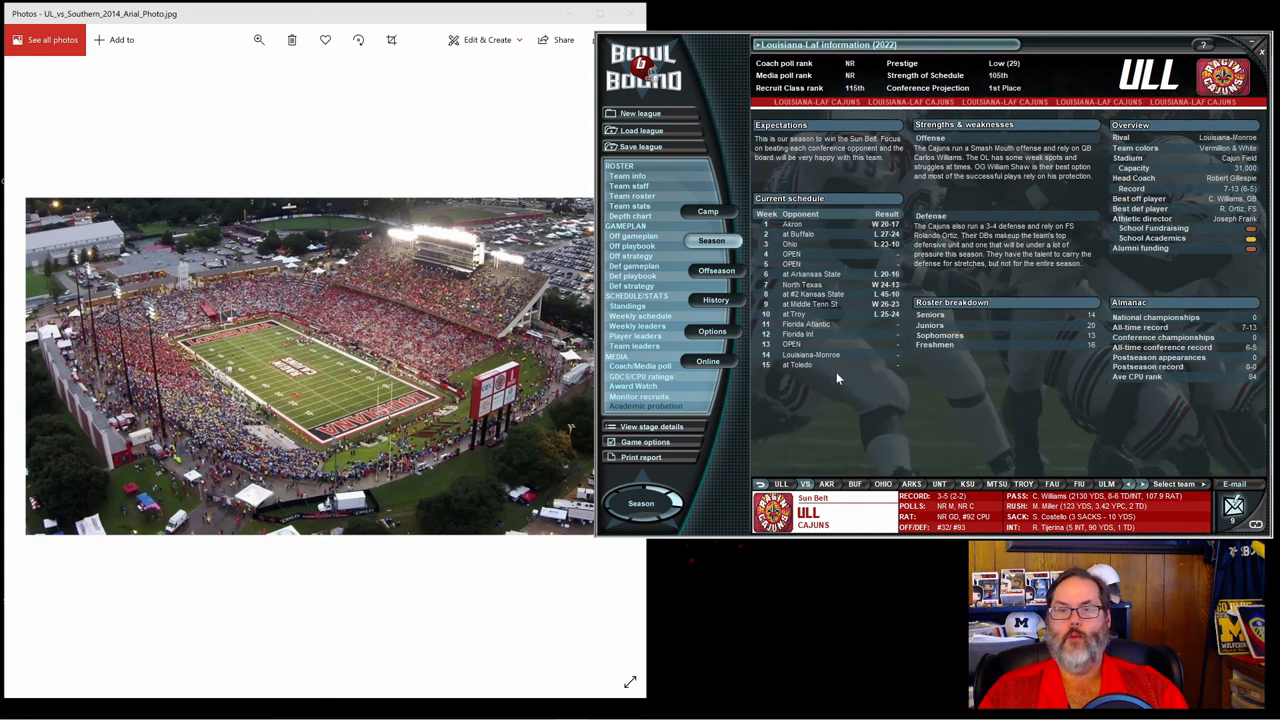
pyautogui.moveTo(833, 370)
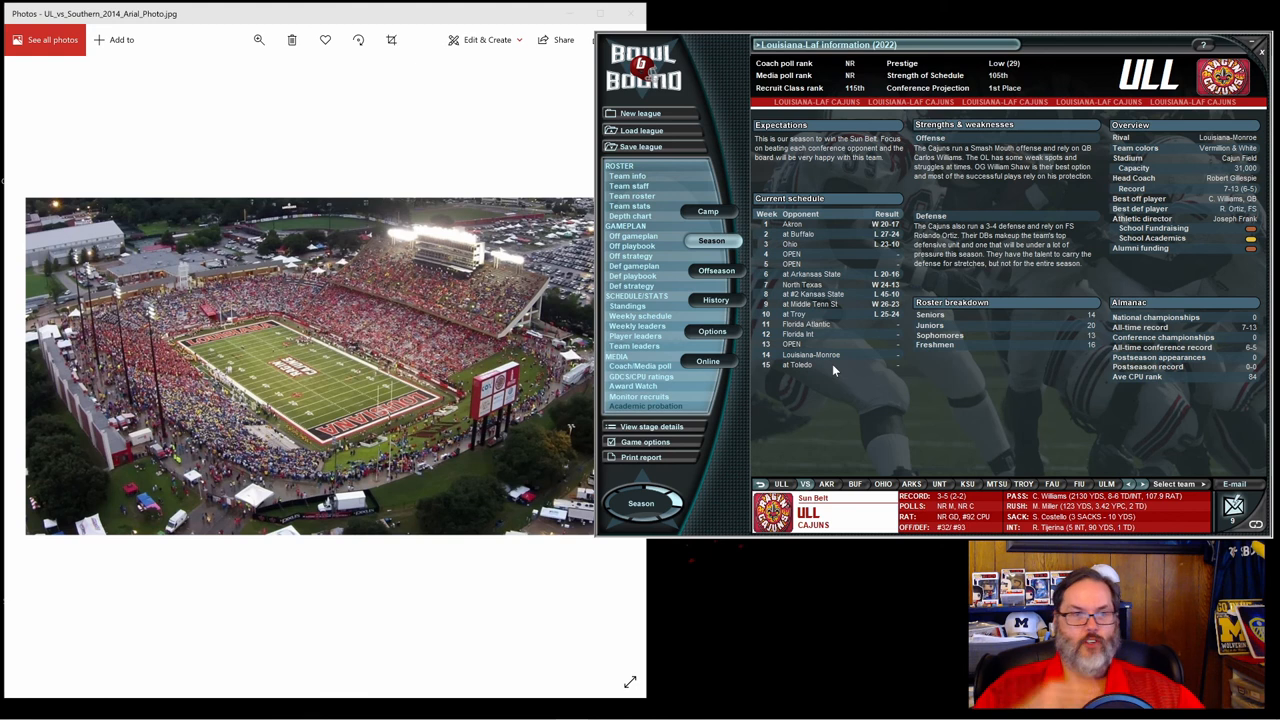
pyautogui.moveTo(880, 353)
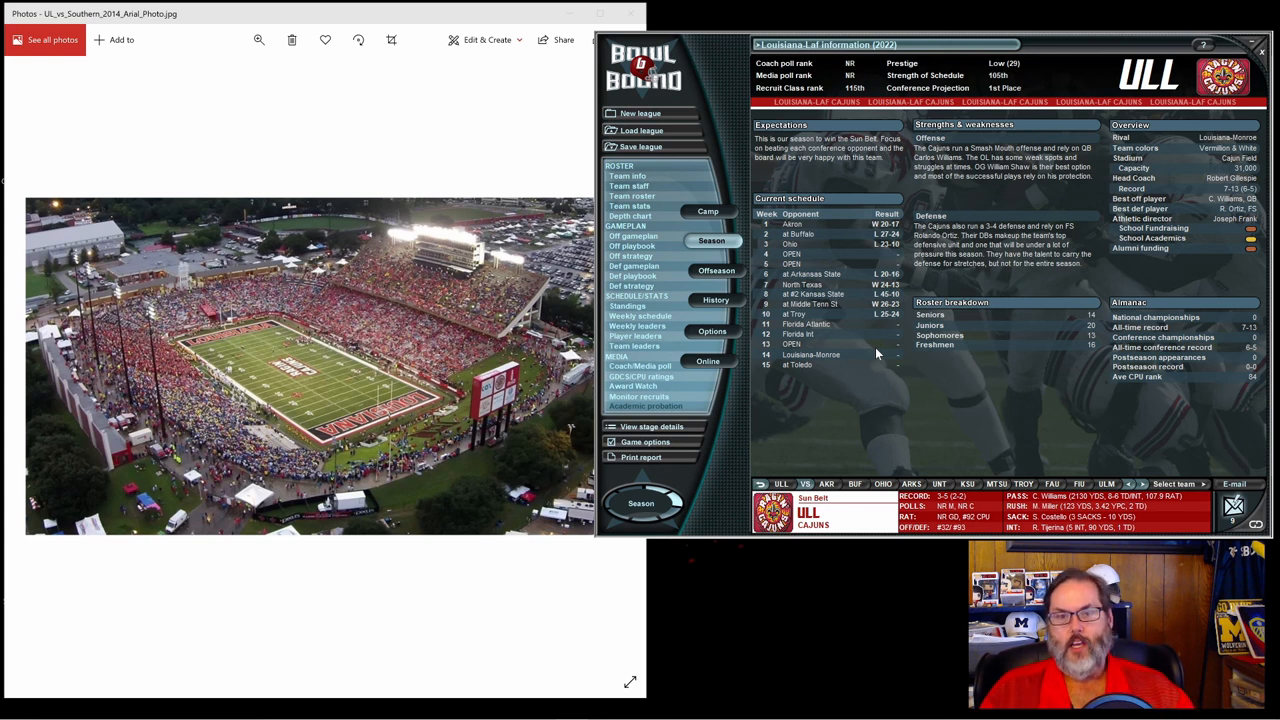
pyautogui.moveTo(870, 364)
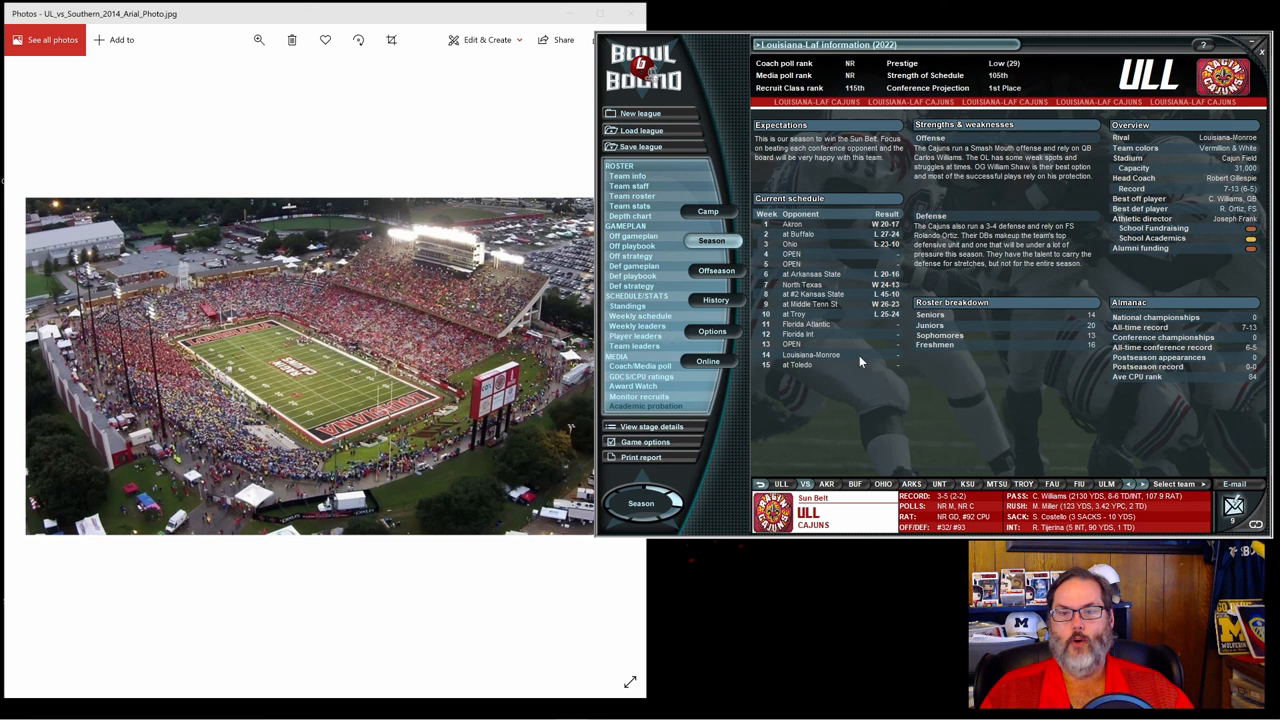
pyautogui.moveTo(817, 370)
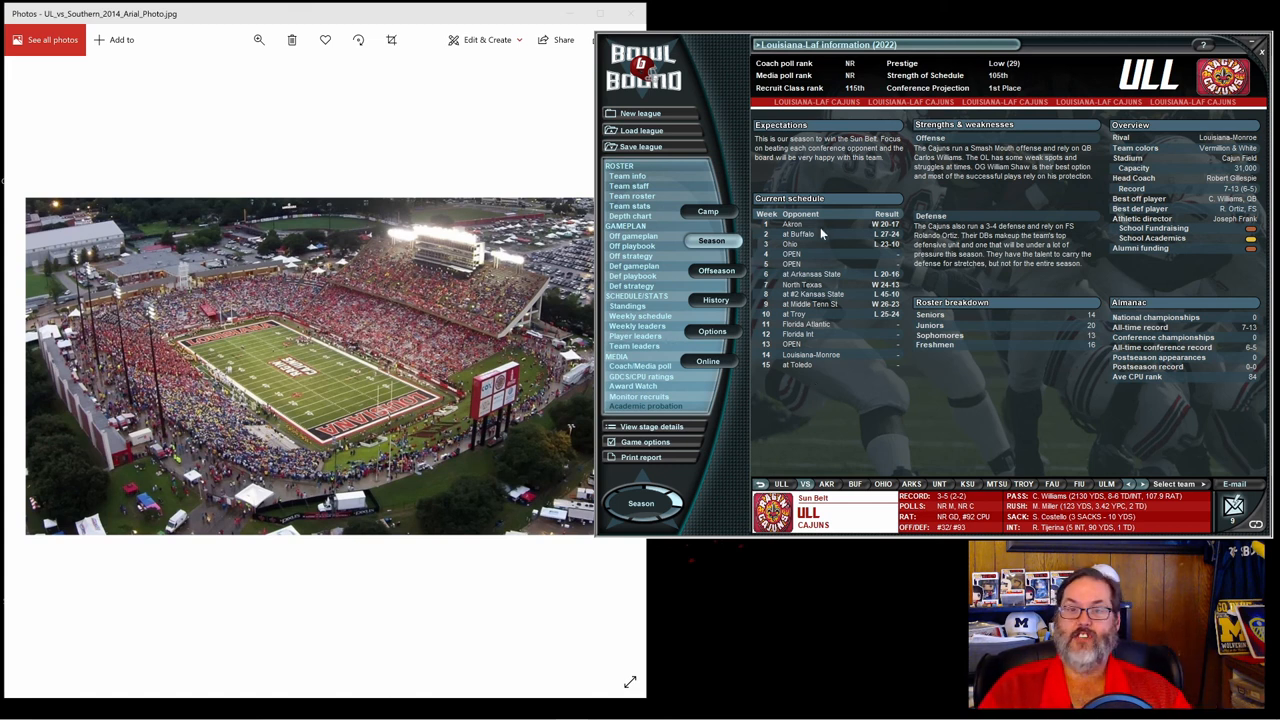
pyautogui.moveTo(828, 247)
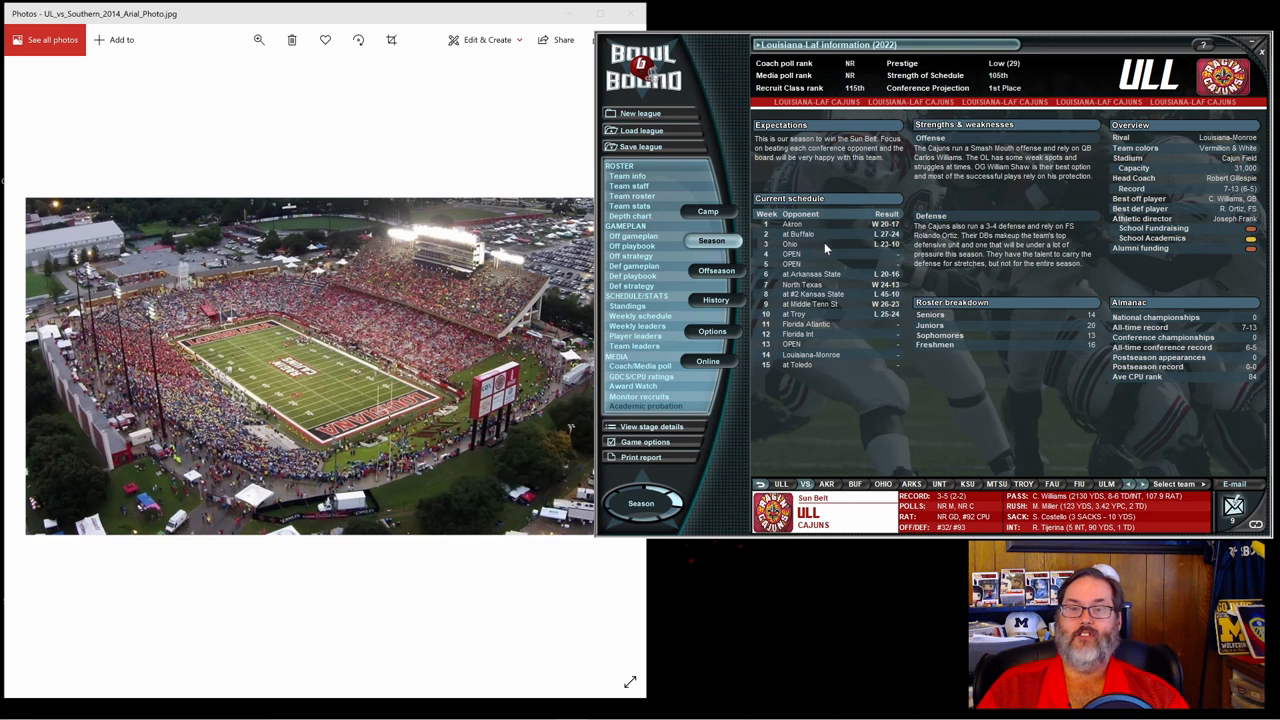
pyautogui.moveTo(826, 262)
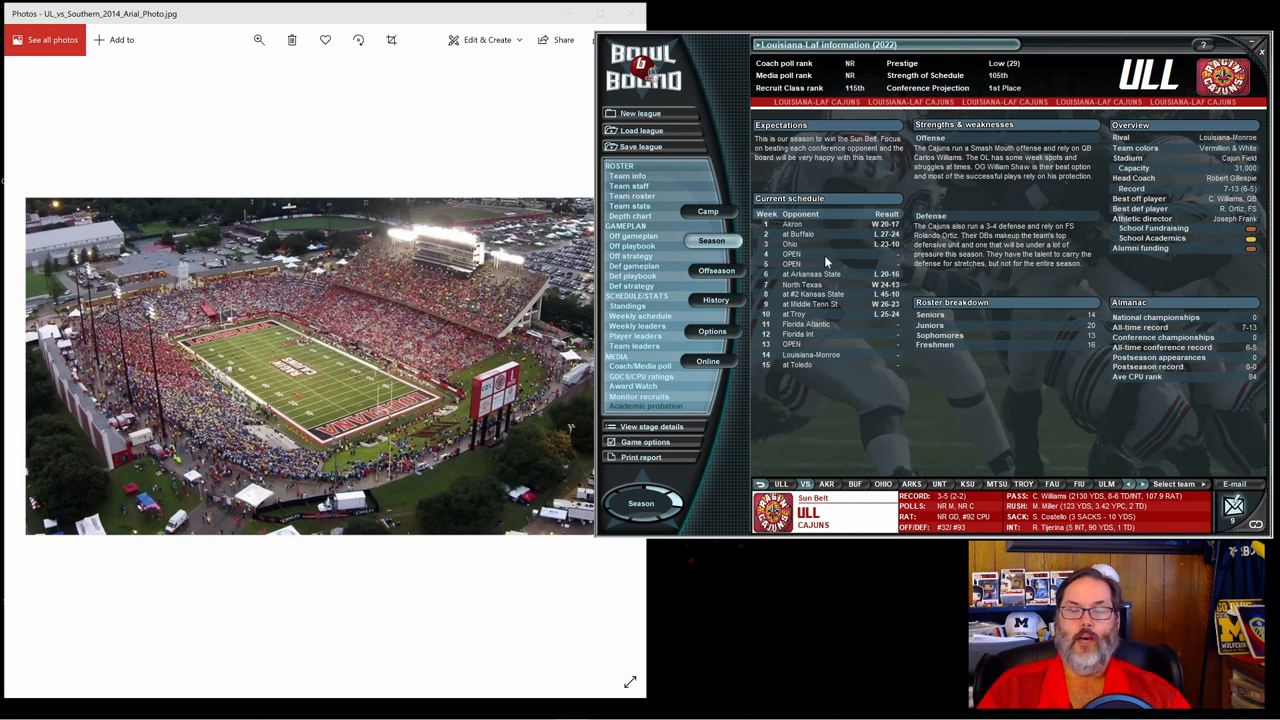
pyautogui.moveTo(841, 261)
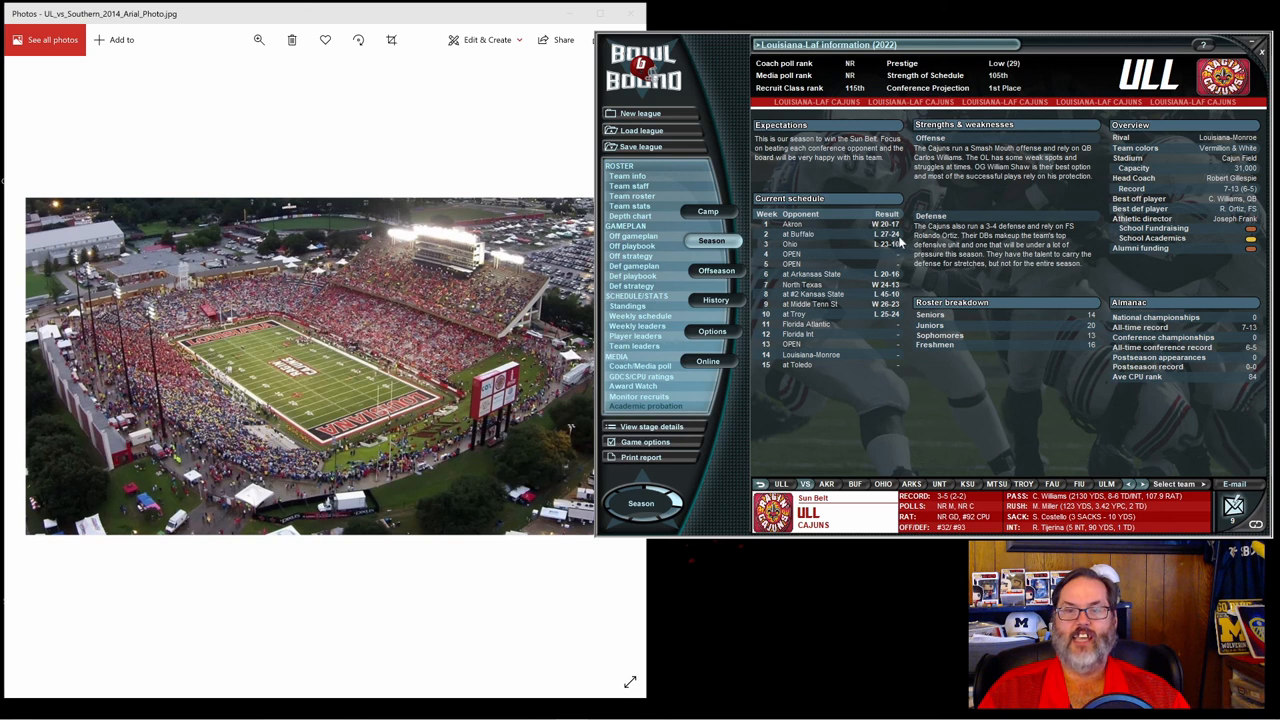
pyautogui.moveTo(894, 347)
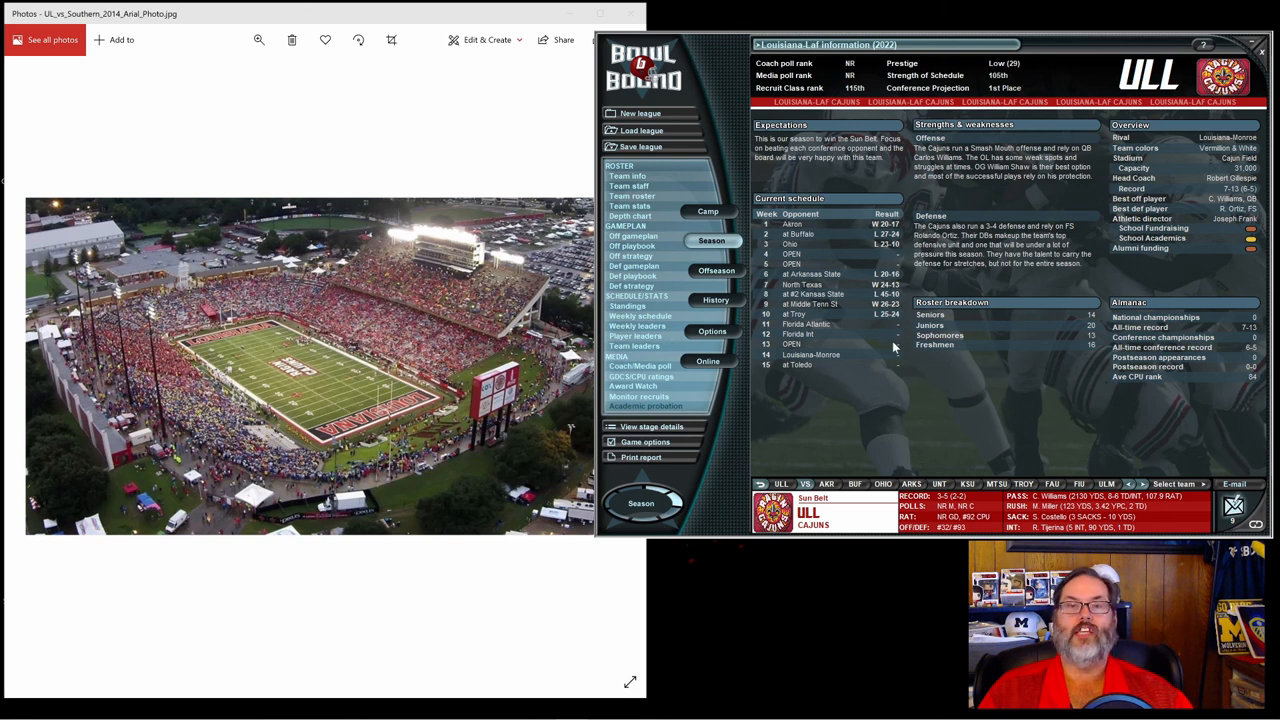
pyautogui.moveTo(856, 241)
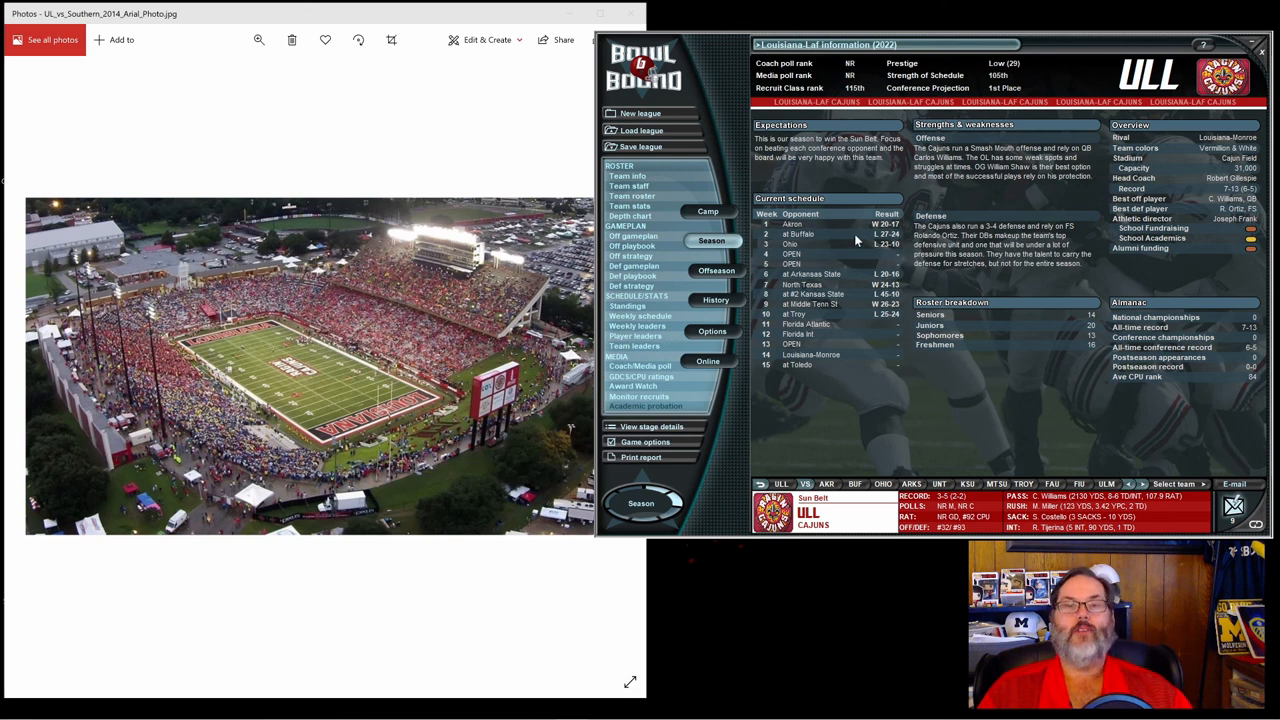